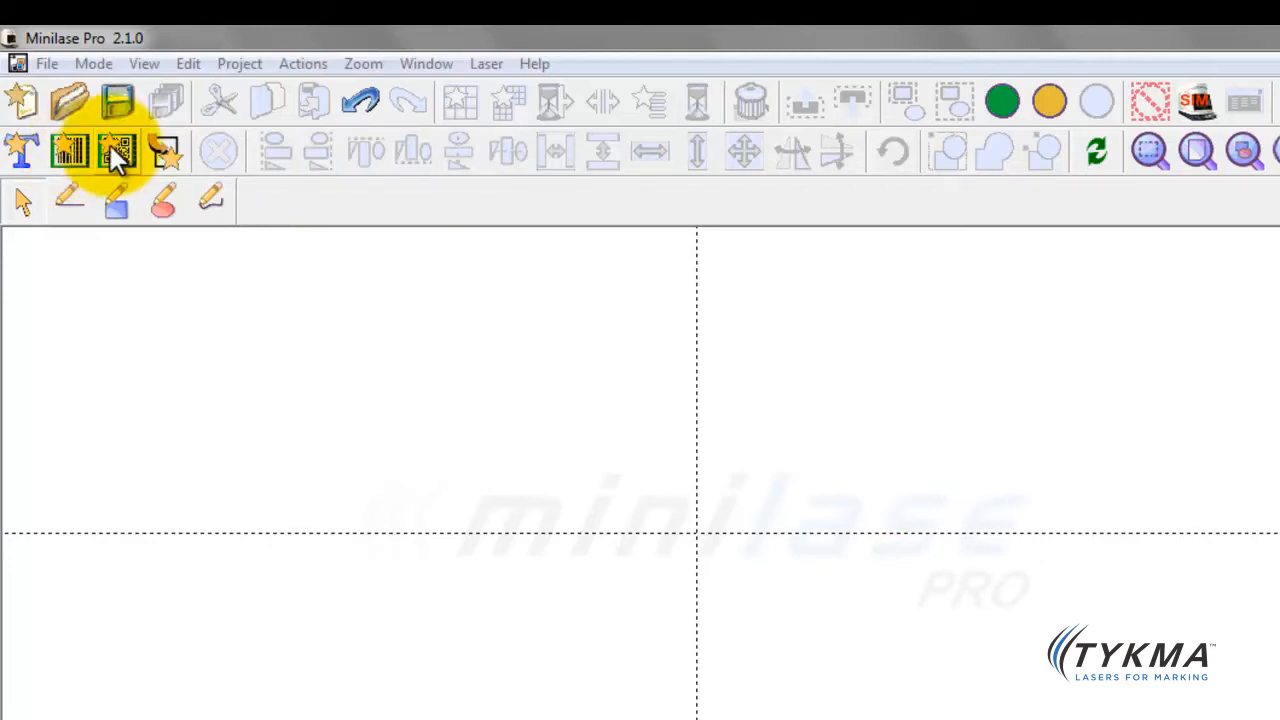
Step: Place a Data Matrix code encoding 123456, size 10x10 with ECC 200, on the canvas
left_click(116, 152)
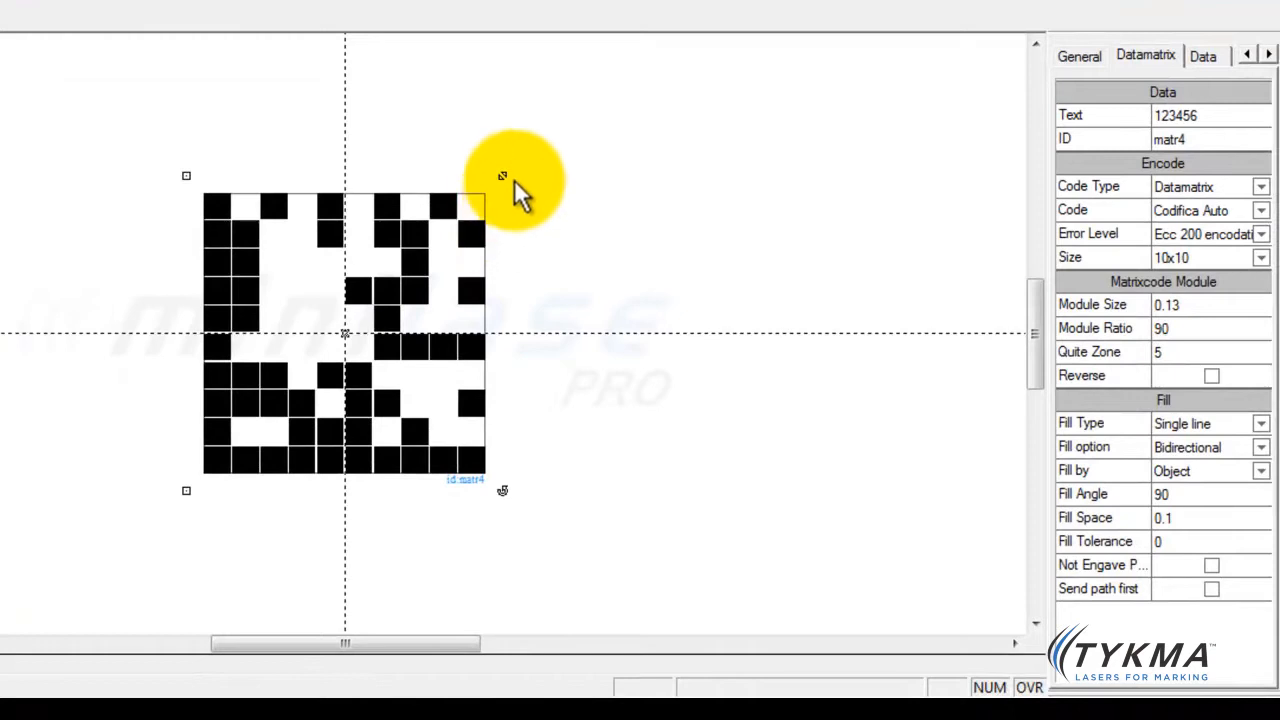
mouse_move(510, 170)
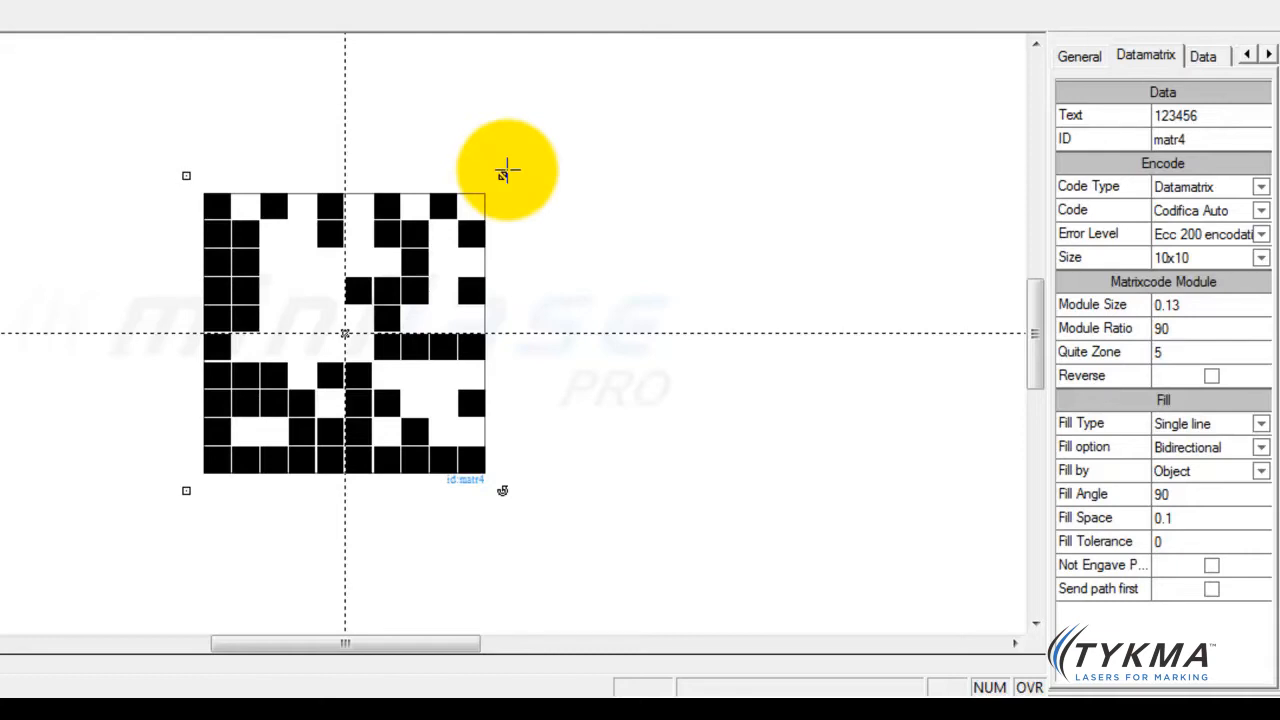
mouse_move(1160, 460)
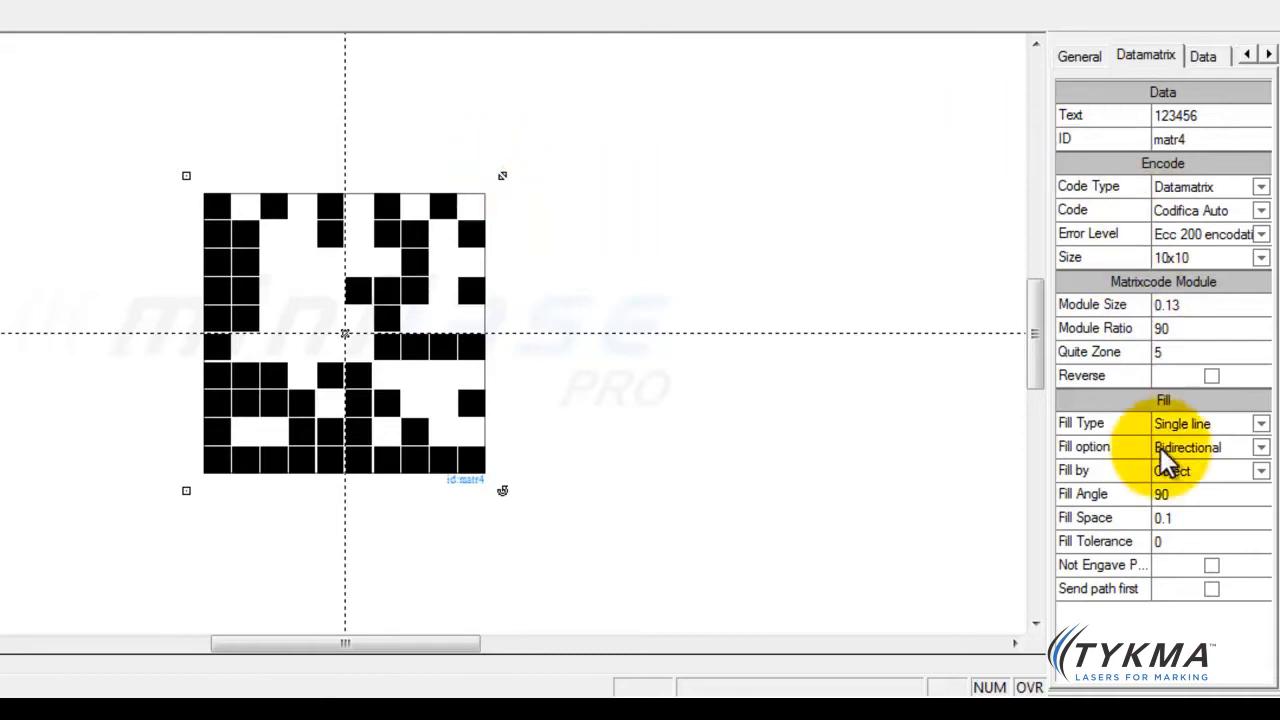
mouse_move(1198, 320)
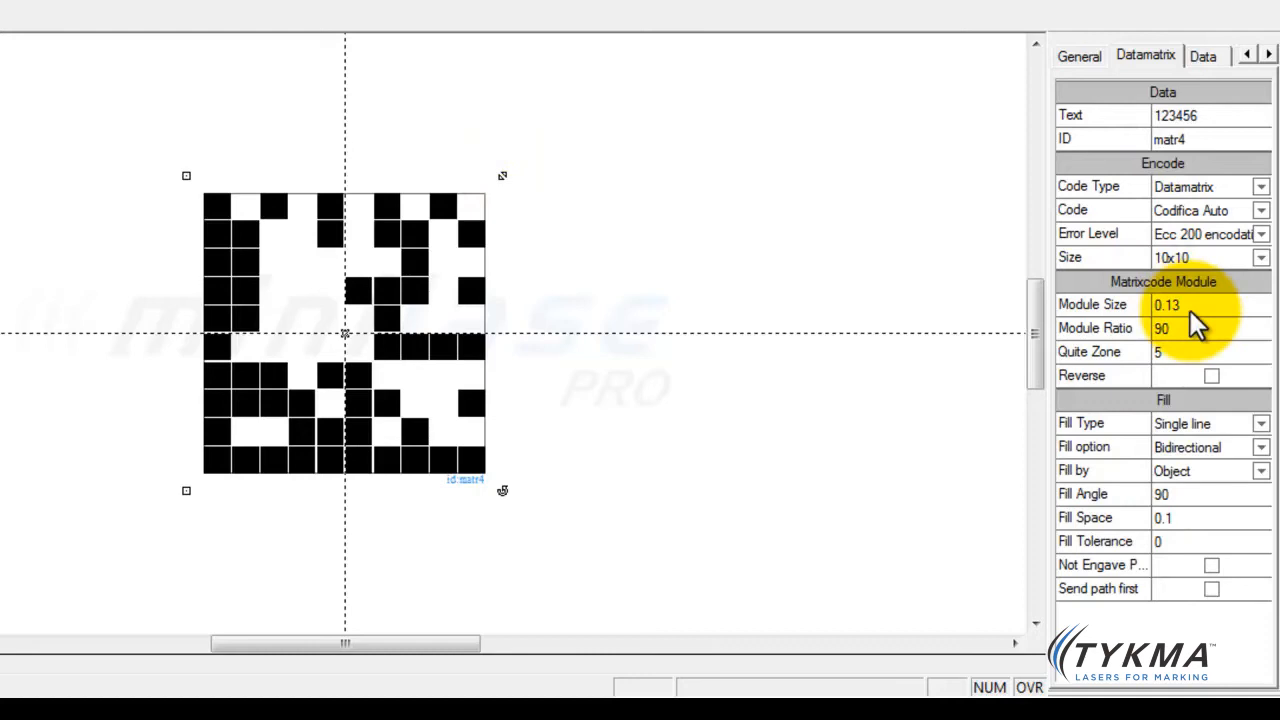
mouse_move(1096, 60)
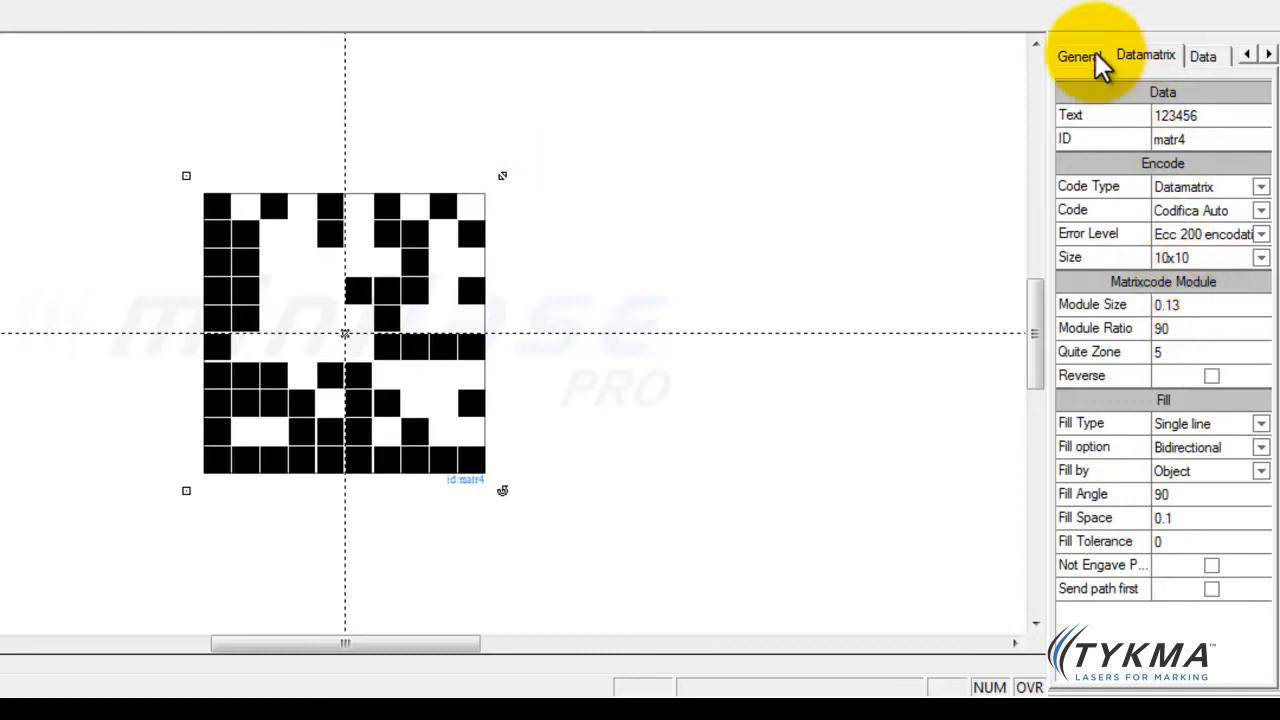
Step: Resize the code via its corner handle to 9.77 x 9.77, keeping the aspect ratio
left_click(1078, 56)
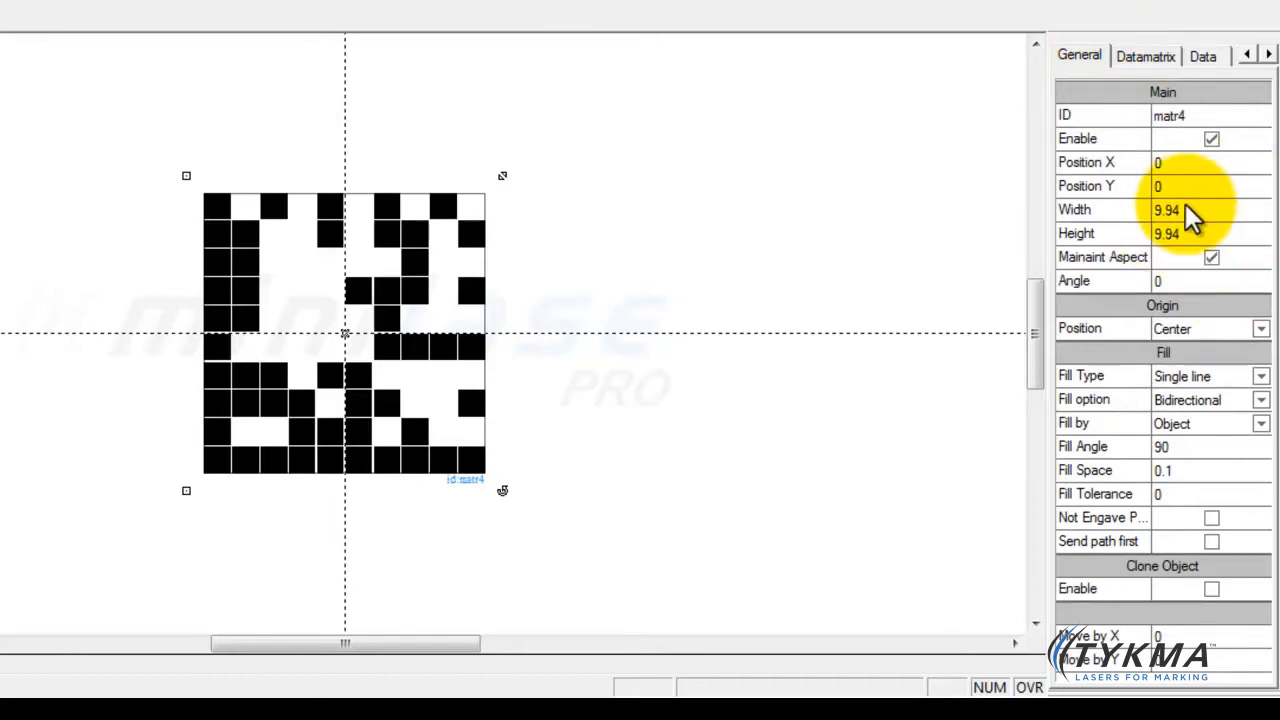
mouse_move(524, 220)
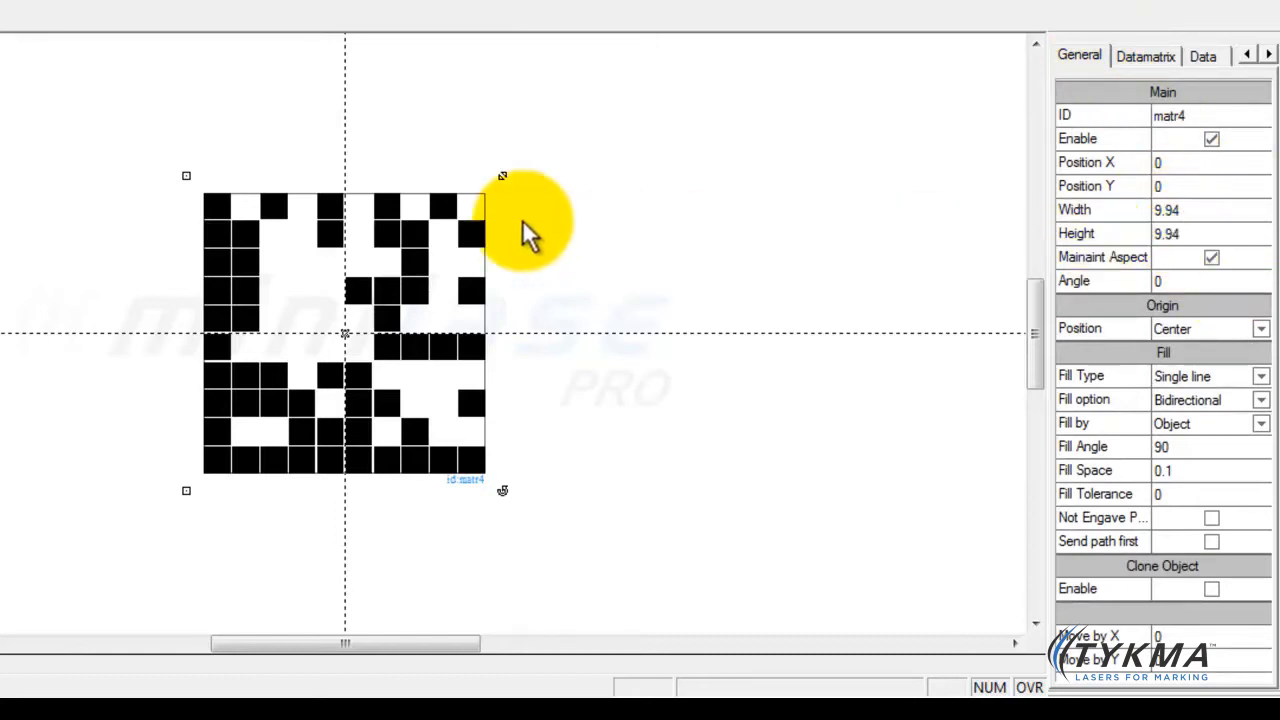
left_click_drag(502, 176, 496, 196)
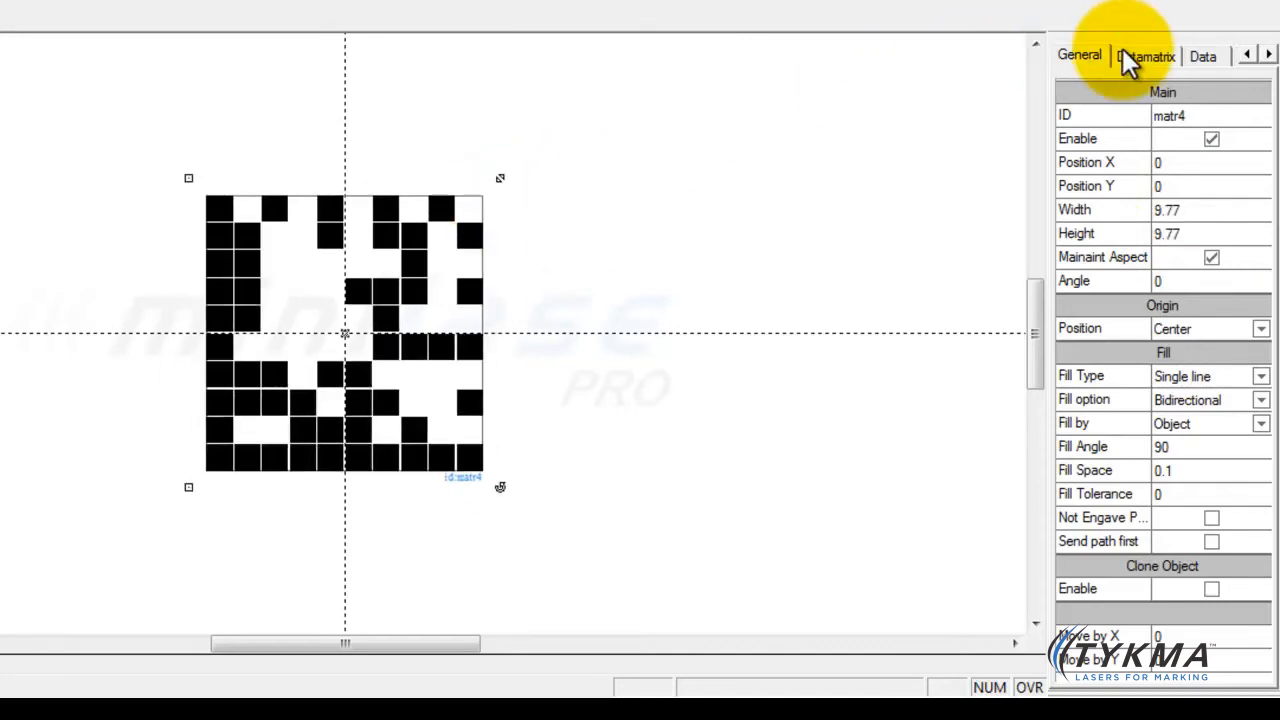
left_click(1146, 56)
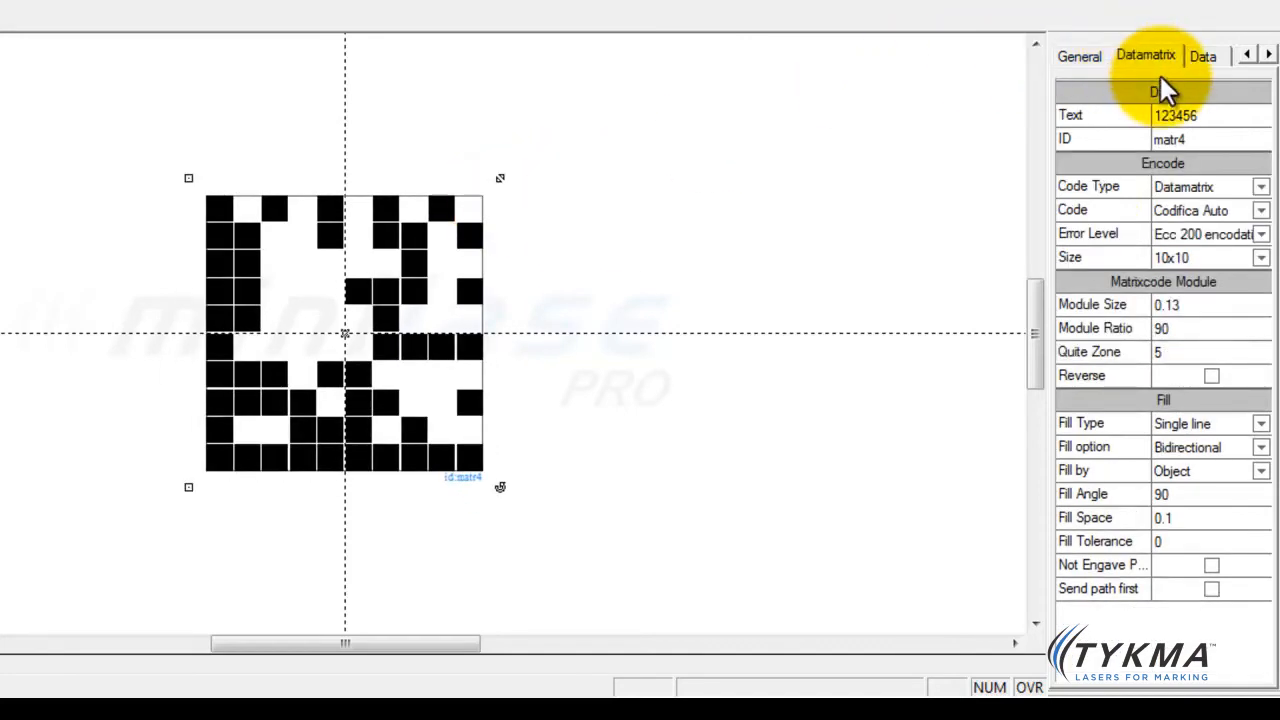
mouse_move(1212, 124)
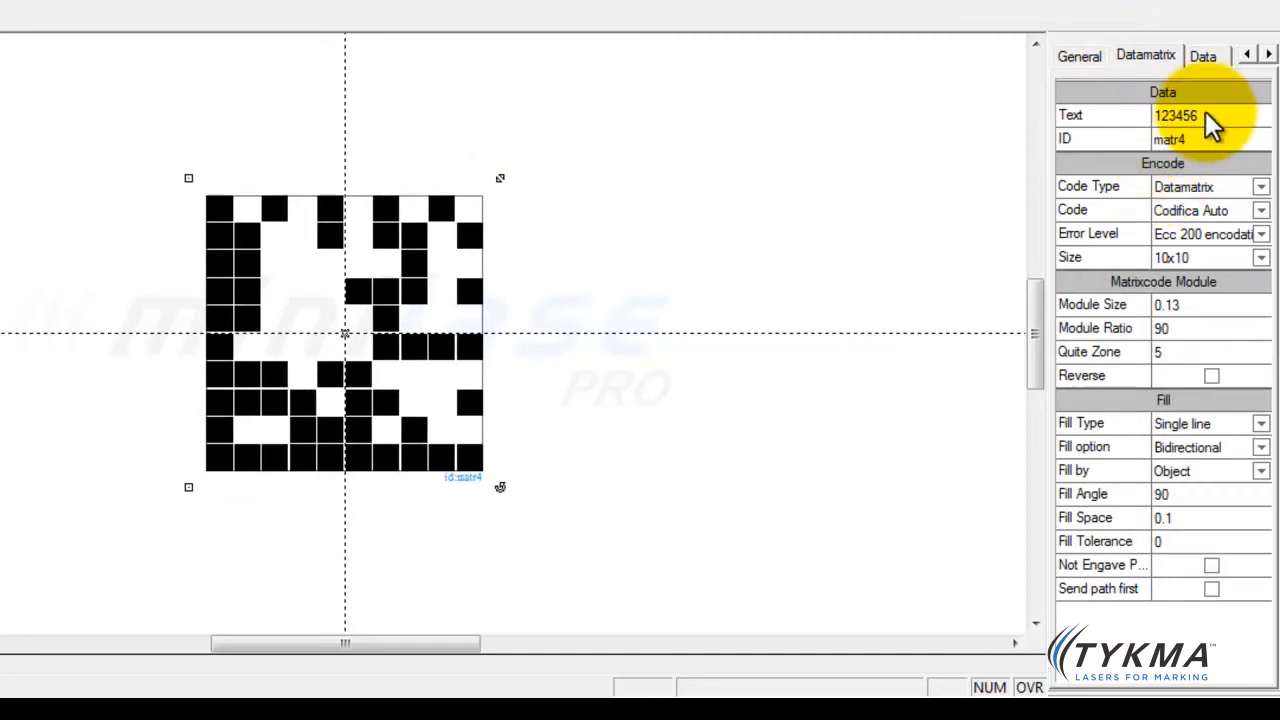
Step: Replace the encoded text with TYKMA 12345 and set Size to Square Best Fit
triple_click(1176, 114)
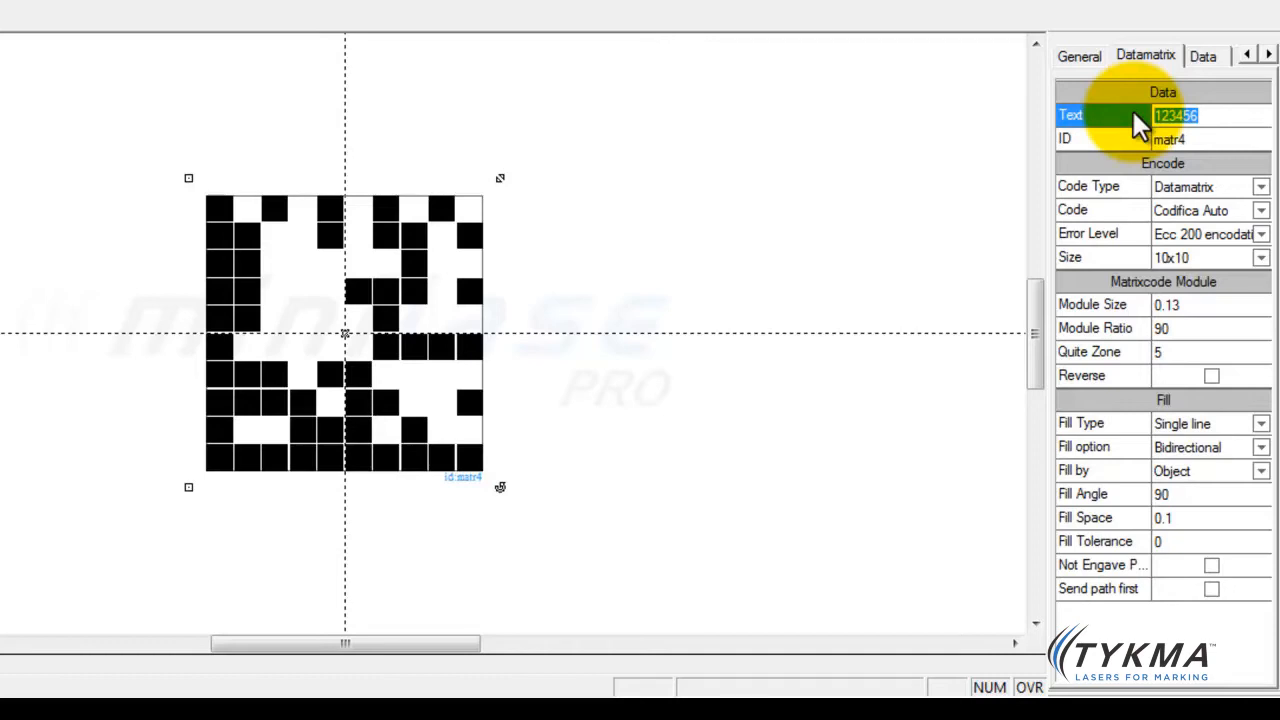
type("TYKMA")
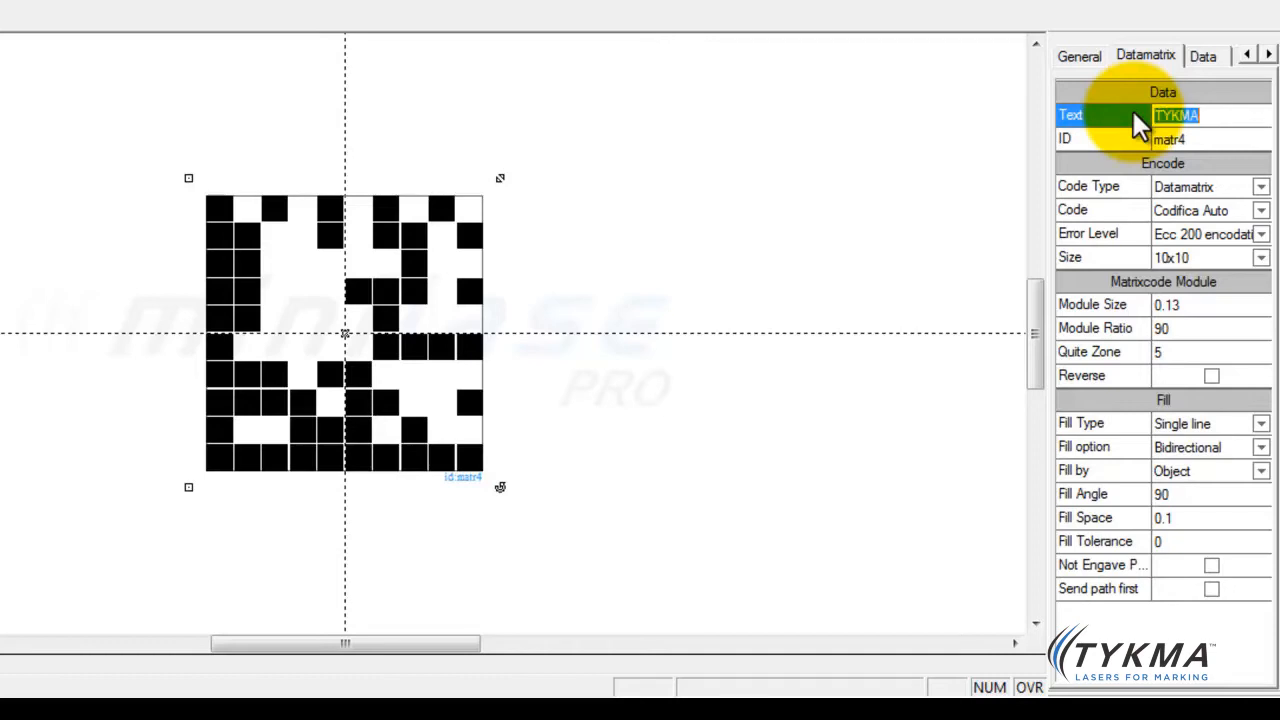
mouse_move(1264, 264)
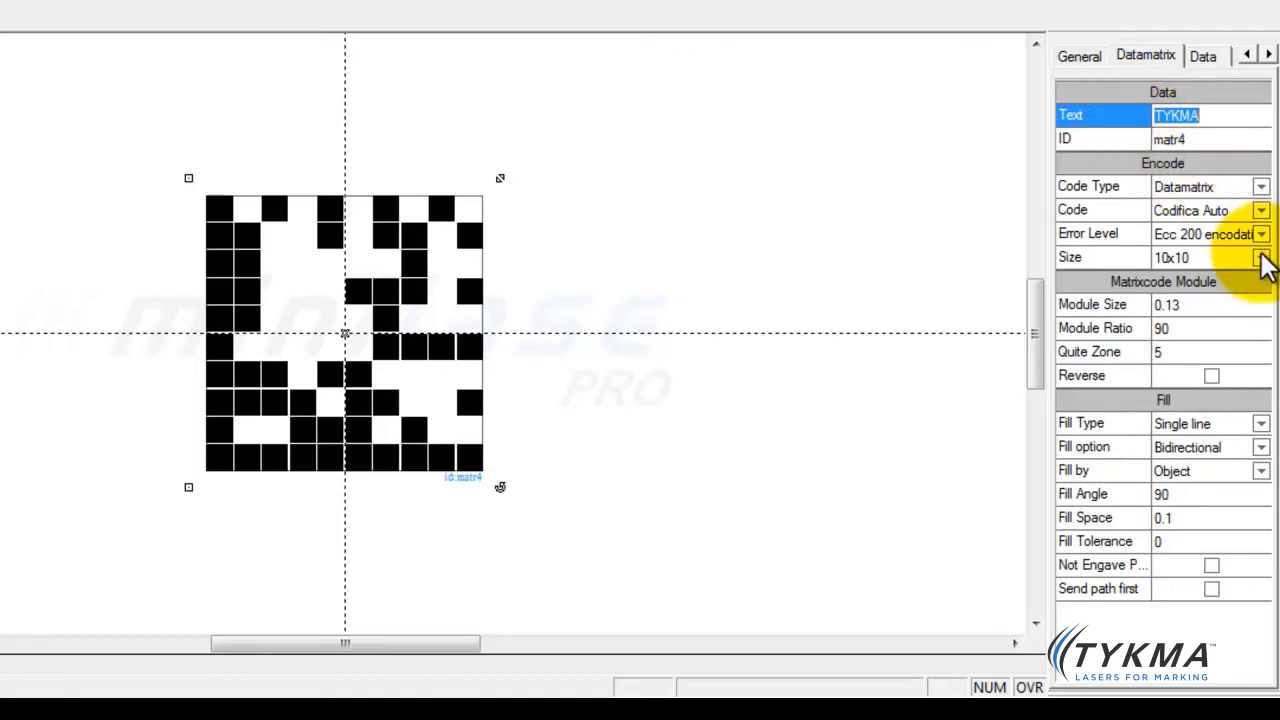
left_click(1260, 256)
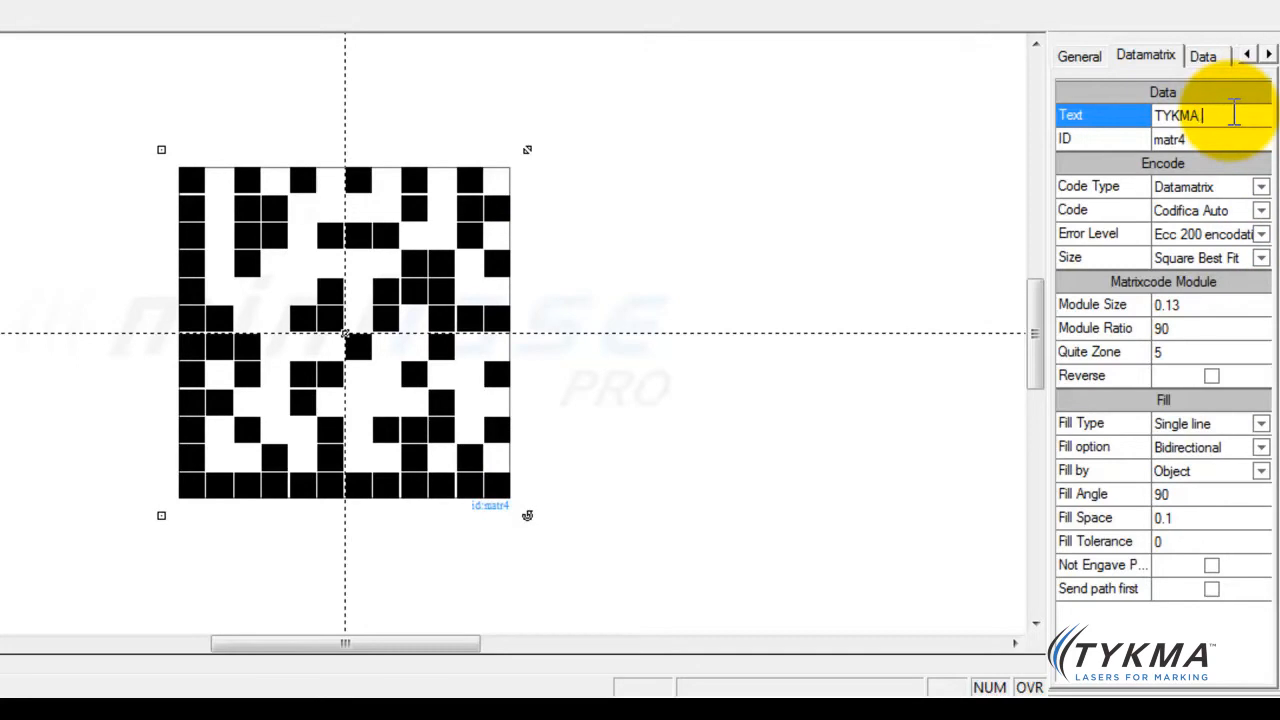
type("12345")
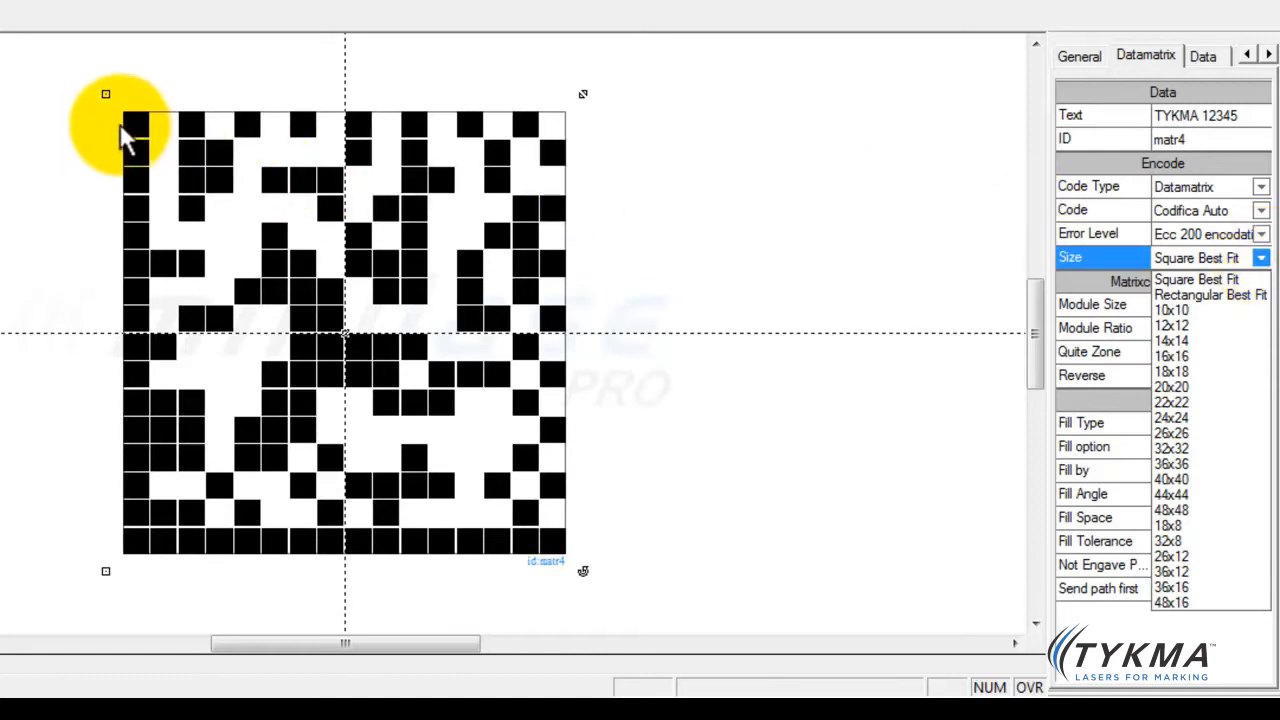
mouse_move(80, 100)
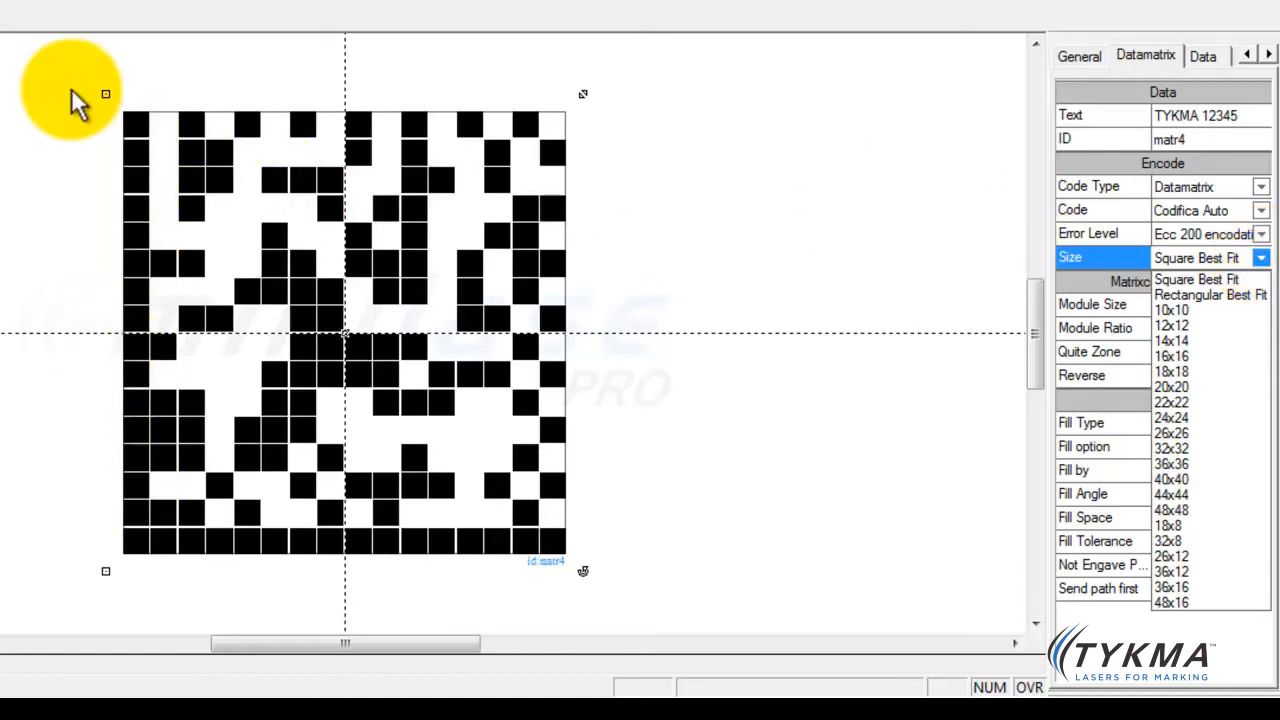
mouse_move(184, 430)
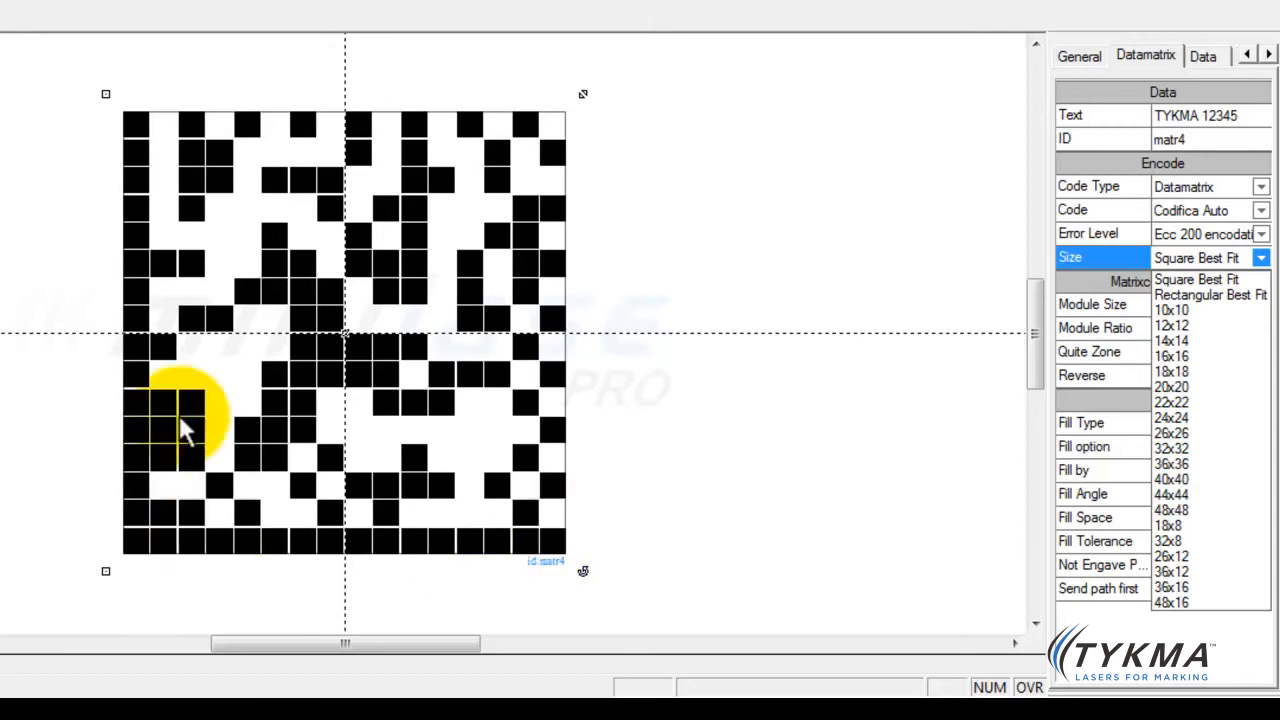
mouse_move(130, 200)
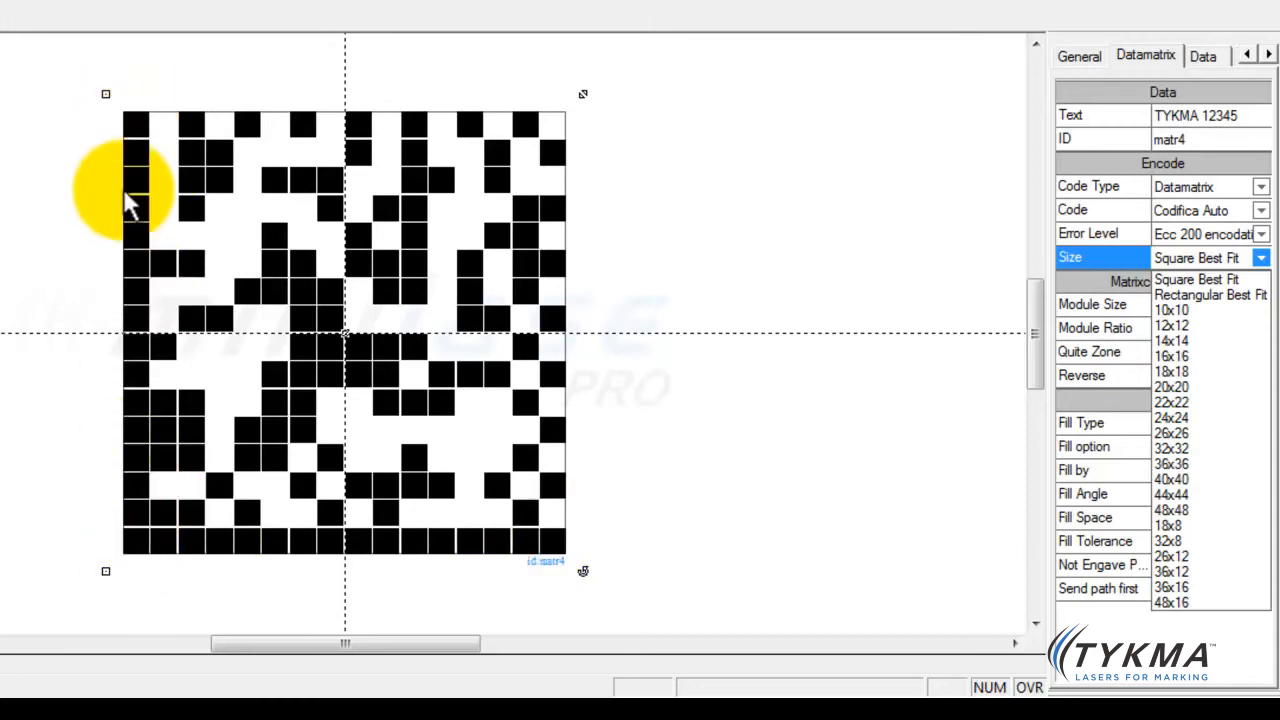
mouse_move(128, 236)
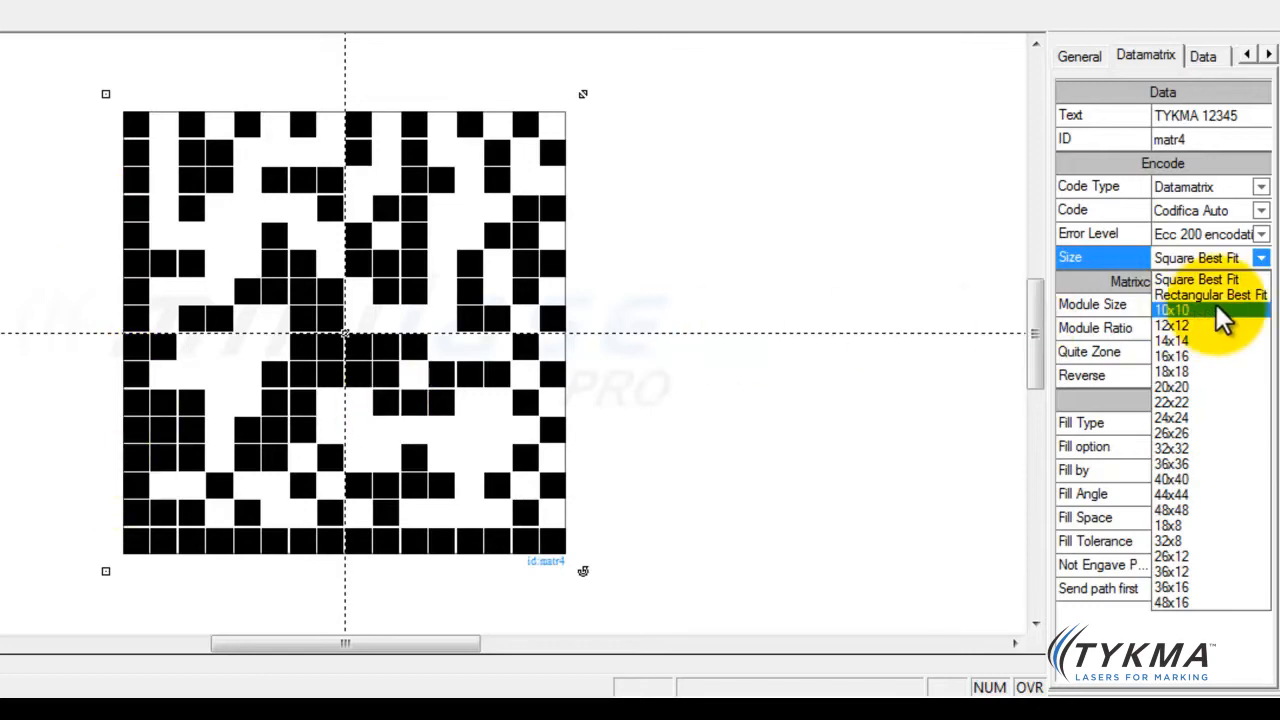
Step: Try fixed symbol sizes 10x10 and 12x12, then settle on 20x20
left_click(1172, 308)
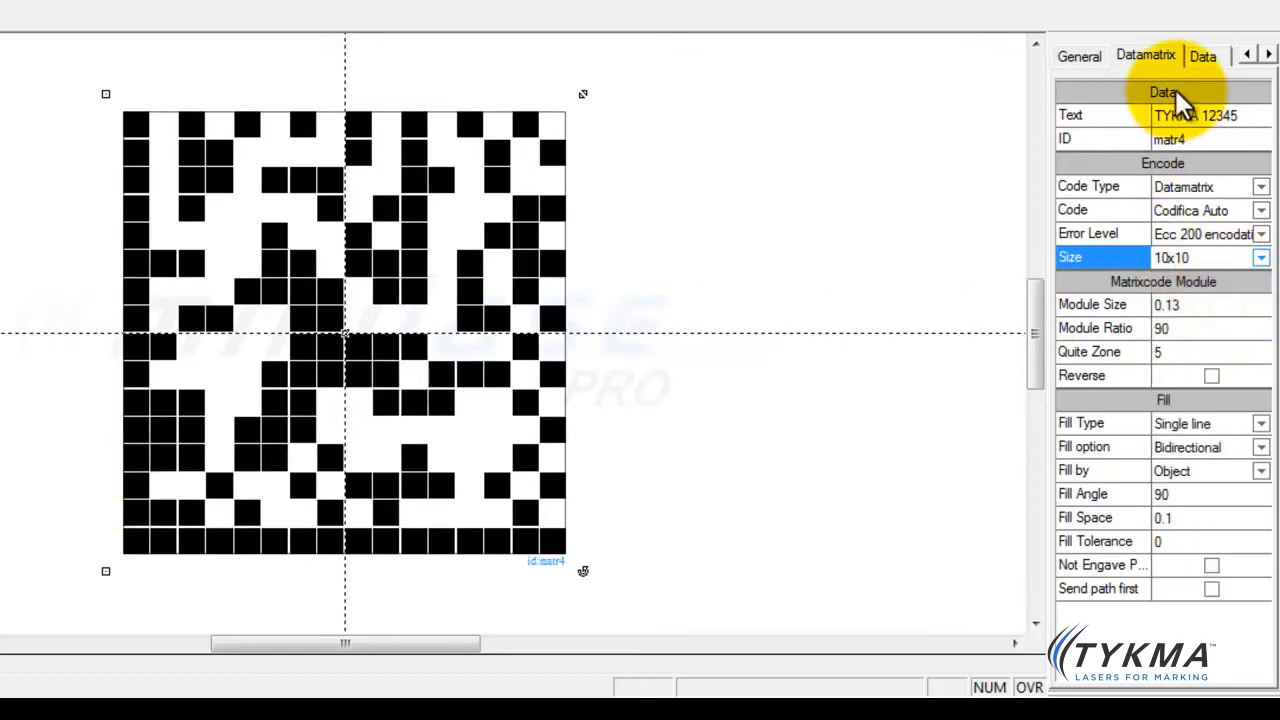
mouse_move(1184, 264)
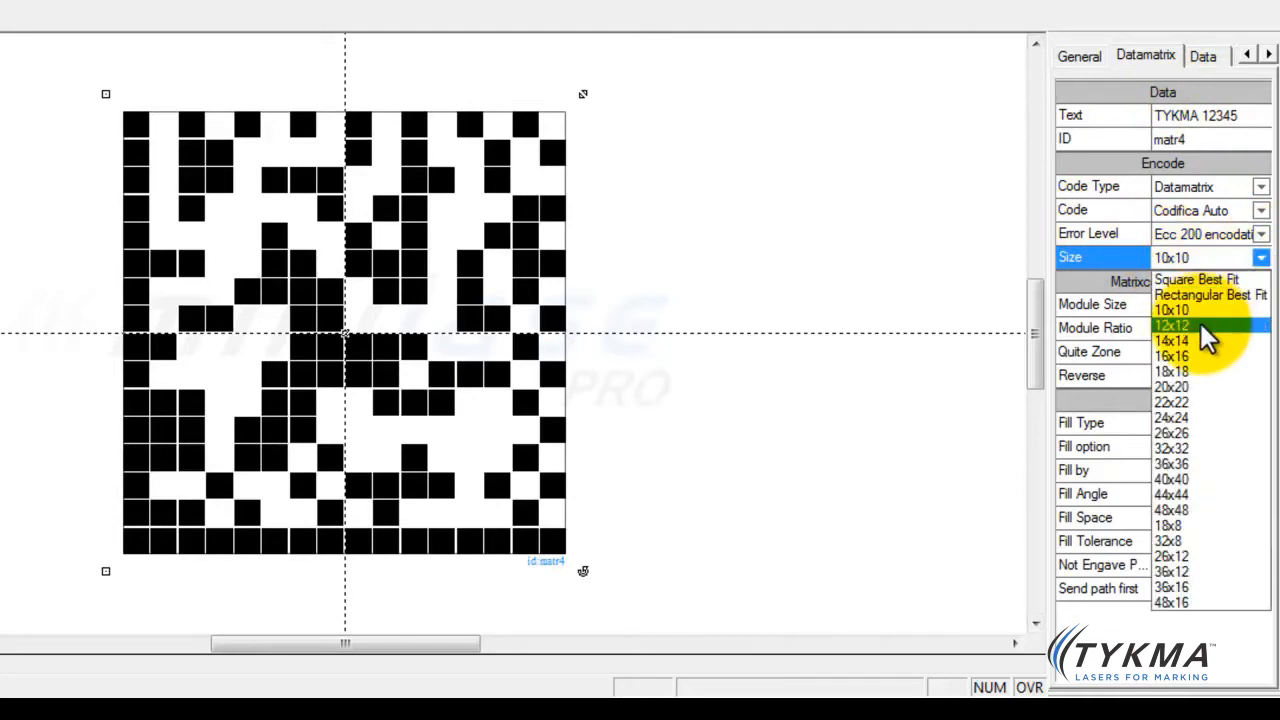
left_click(1172, 324)
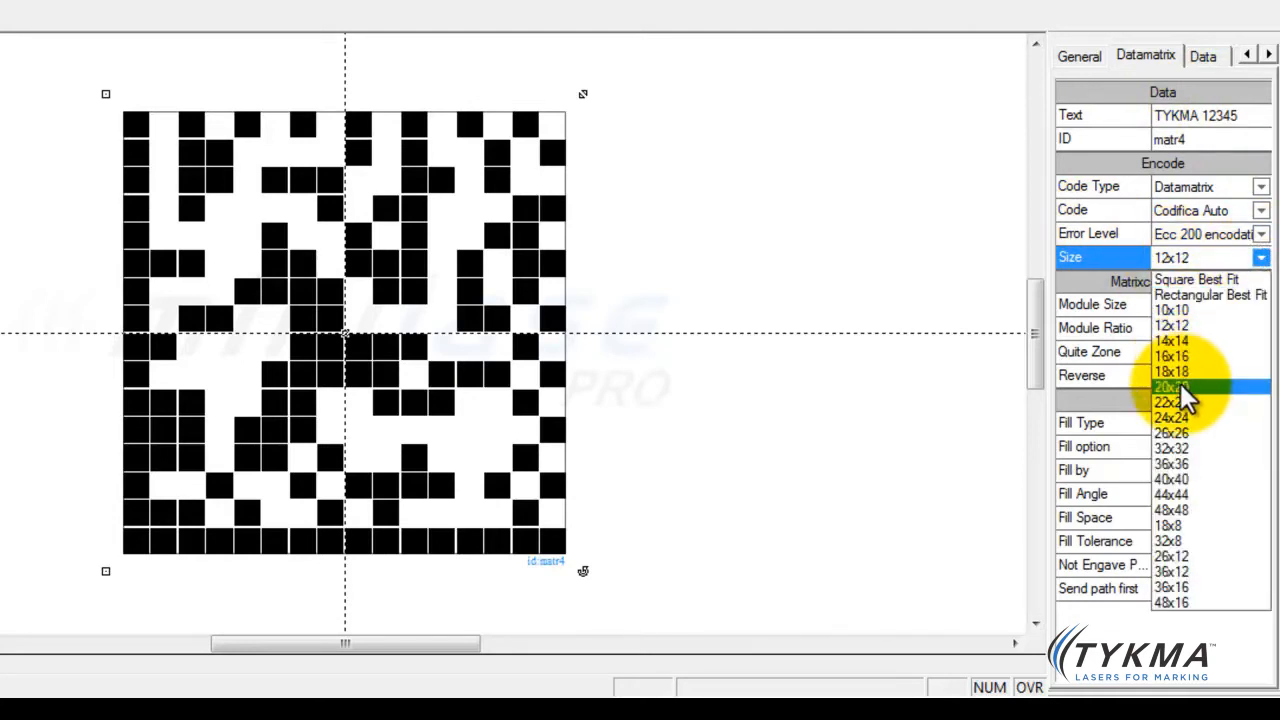
left_click(1172, 388)
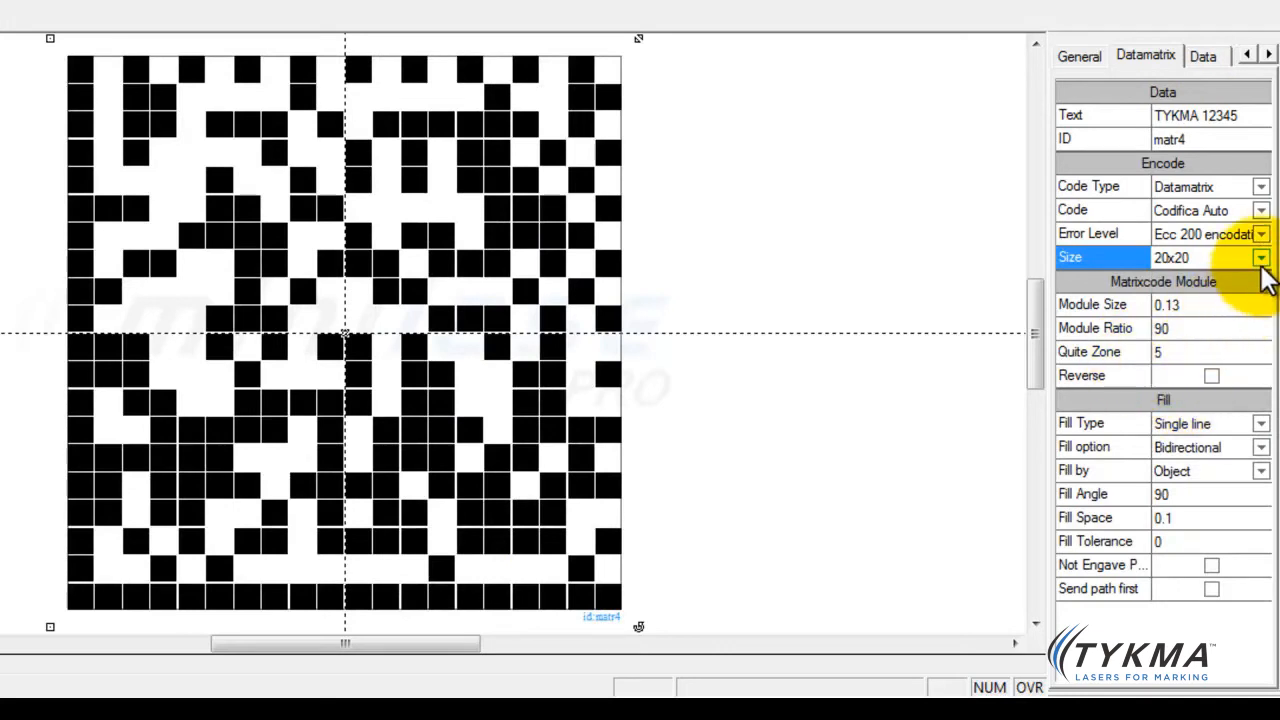
mouse_move(180, 190)
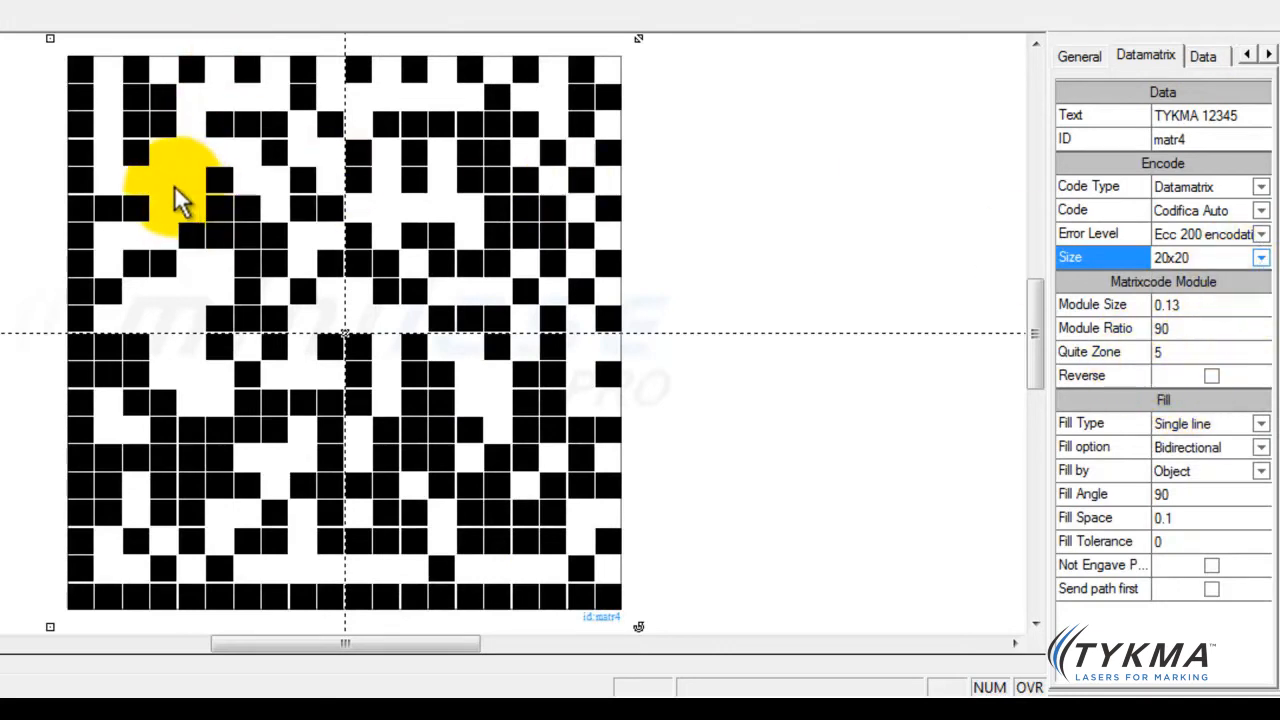
mouse_move(1190, 258)
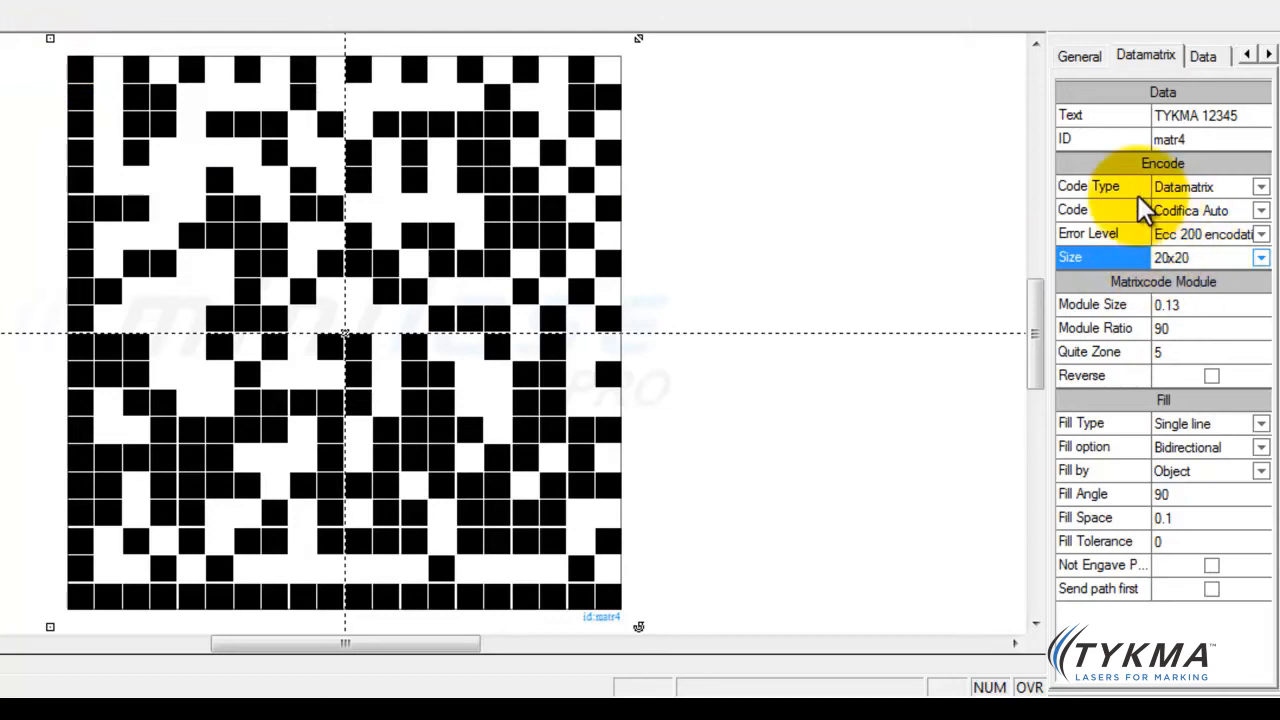
mouse_move(678, 104)
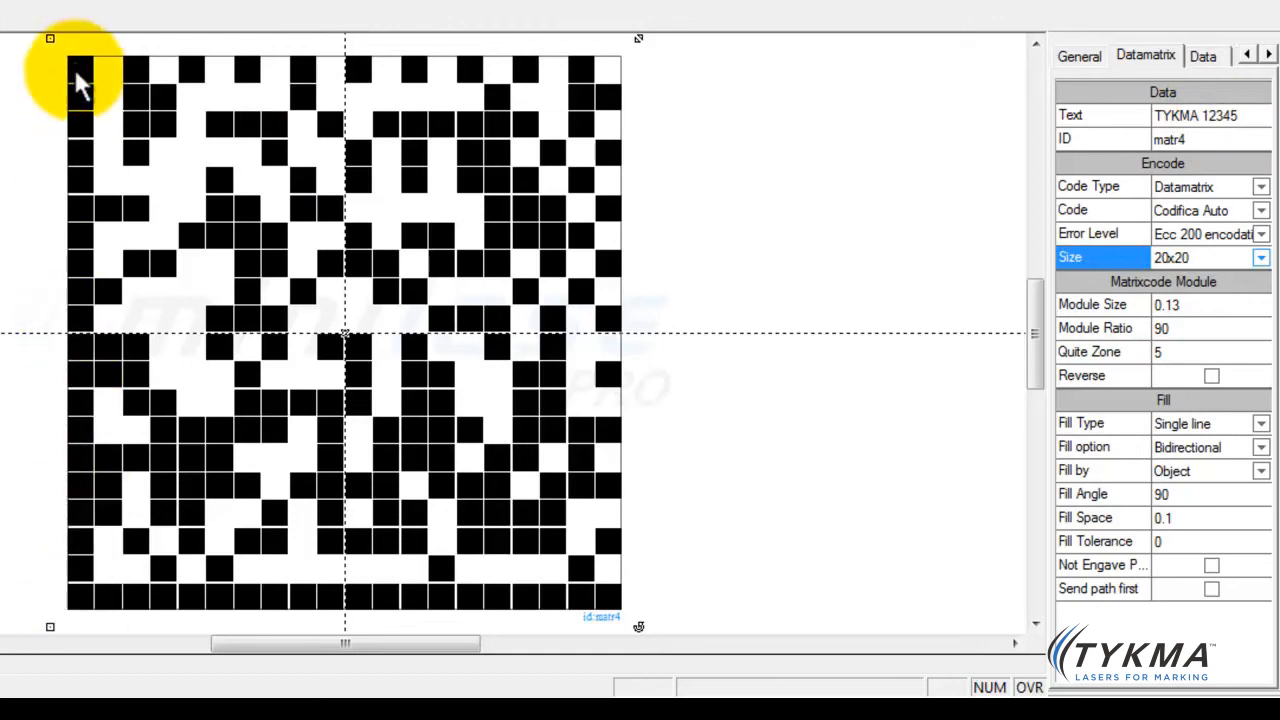
mouse_move(84, 576)
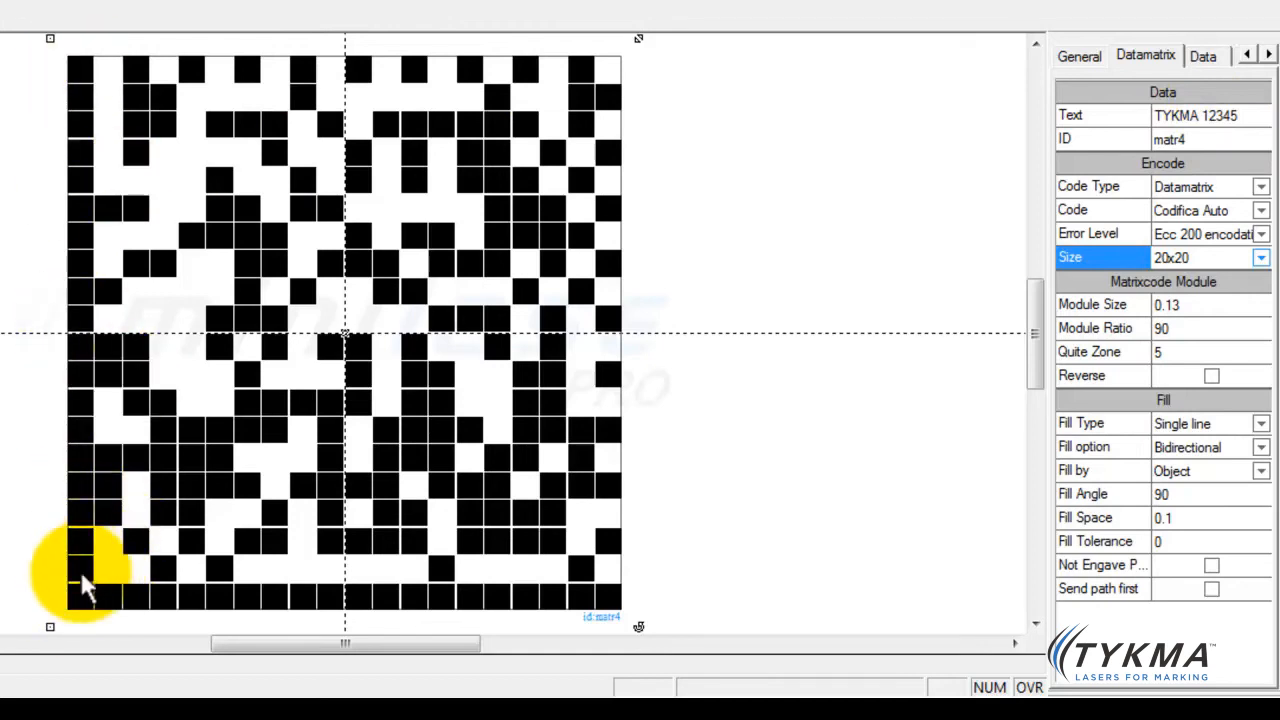
mouse_move(456, 590)
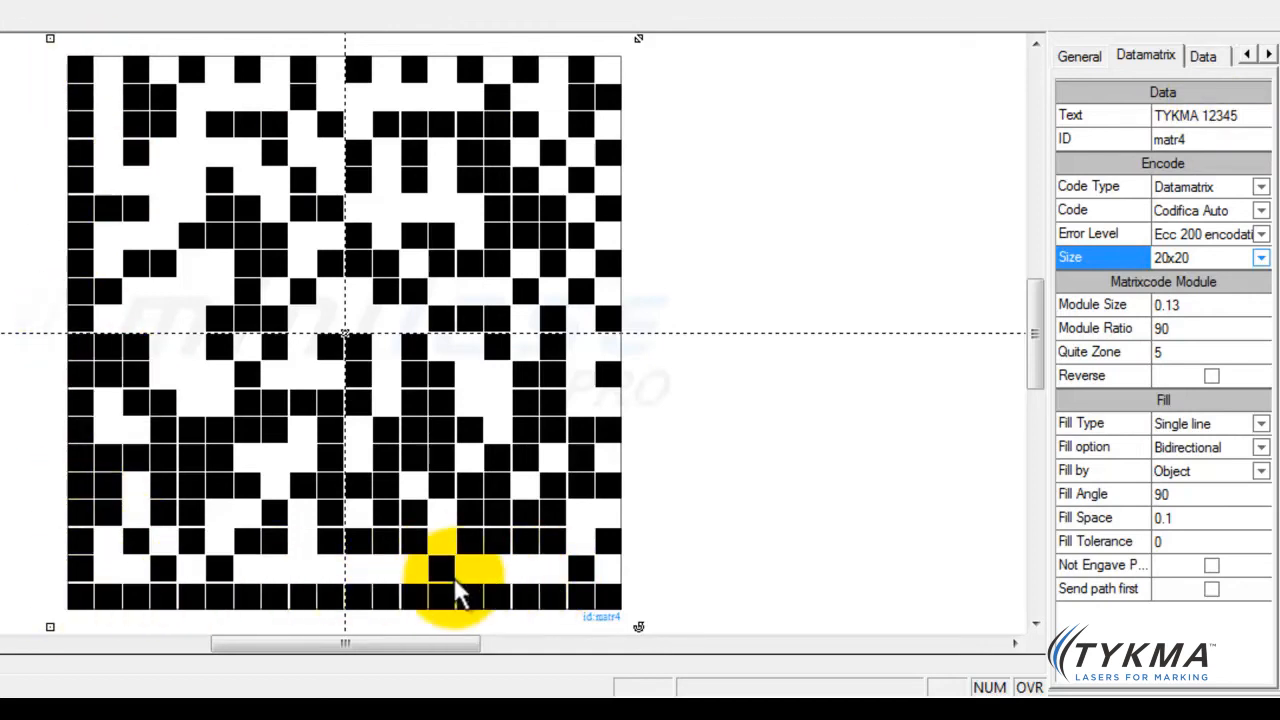
mouse_move(330, 260)
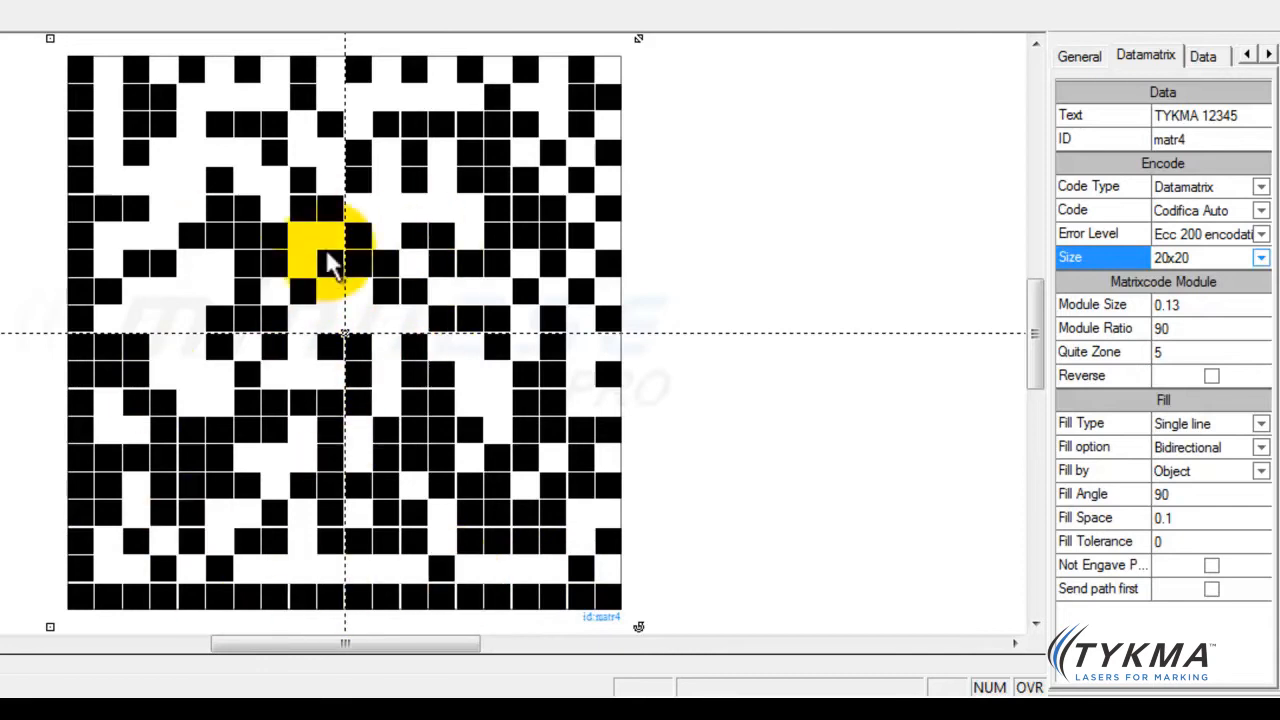
mouse_move(330, 410)
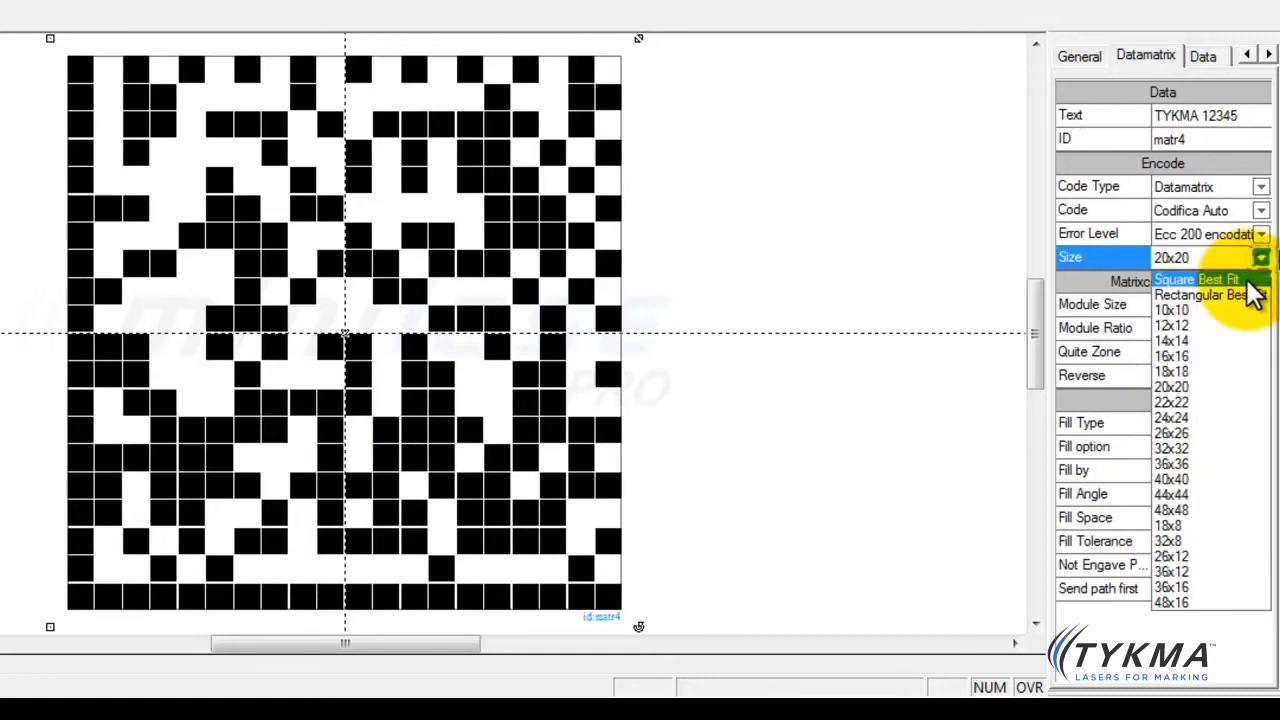
Step: Return Size to Square Best Fit and change Code Type to QRcode
left_click(1196, 280)
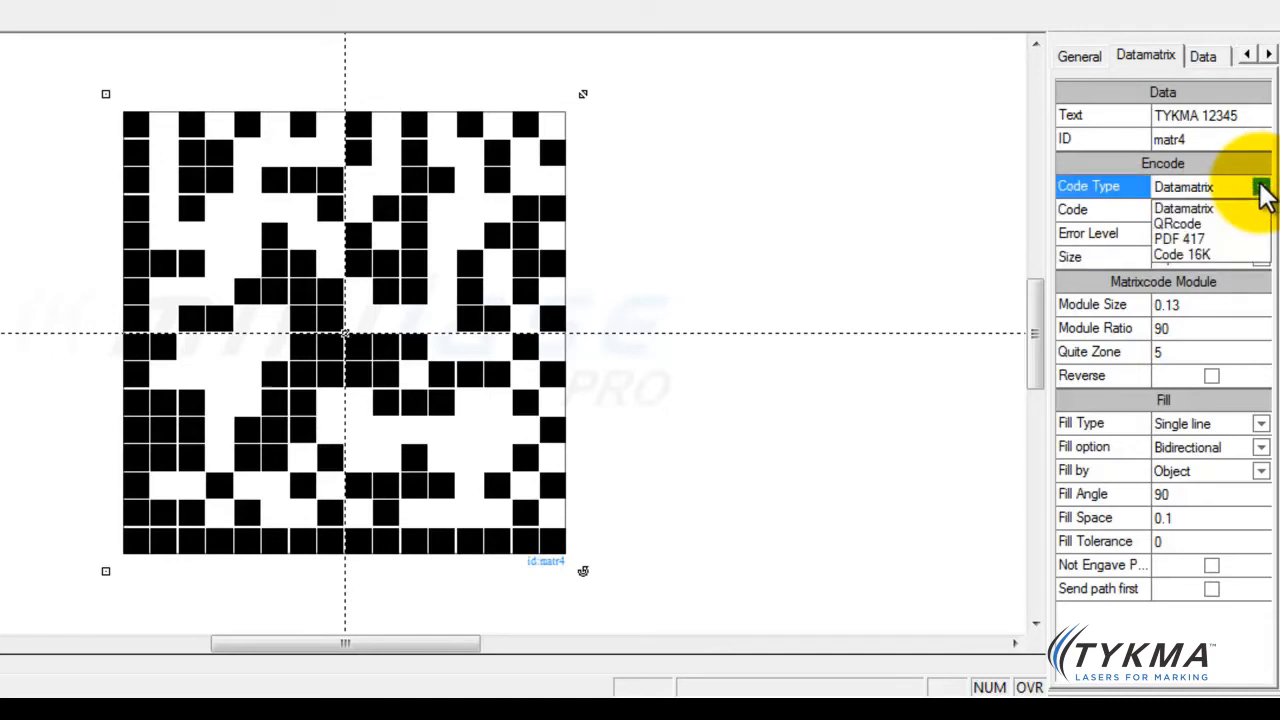
mouse_move(1210, 208)
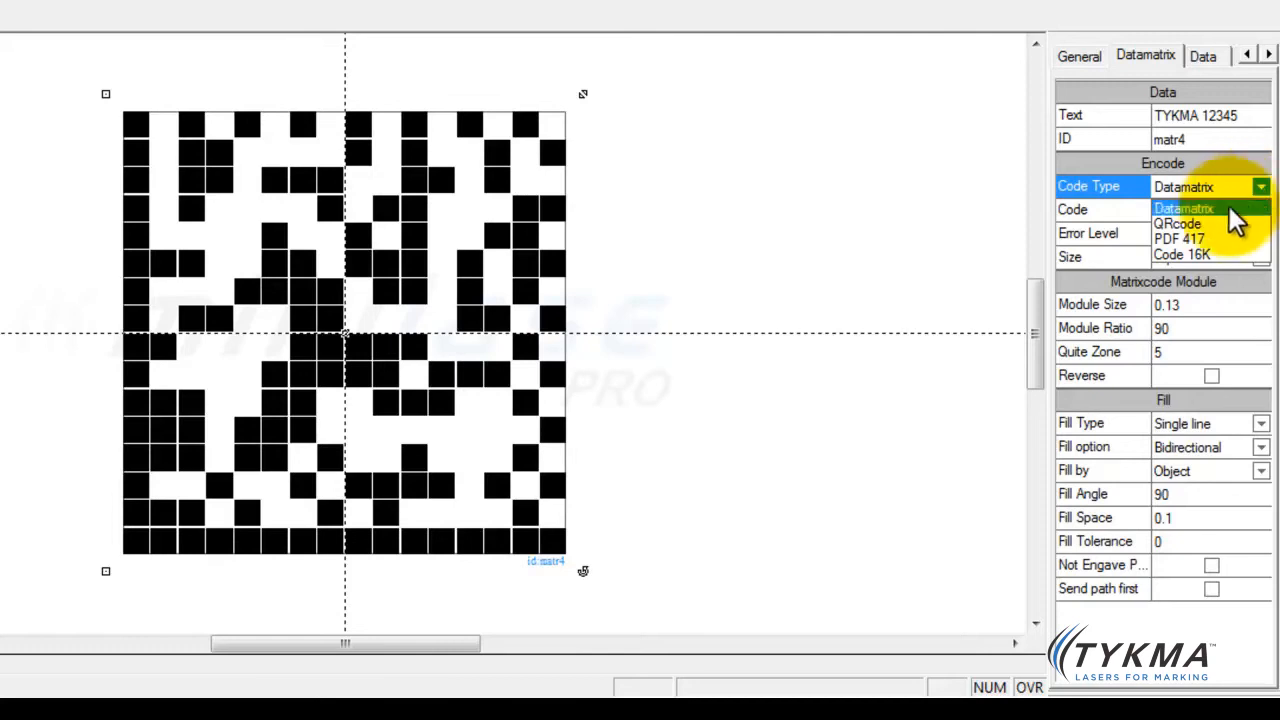
left_click(1178, 222)
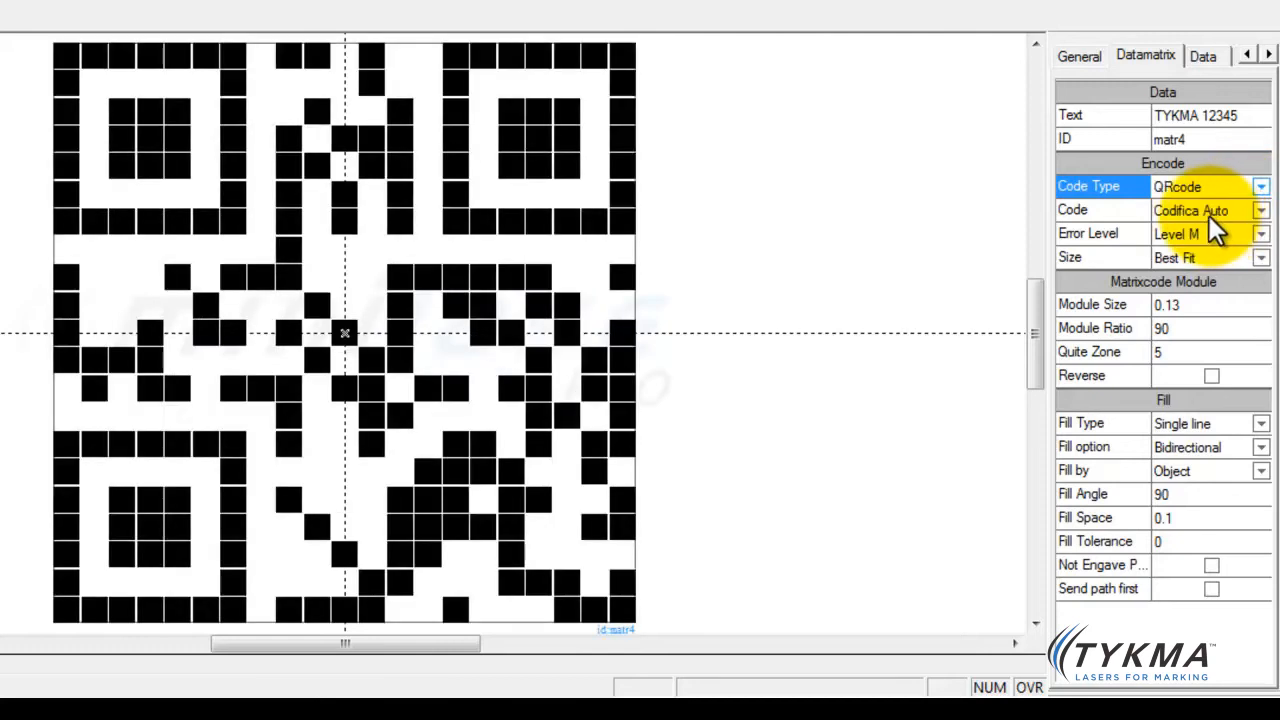
mouse_move(680, 200)
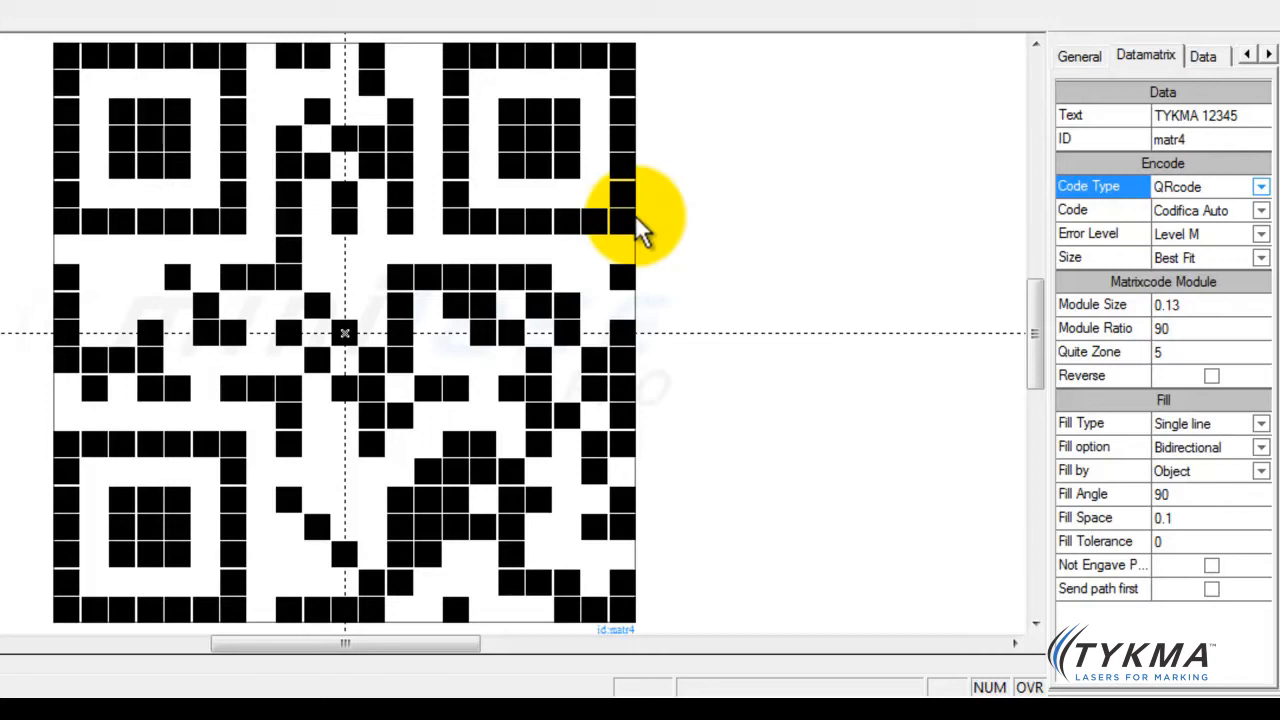
mouse_move(676, 184)
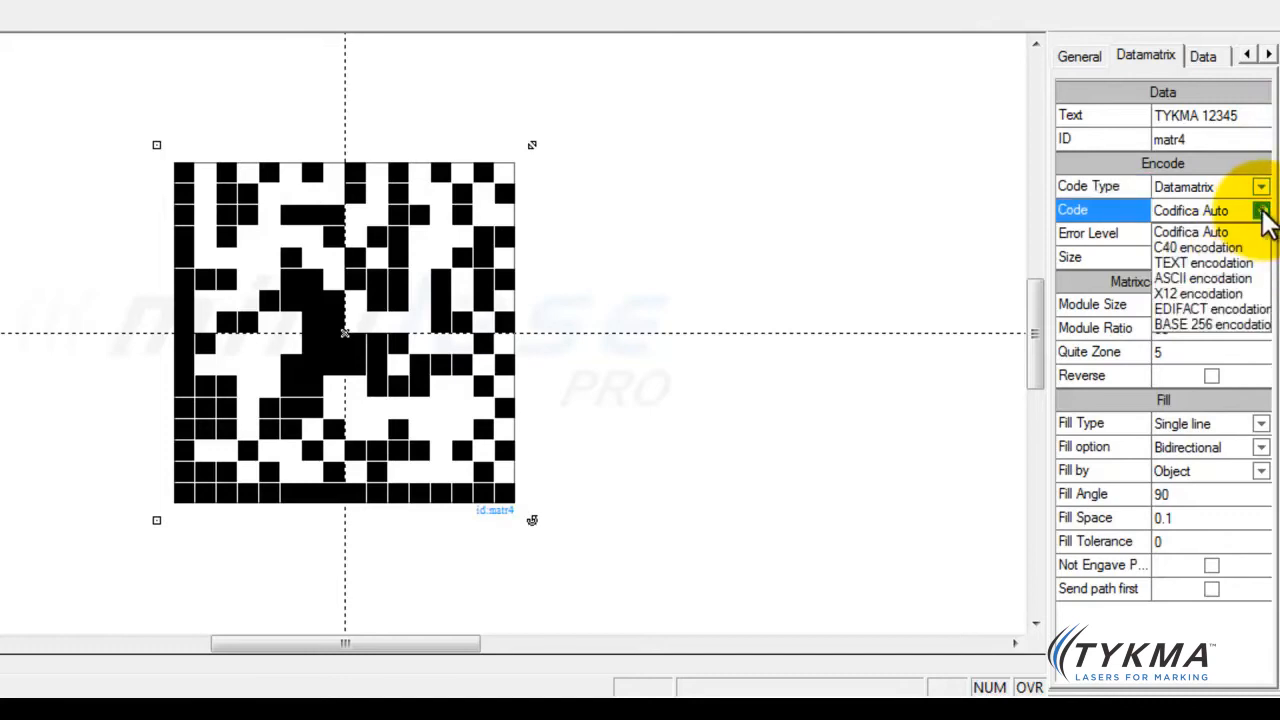
Step: Keep Codifica Auto encoding for the restored Data Matrix with ECC 200
left_click(1204, 234)
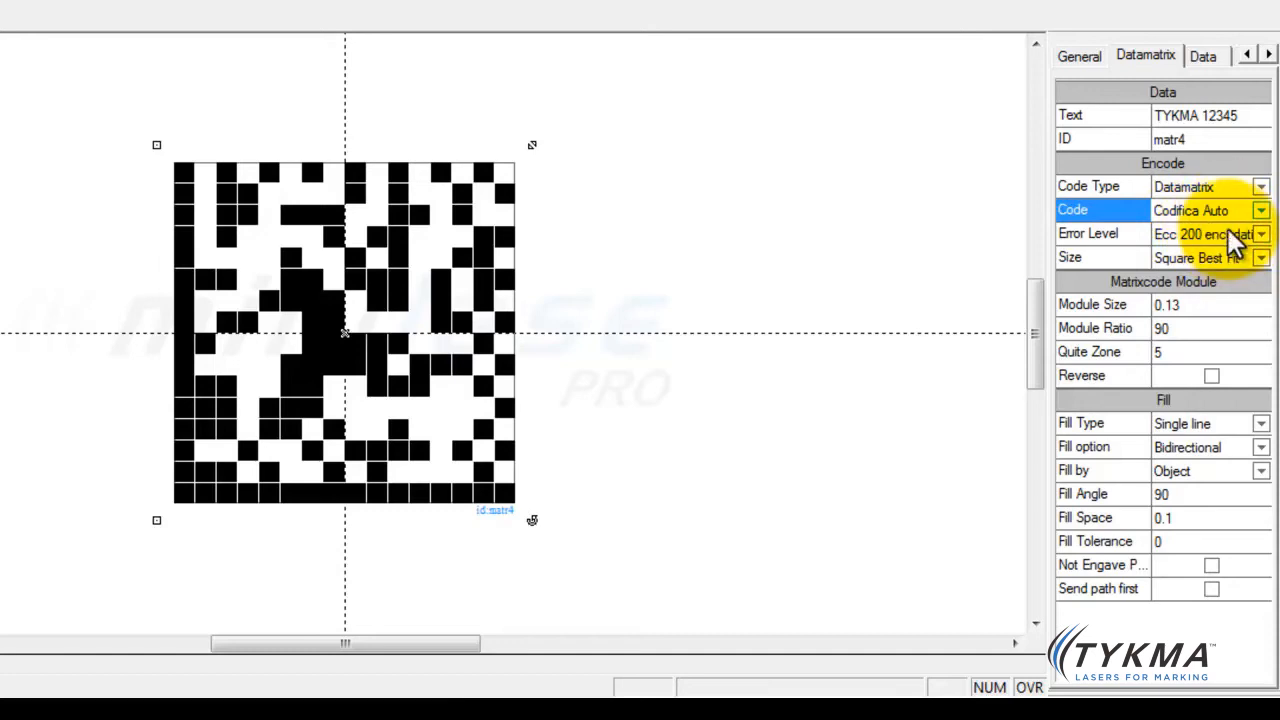
mouse_move(1236, 232)
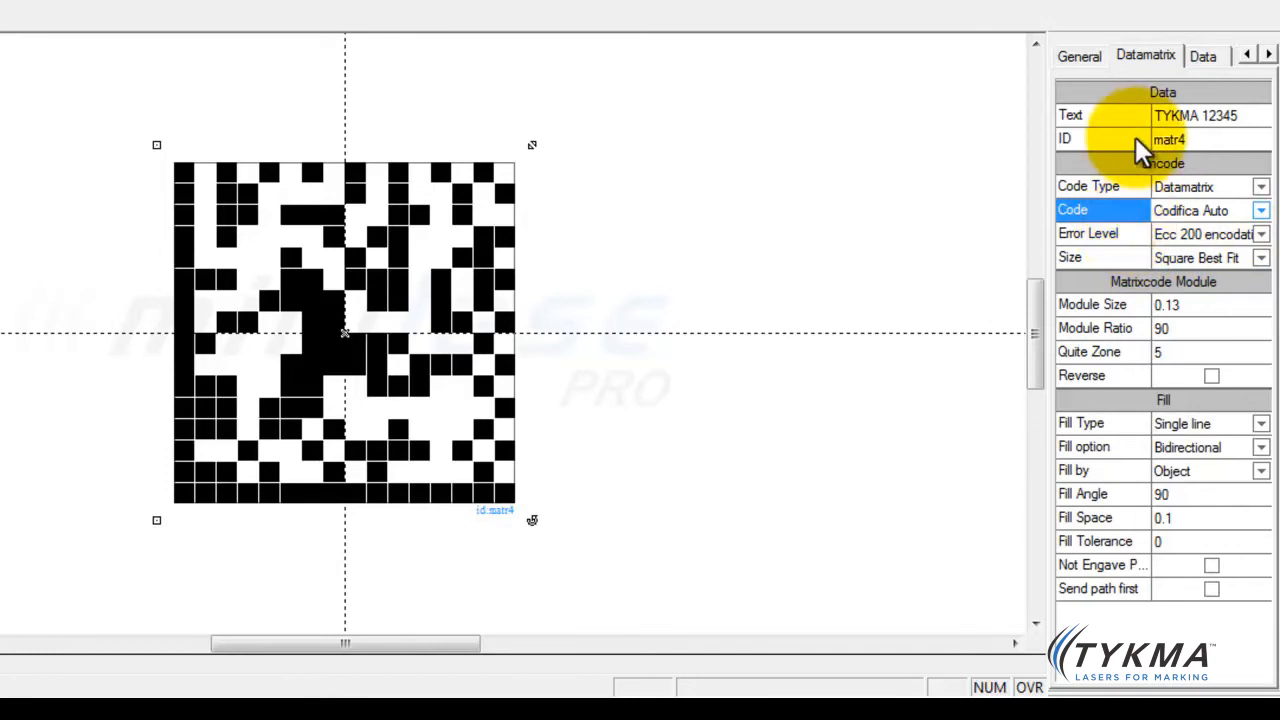
mouse_move(1190, 120)
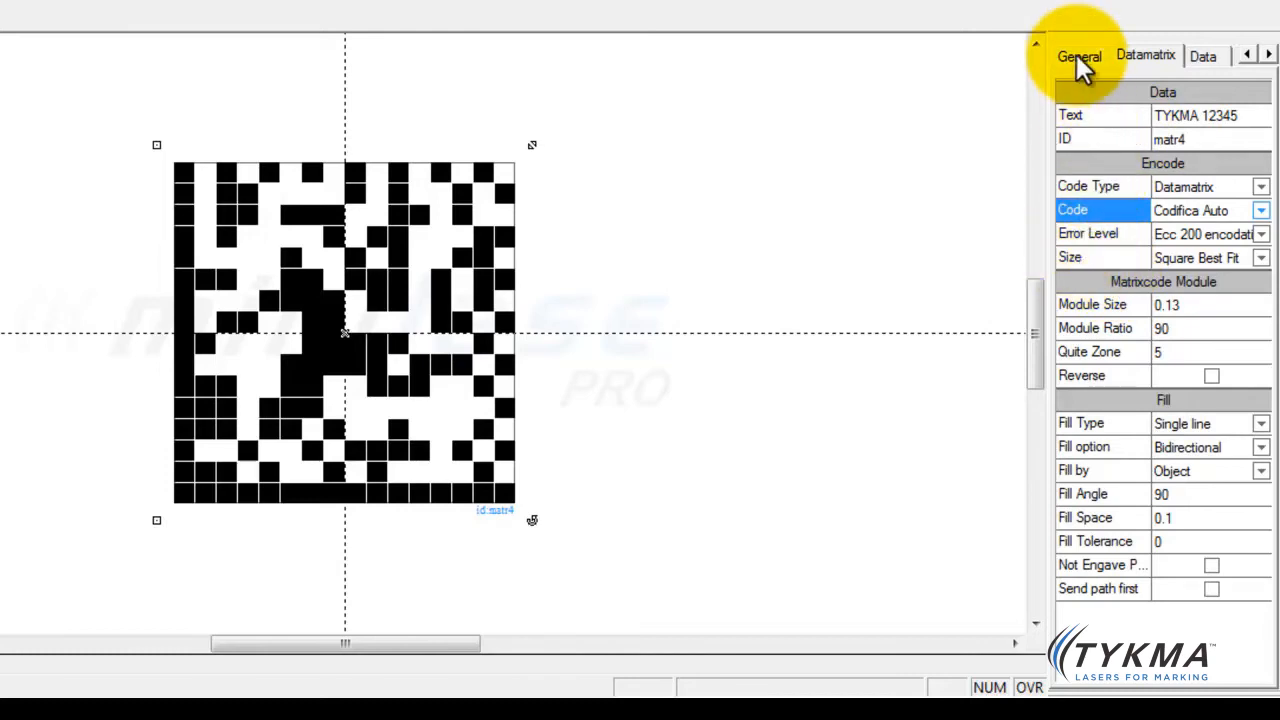
Step: Change the Module Ratio from 90 to 100 in the Matrixcode Module section
left_click(1078, 56)
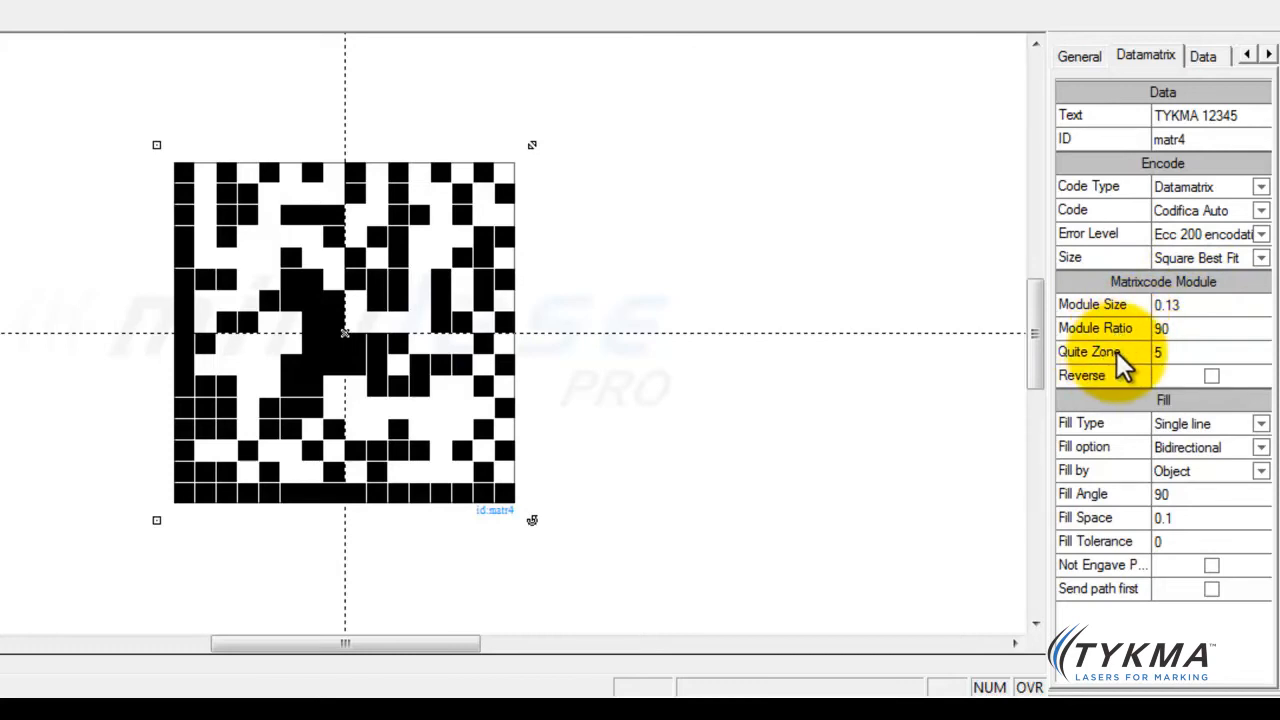
mouse_move(1124, 390)
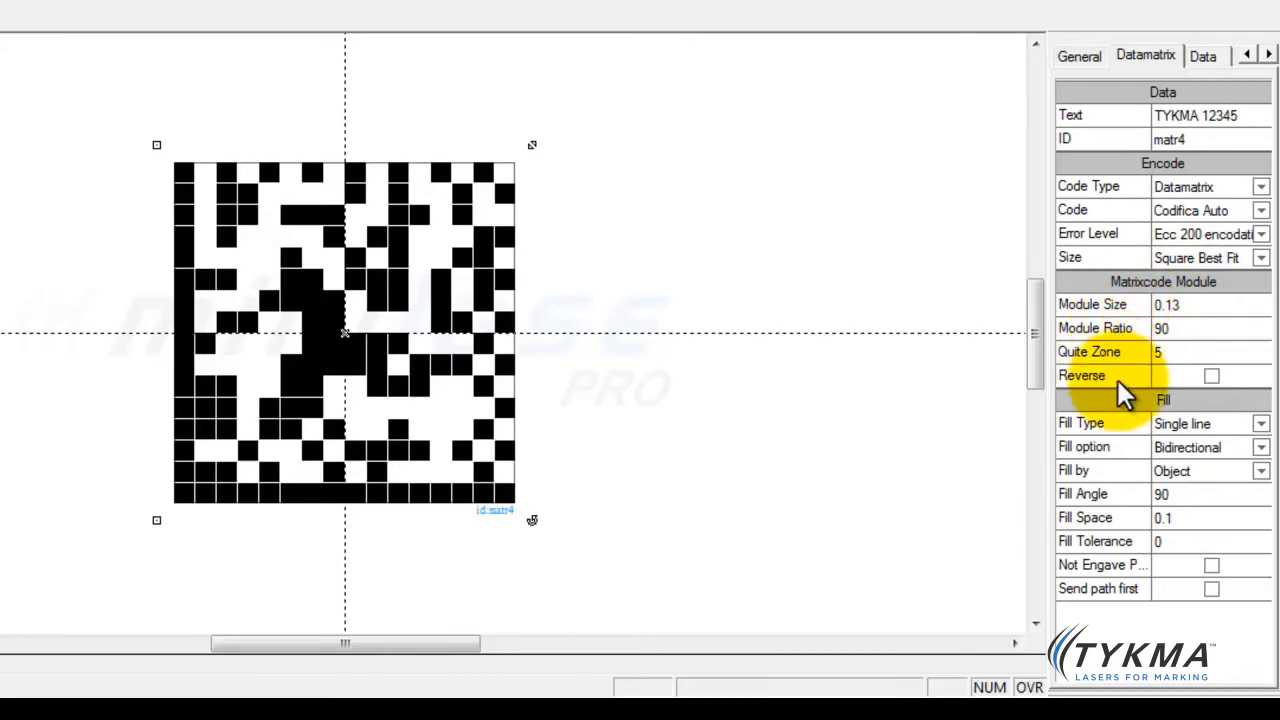
mouse_move(1176, 336)
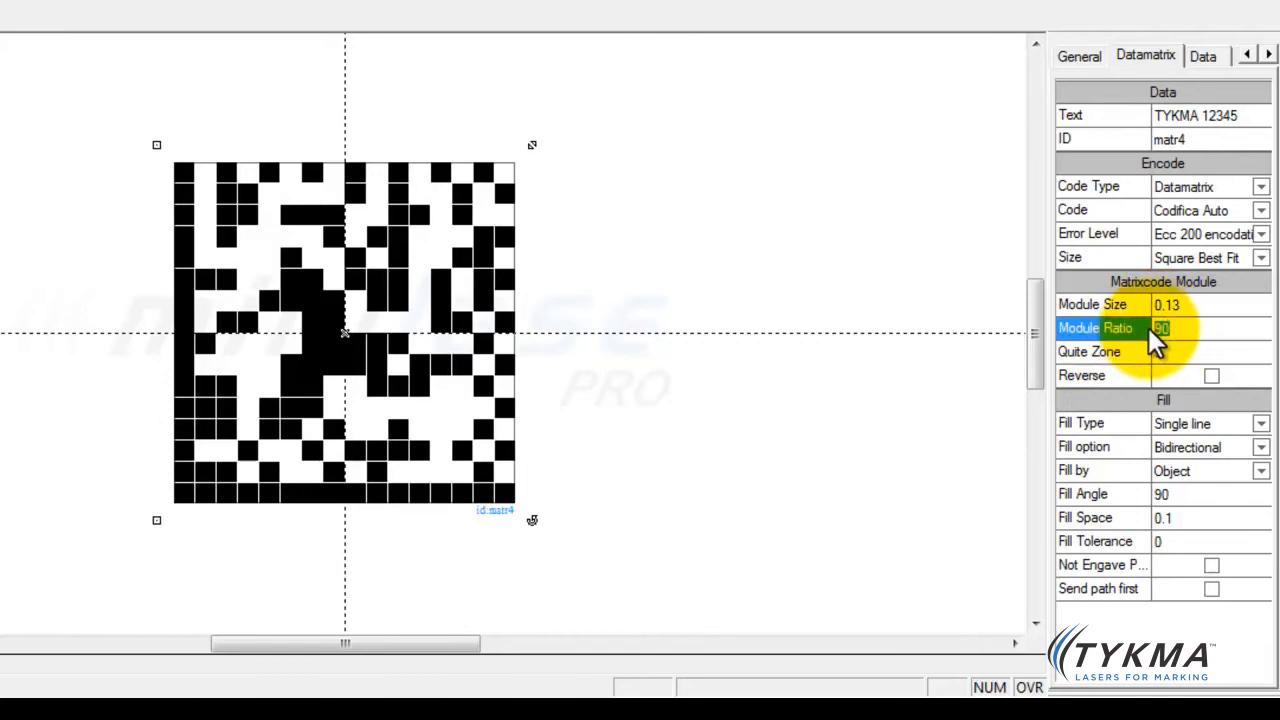
type("100")
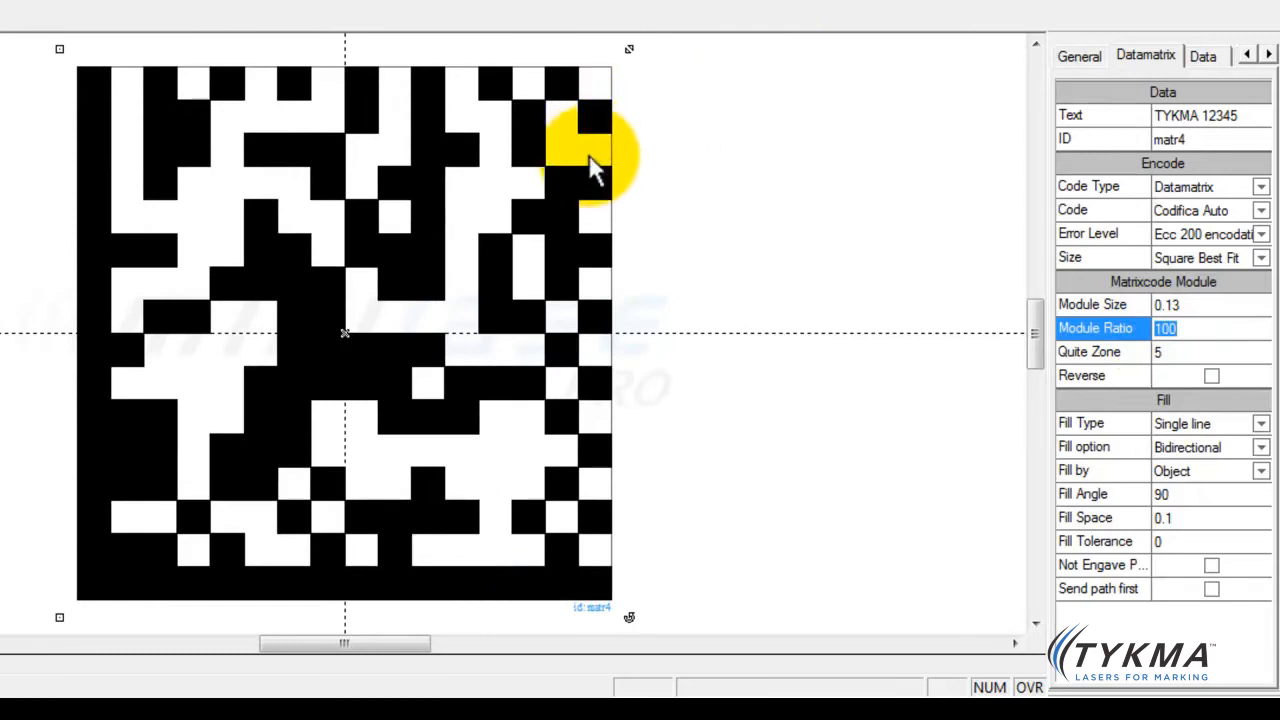
mouse_move(624, 144)
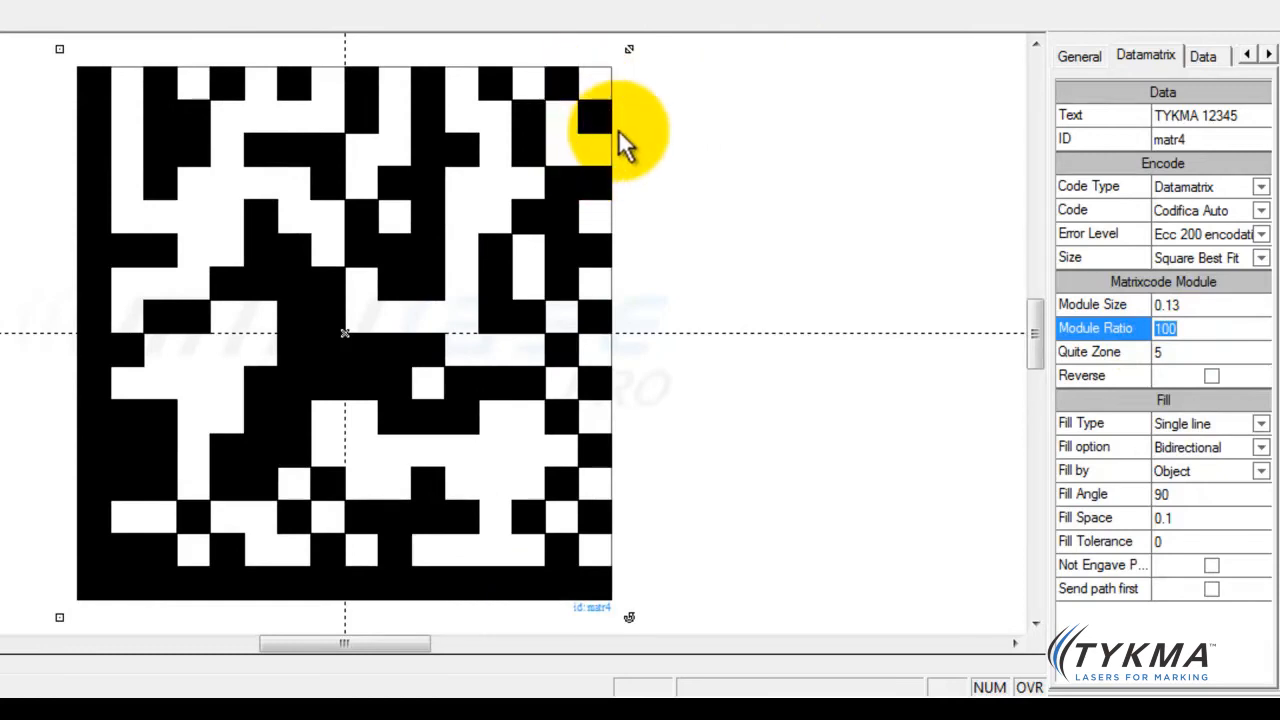
mouse_move(590, 216)
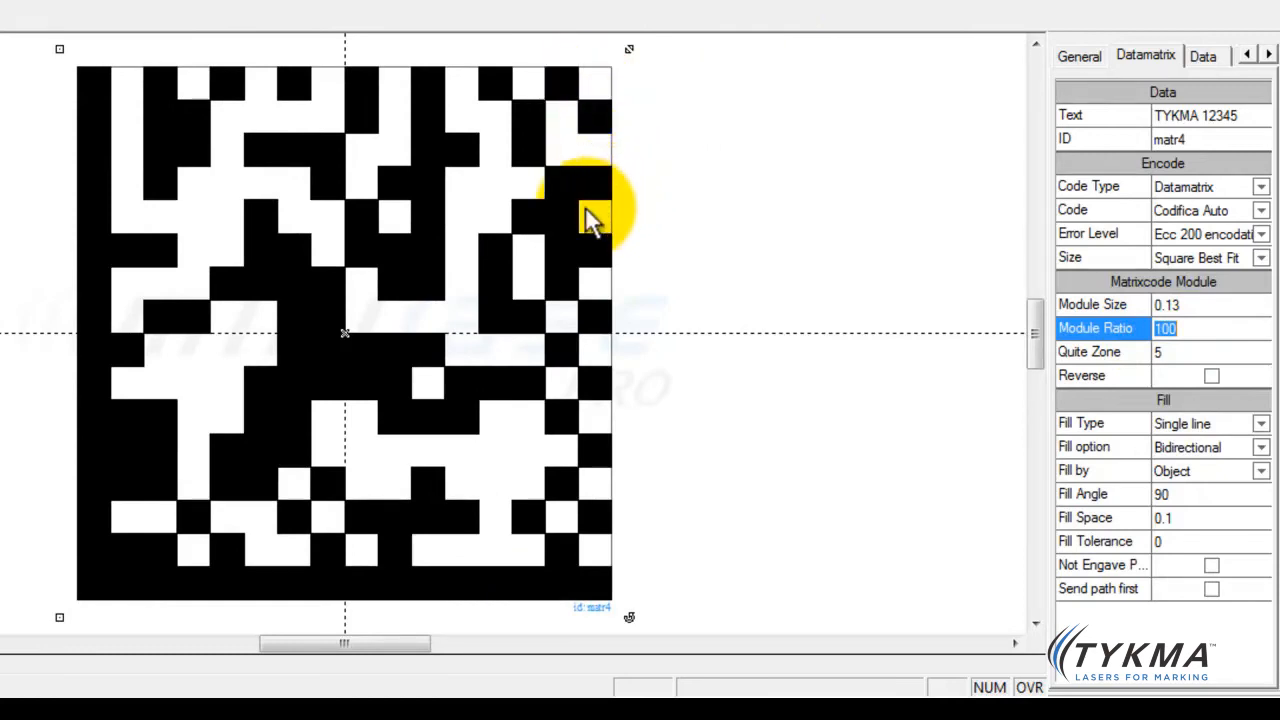
mouse_move(420, 600)
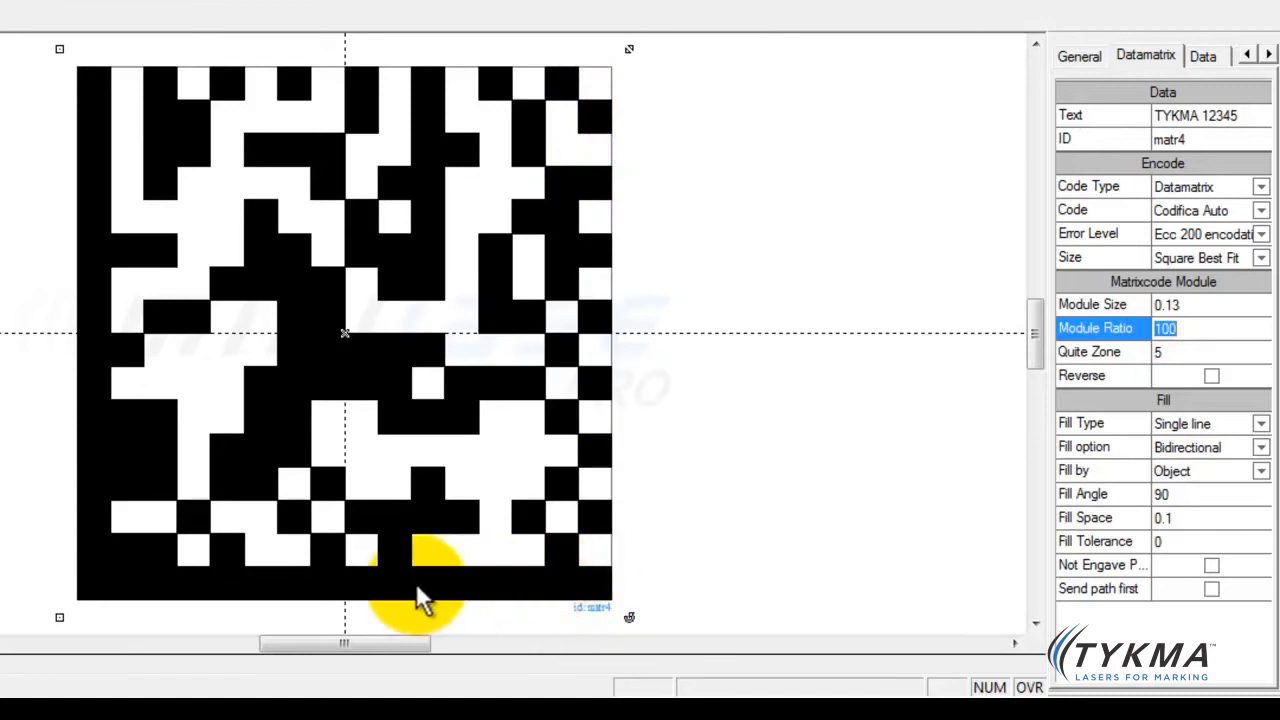
mouse_move(50, 276)
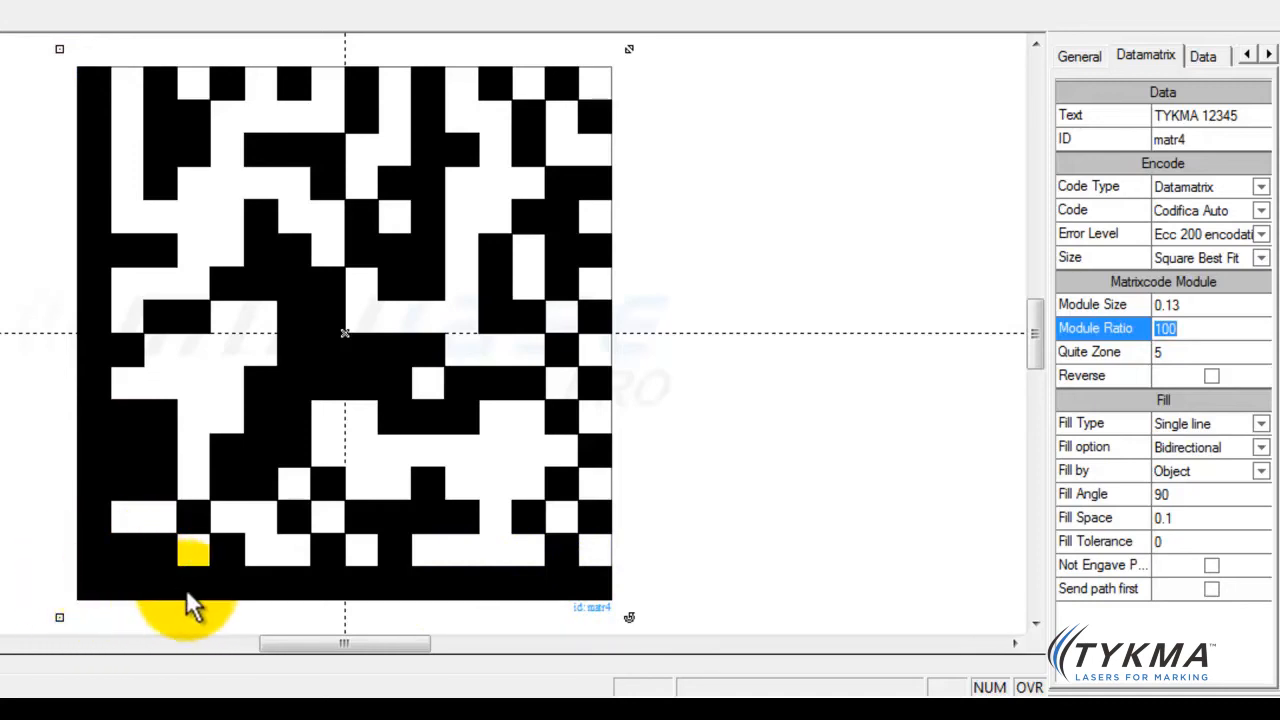
mouse_move(260, 584)
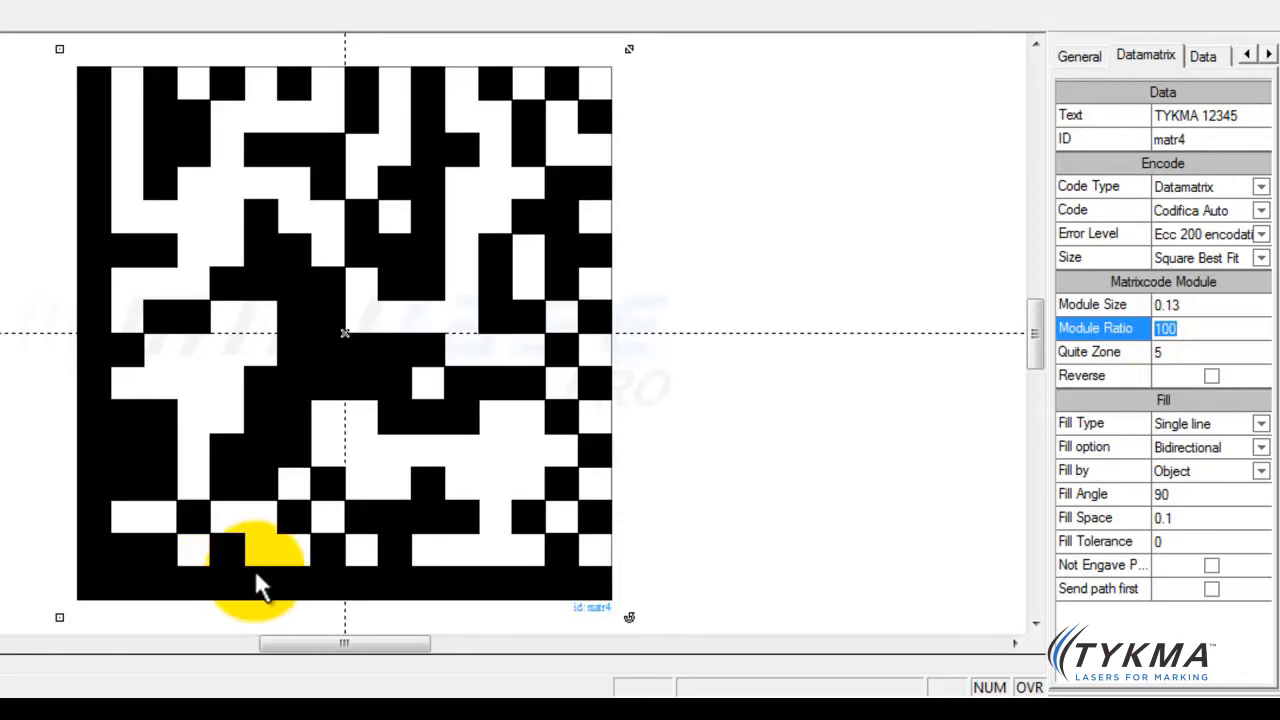
mouse_move(340, 600)
type("80")
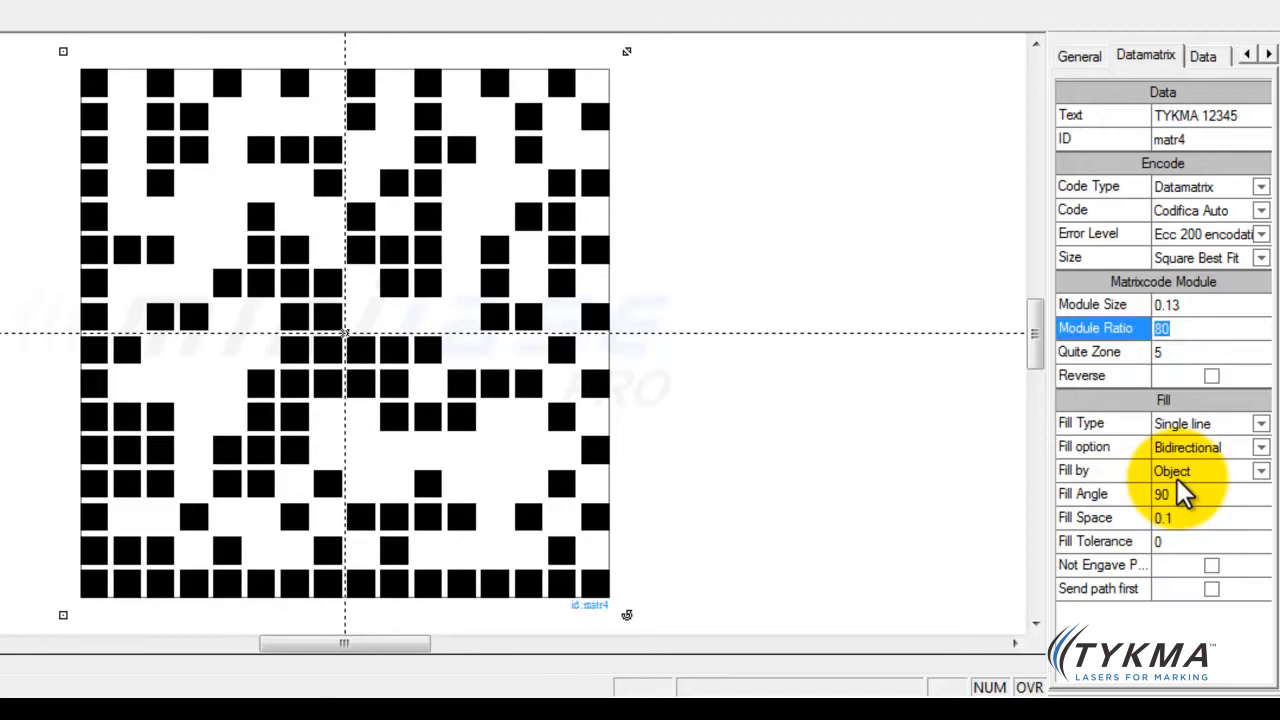
mouse_move(1064, 470)
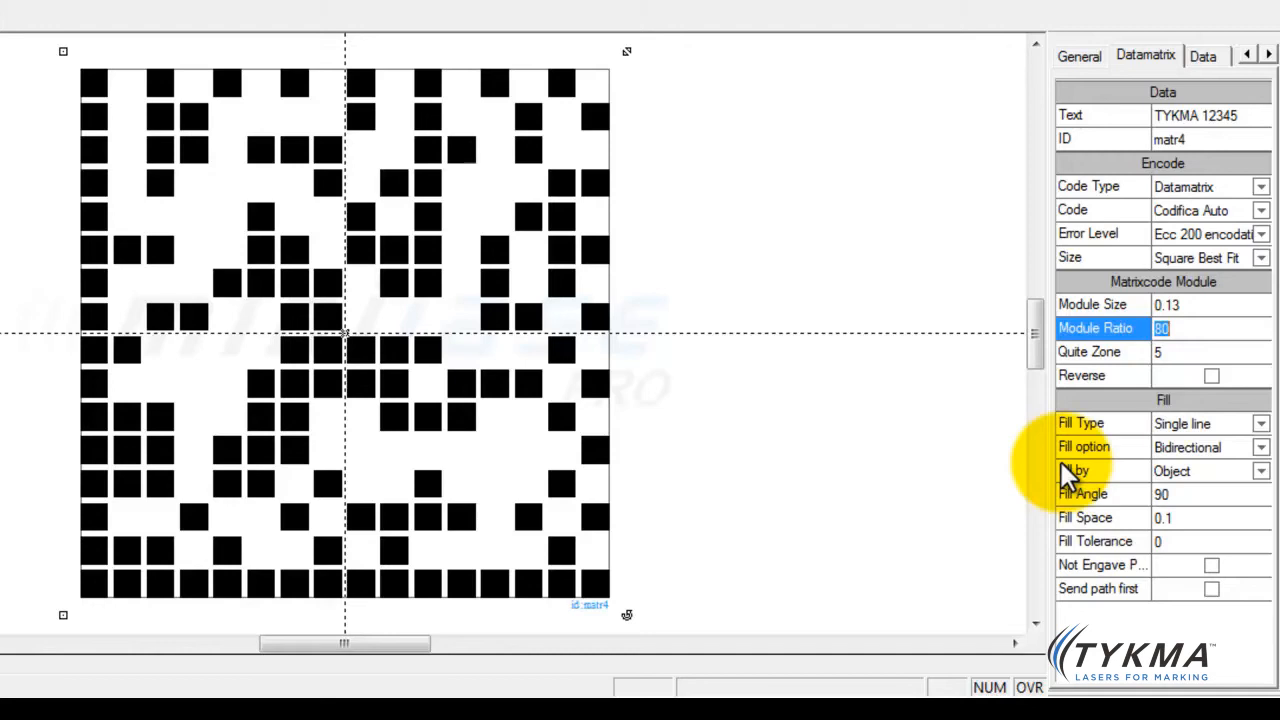
mouse_move(1200, 448)
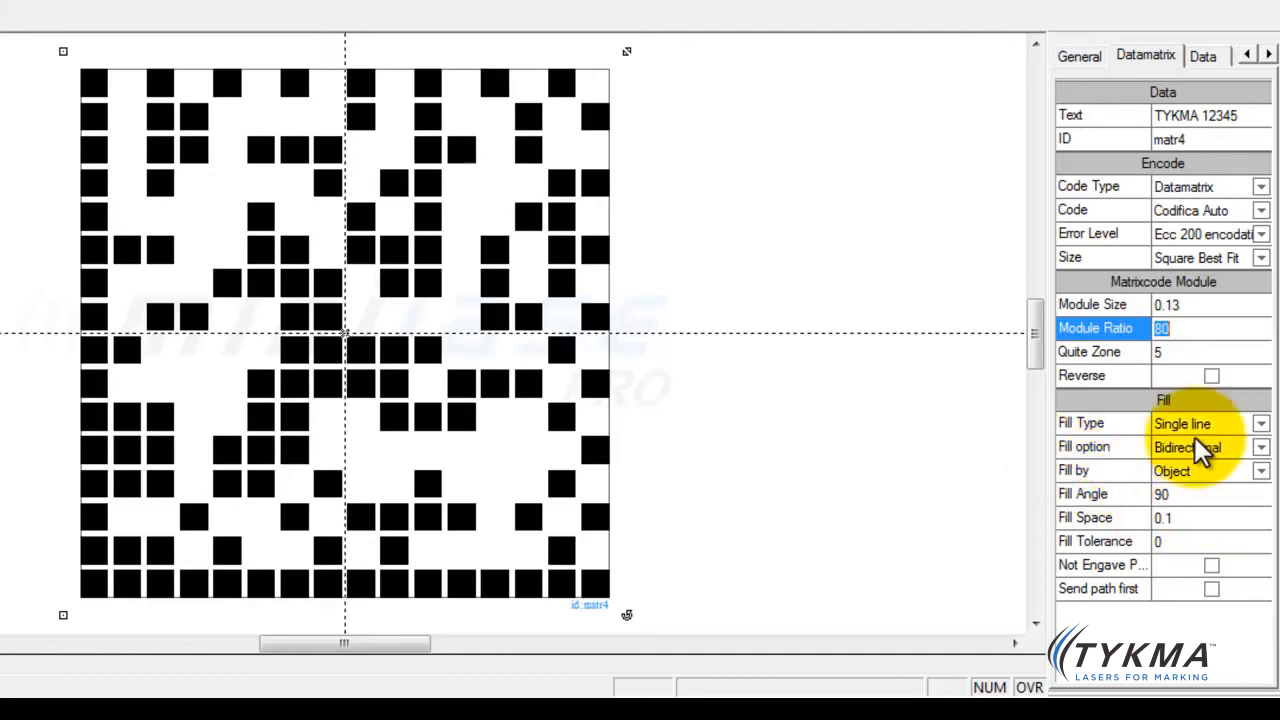
Step: Check quiet zone 5 and toggle Reverse on and off, ending with black modules on white
left_click(1190, 352)
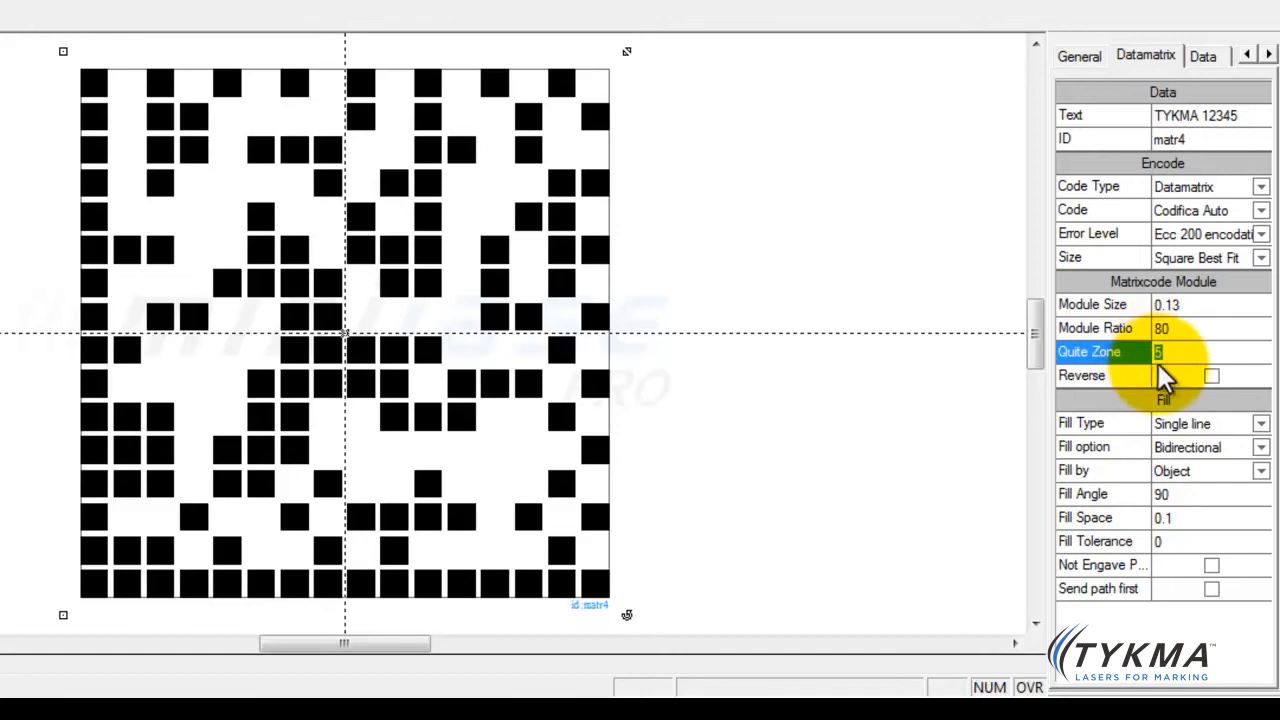
mouse_move(1216, 390)
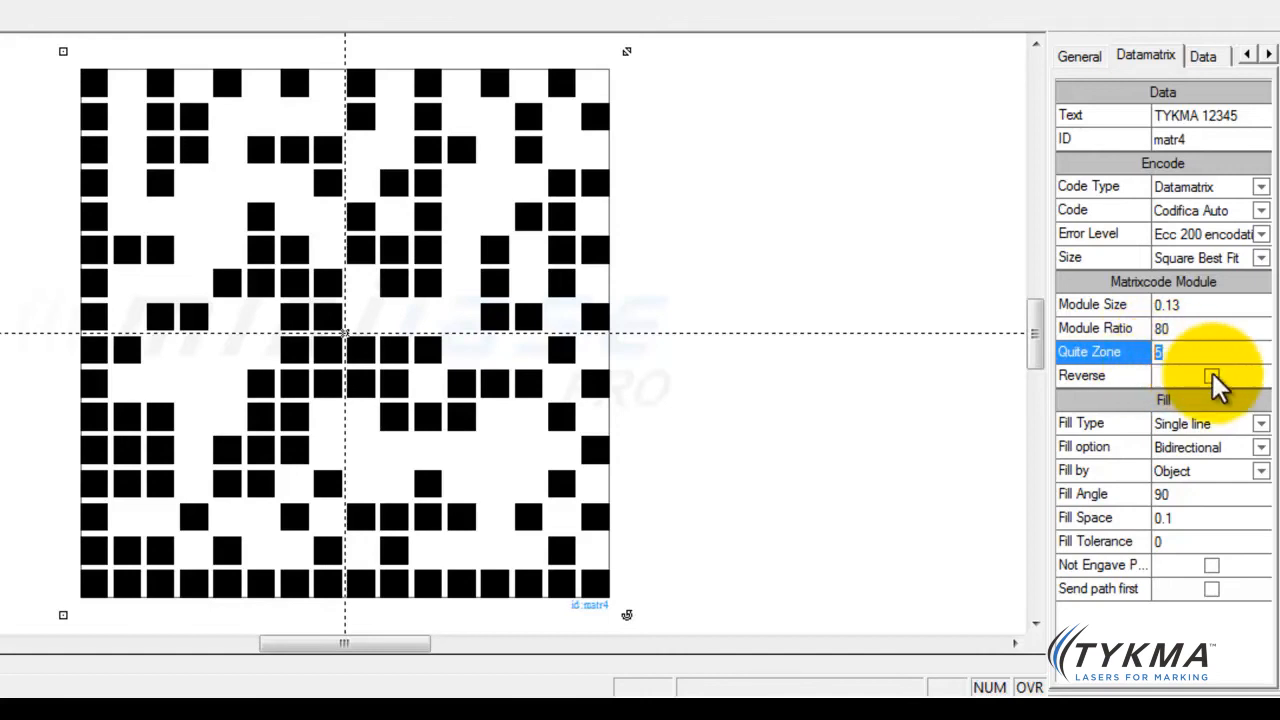
left_click(1212, 376)
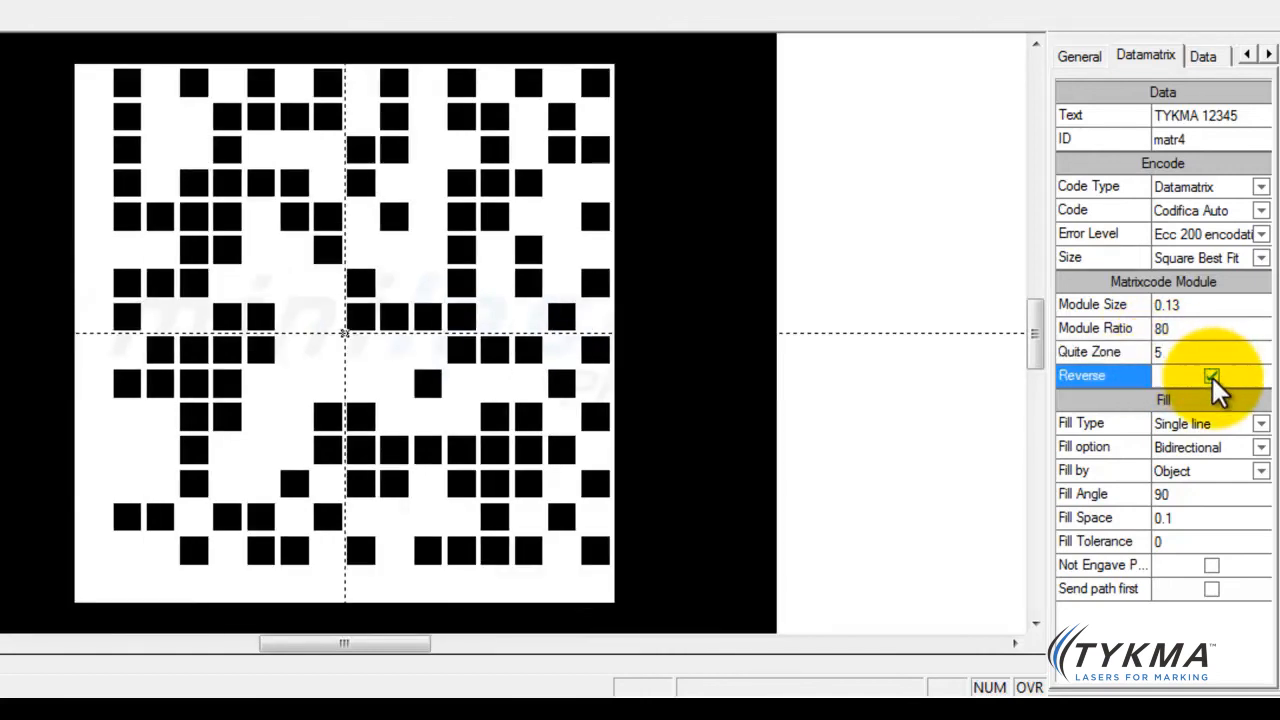
left_click(1212, 376)
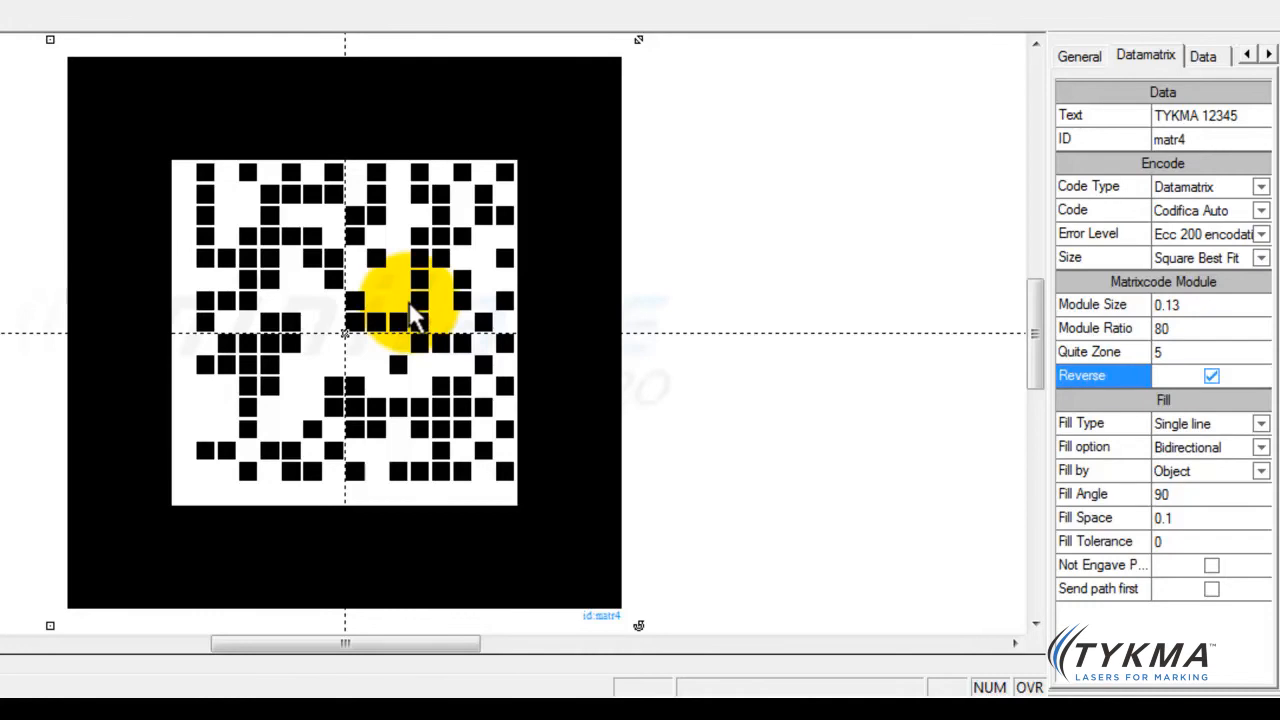
mouse_move(504, 316)
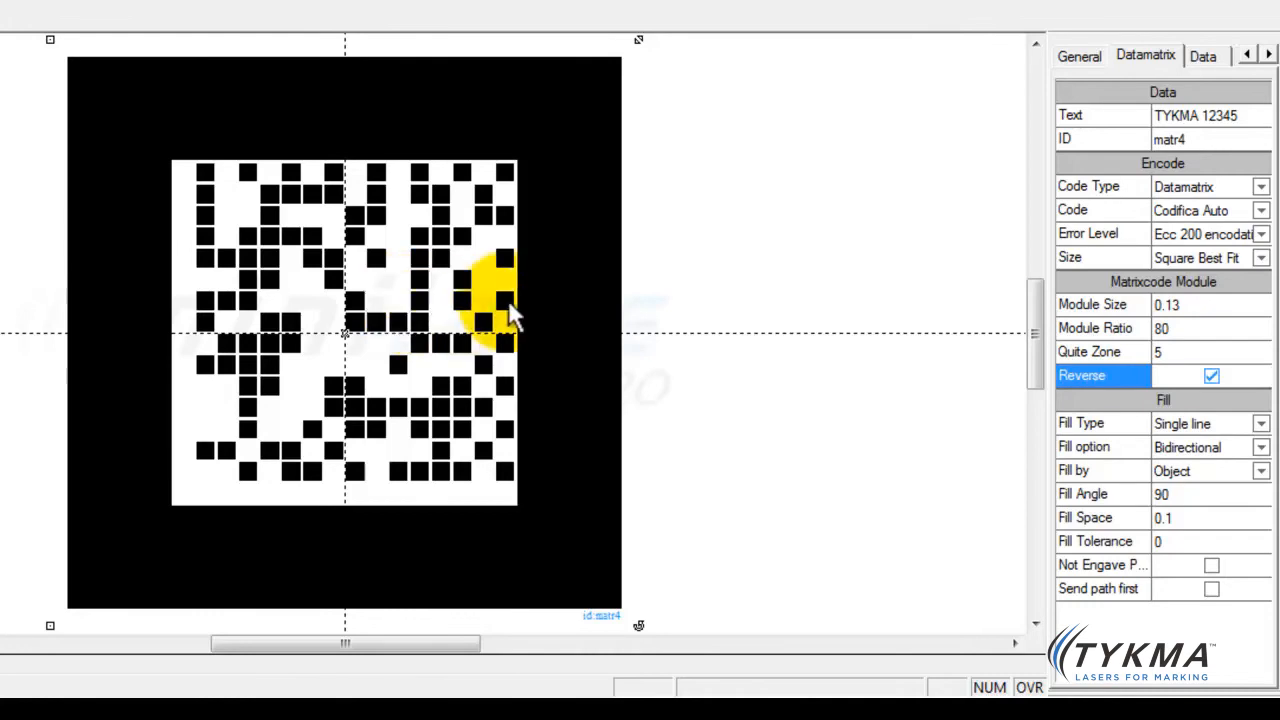
left_click(1212, 376)
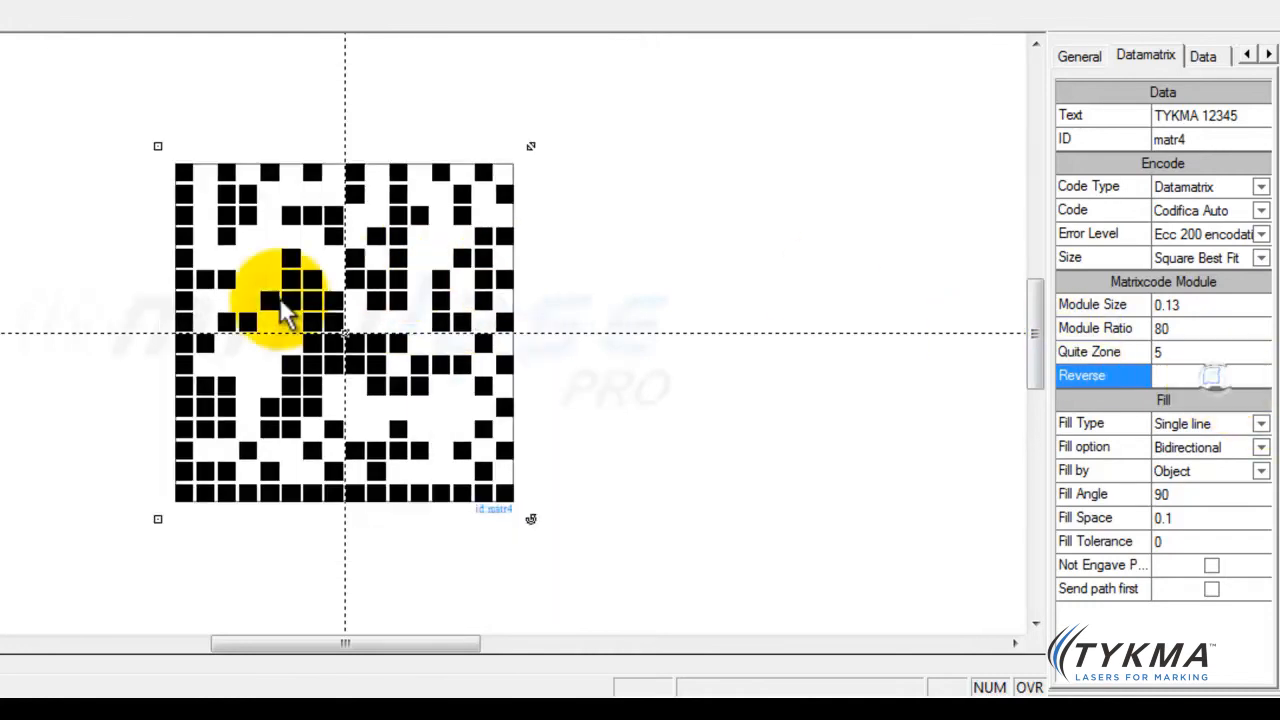
left_click(1212, 376)
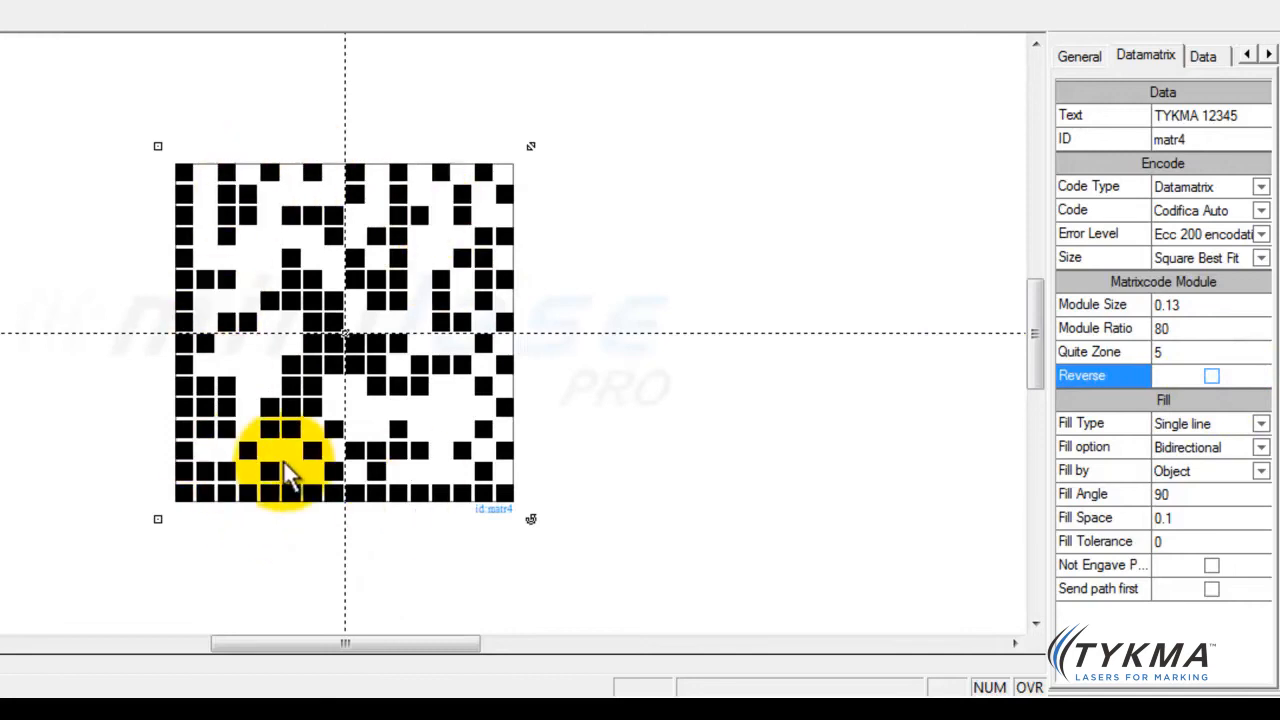
mouse_move(184, 156)
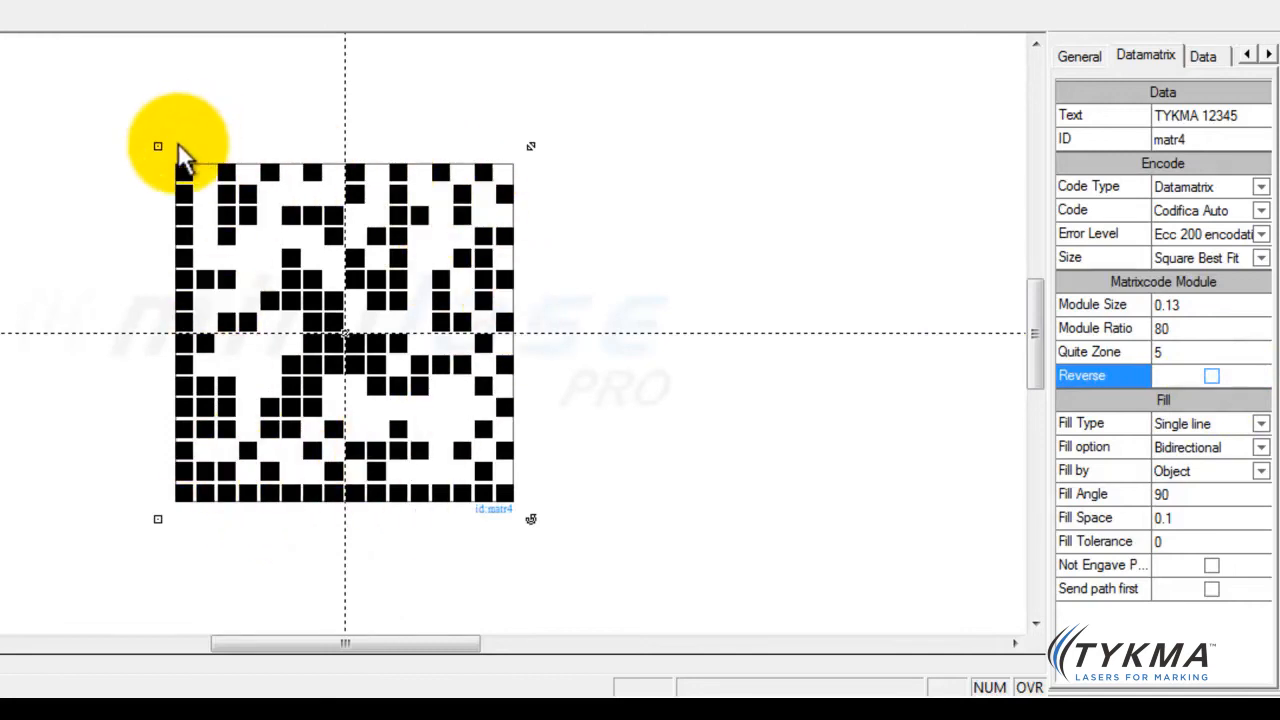
mouse_move(190, 230)
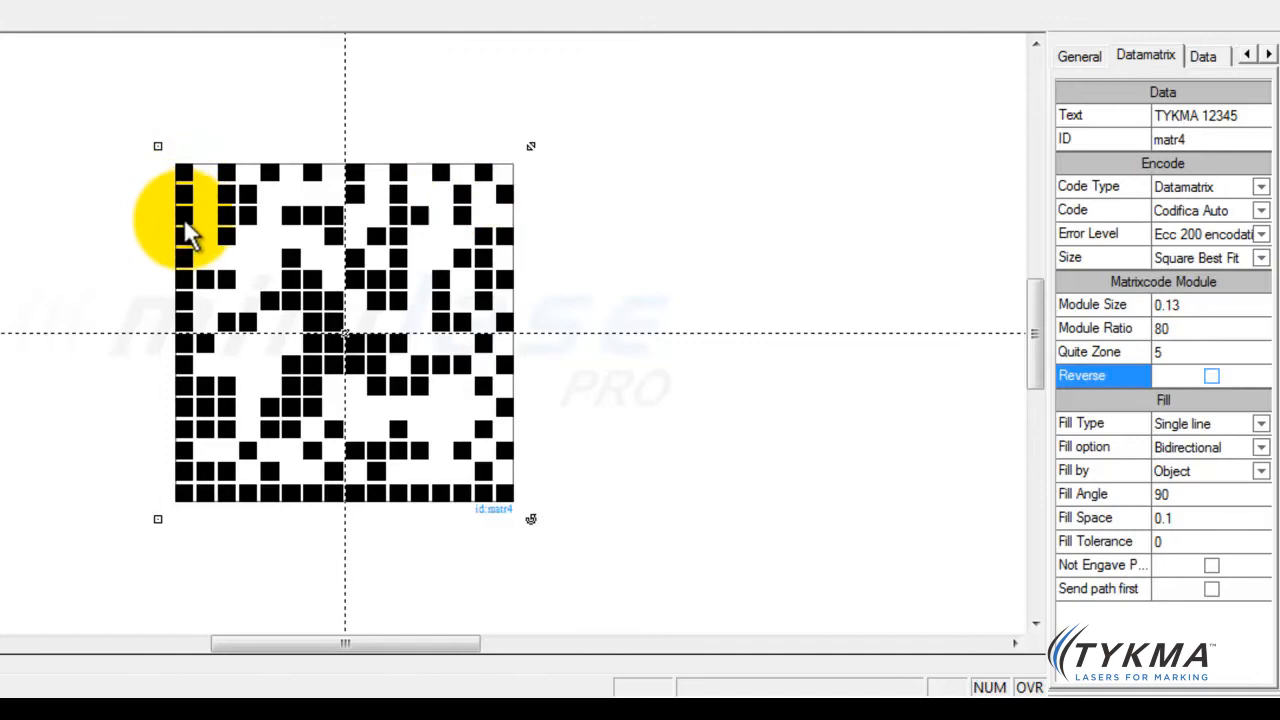
mouse_move(170, 350)
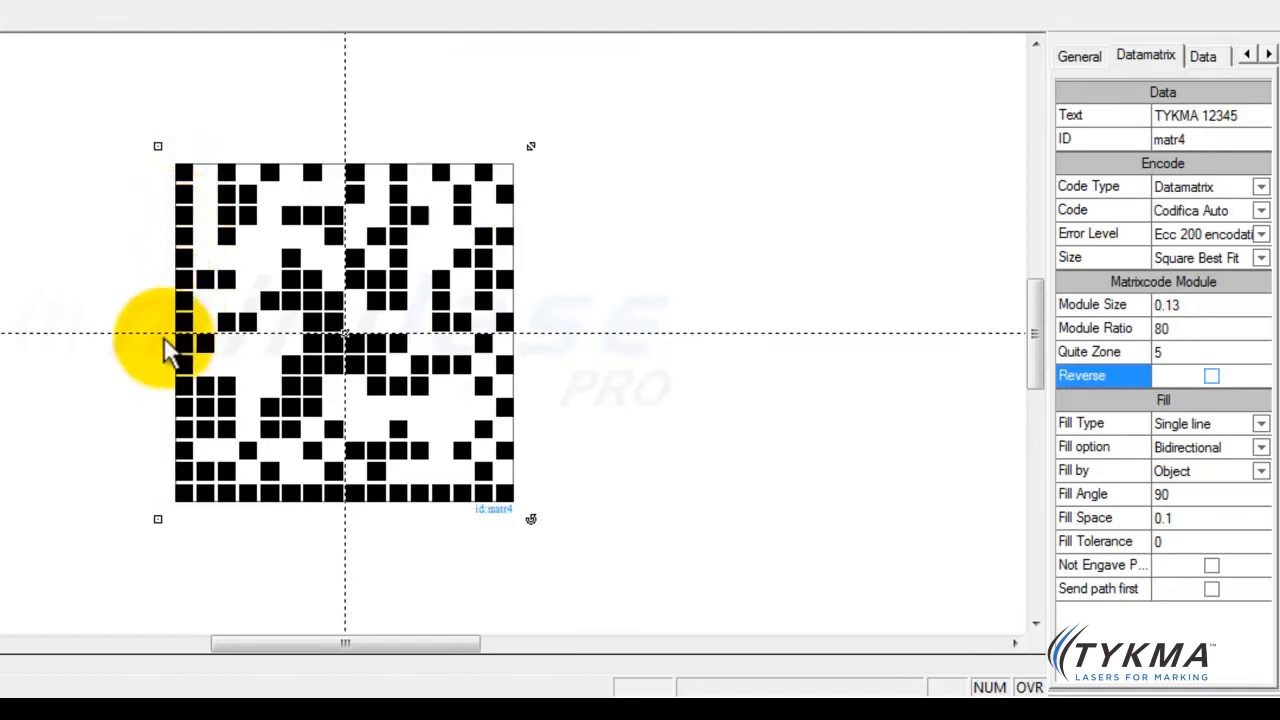
mouse_move(170, 450)
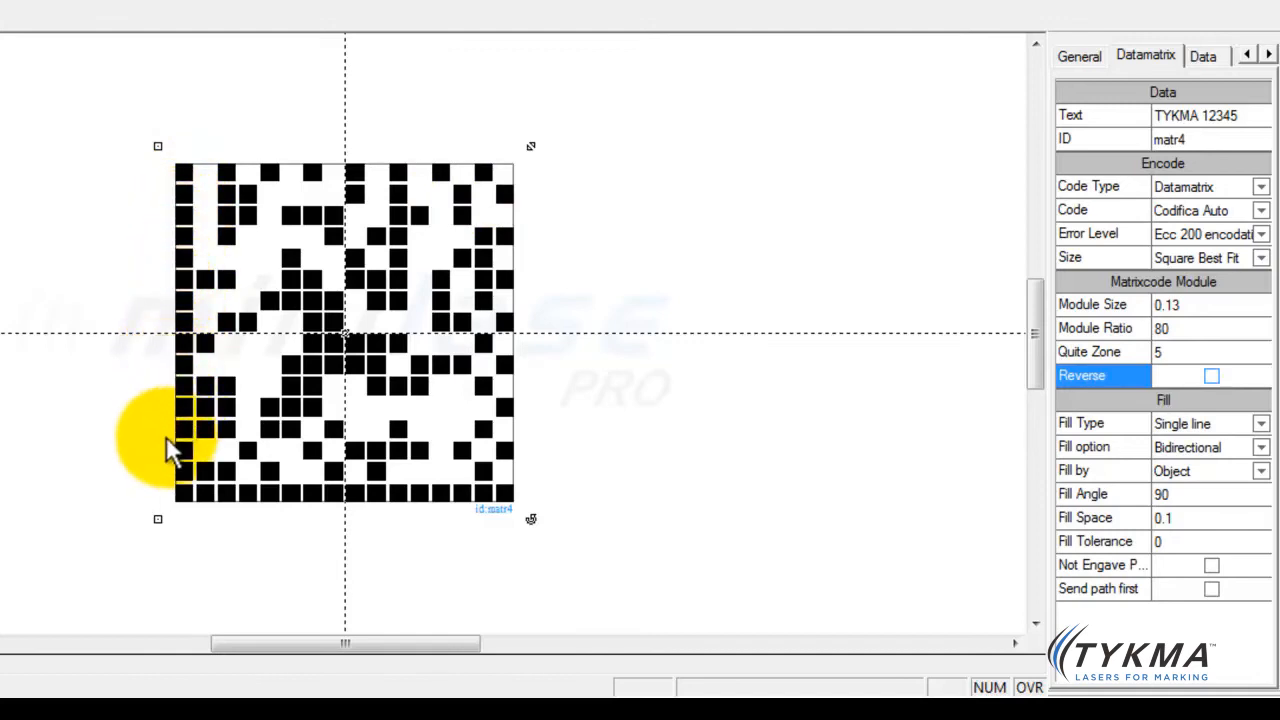
mouse_move(190, 490)
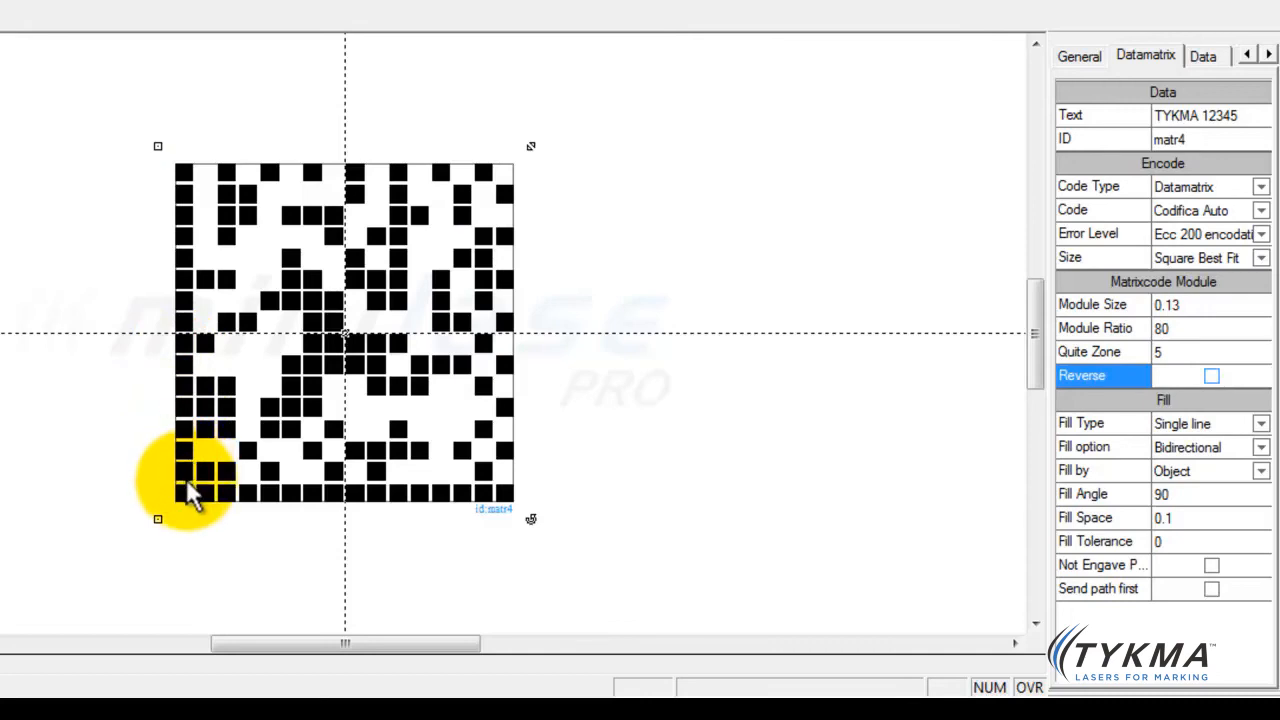
mouse_move(216, 500)
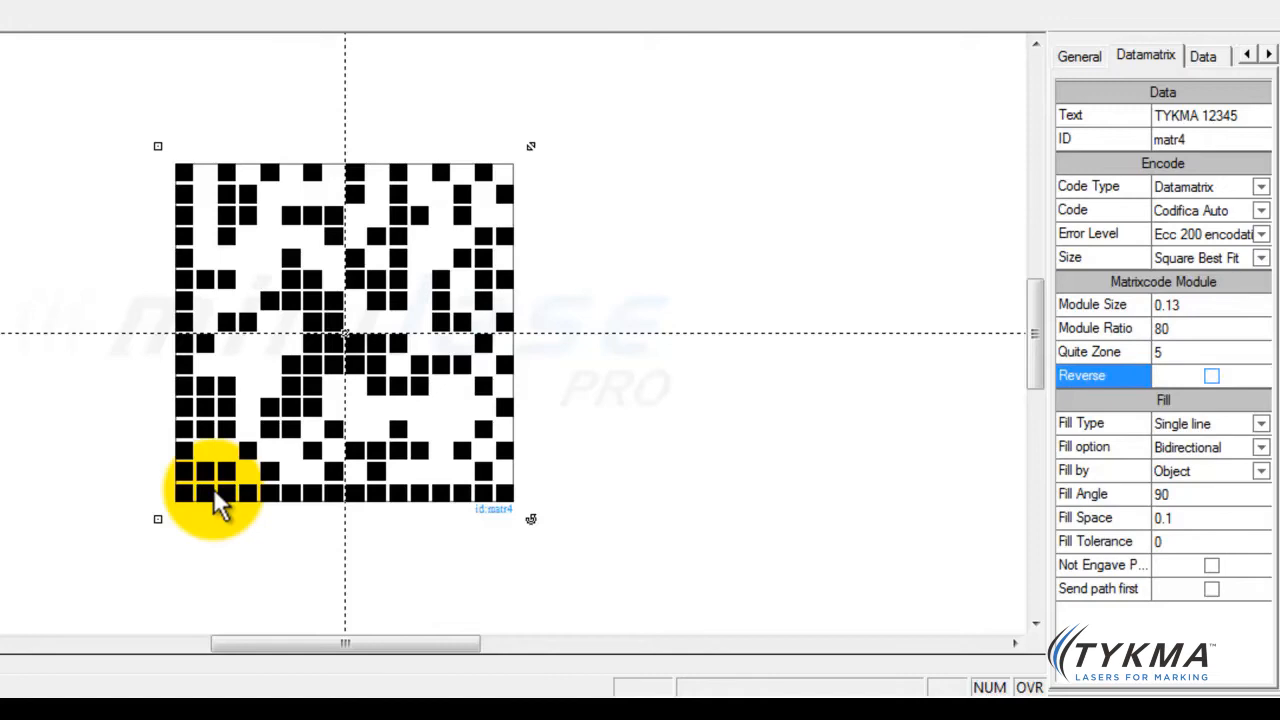
mouse_move(924, 560)
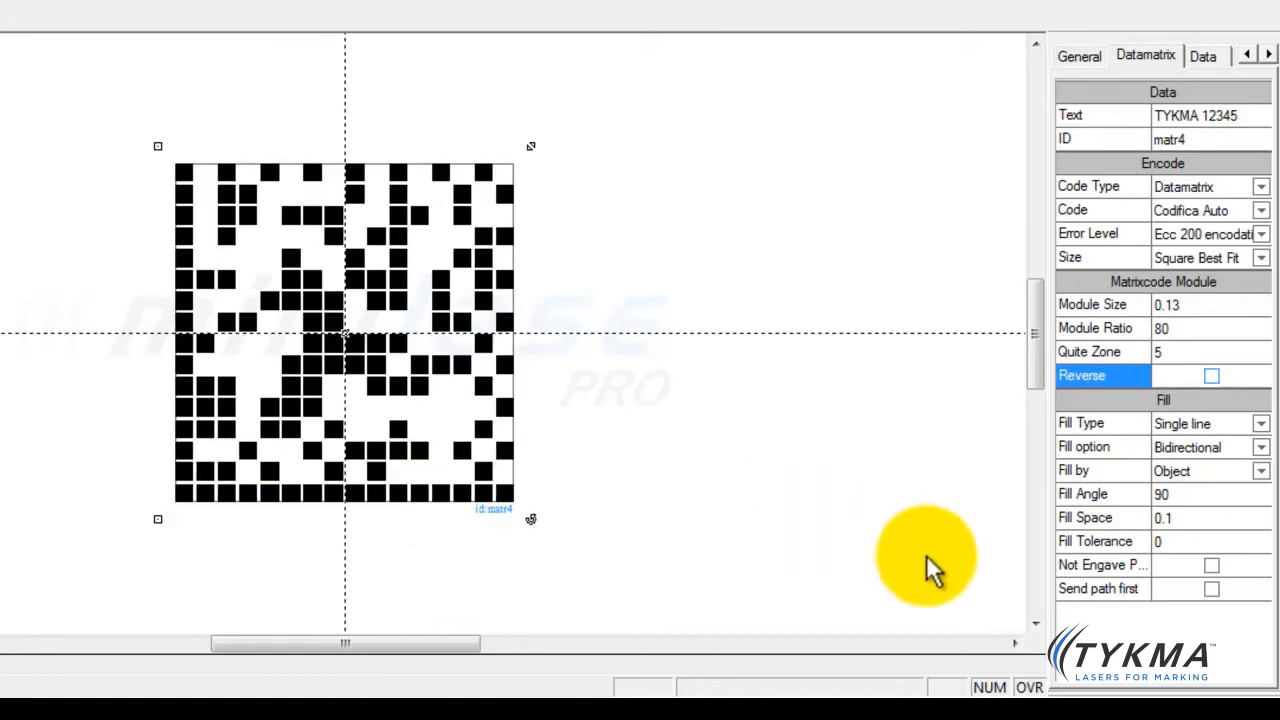
Step: Turn Reverse on so black modules sit inside a black quiet-zone border
left_click(1212, 376)
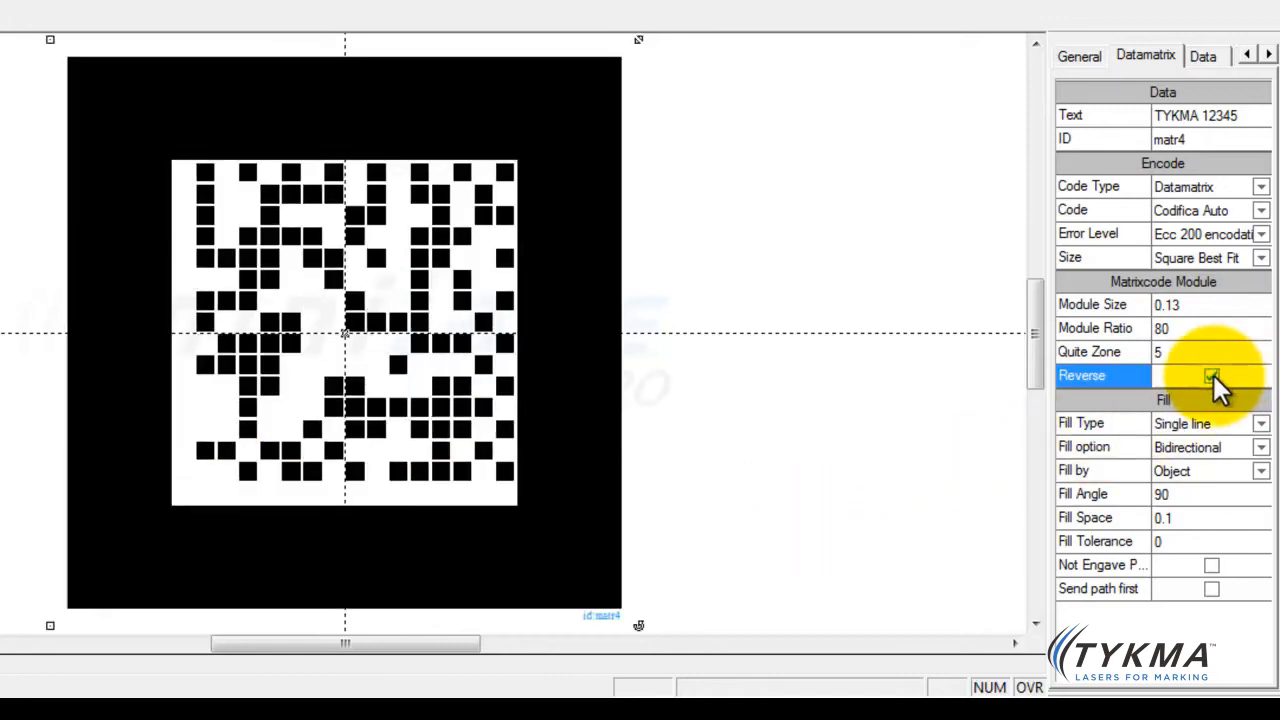
left_click(1212, 376)
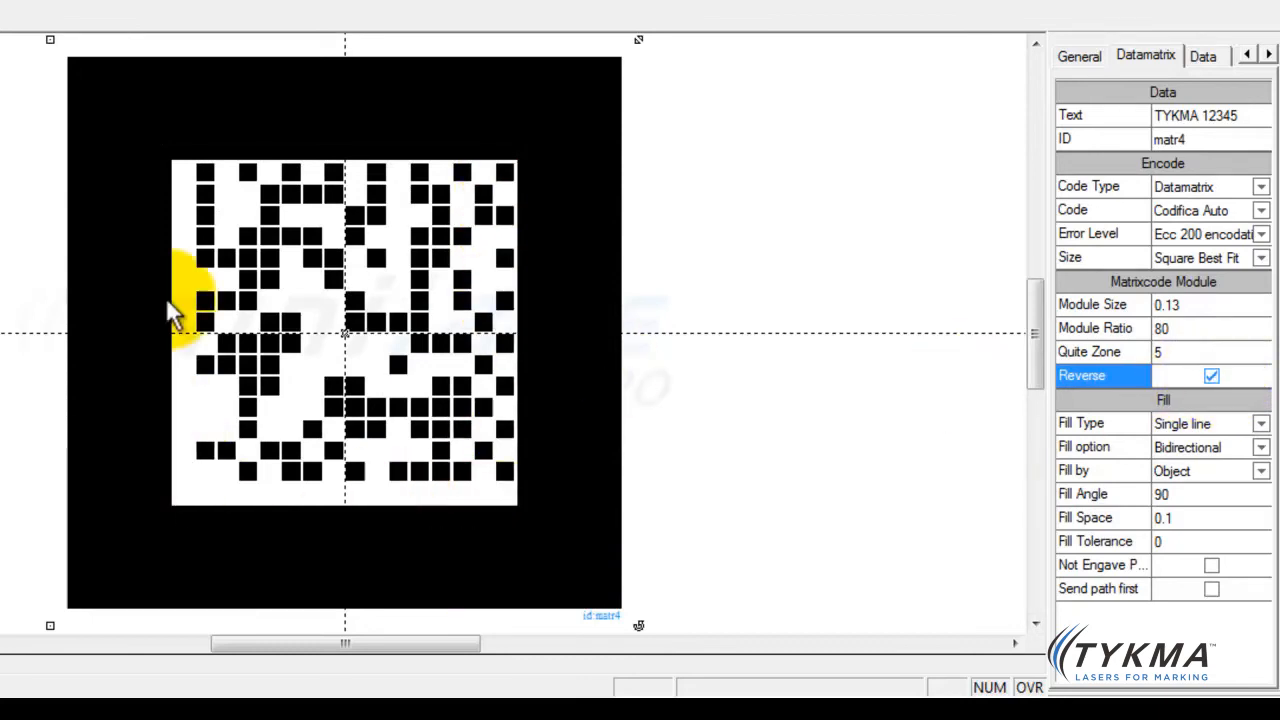
mouse_move(110, 184)
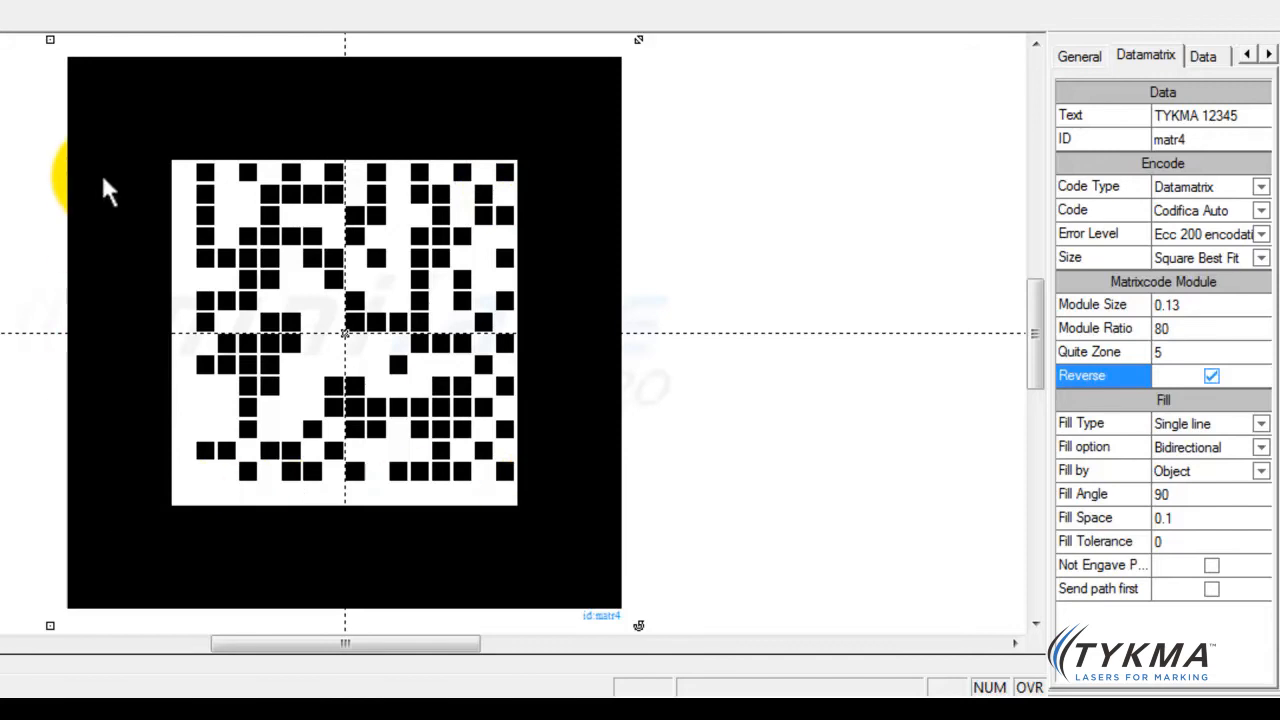
mouse_move(490, 580)
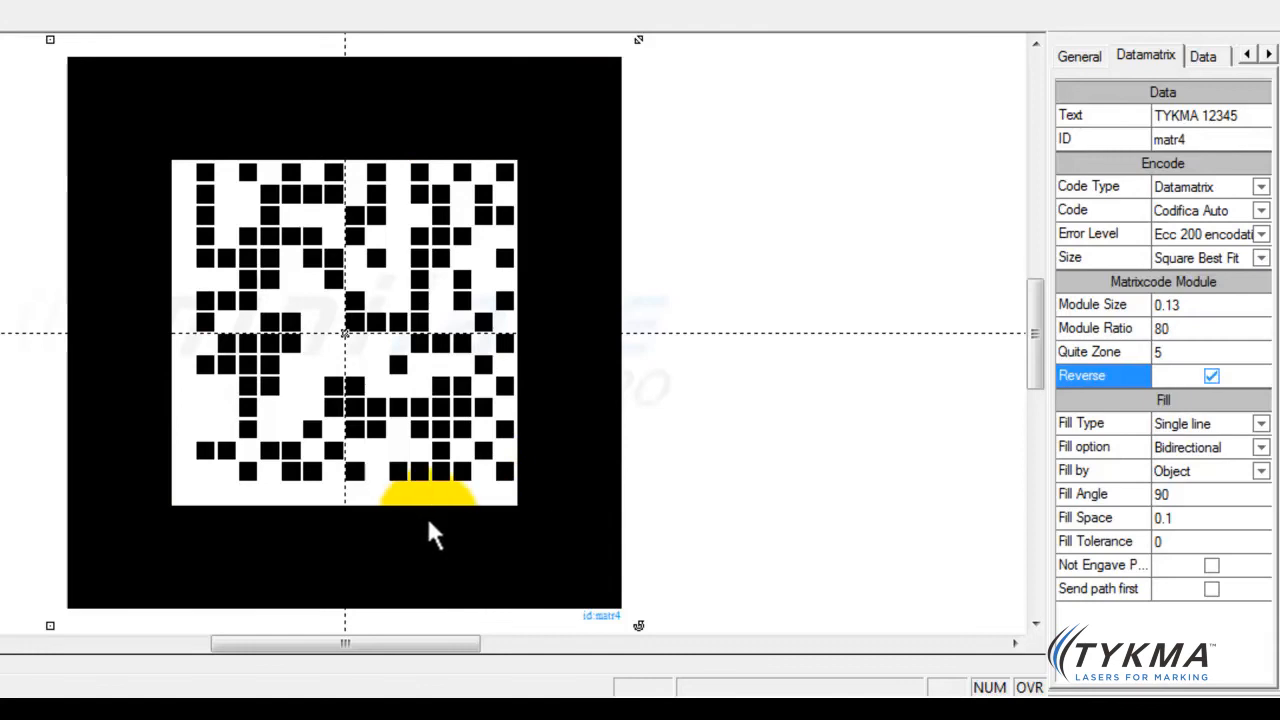
mouse_move(200, 330)
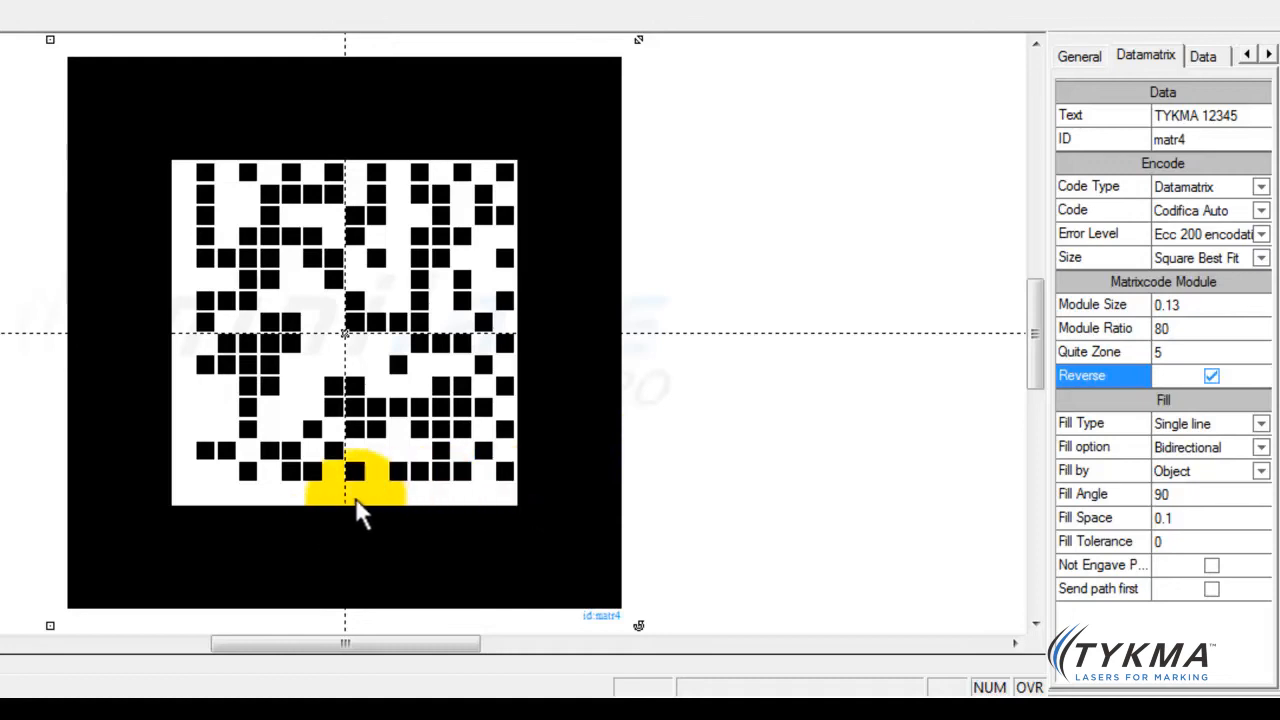
mouse_move(490, 500)
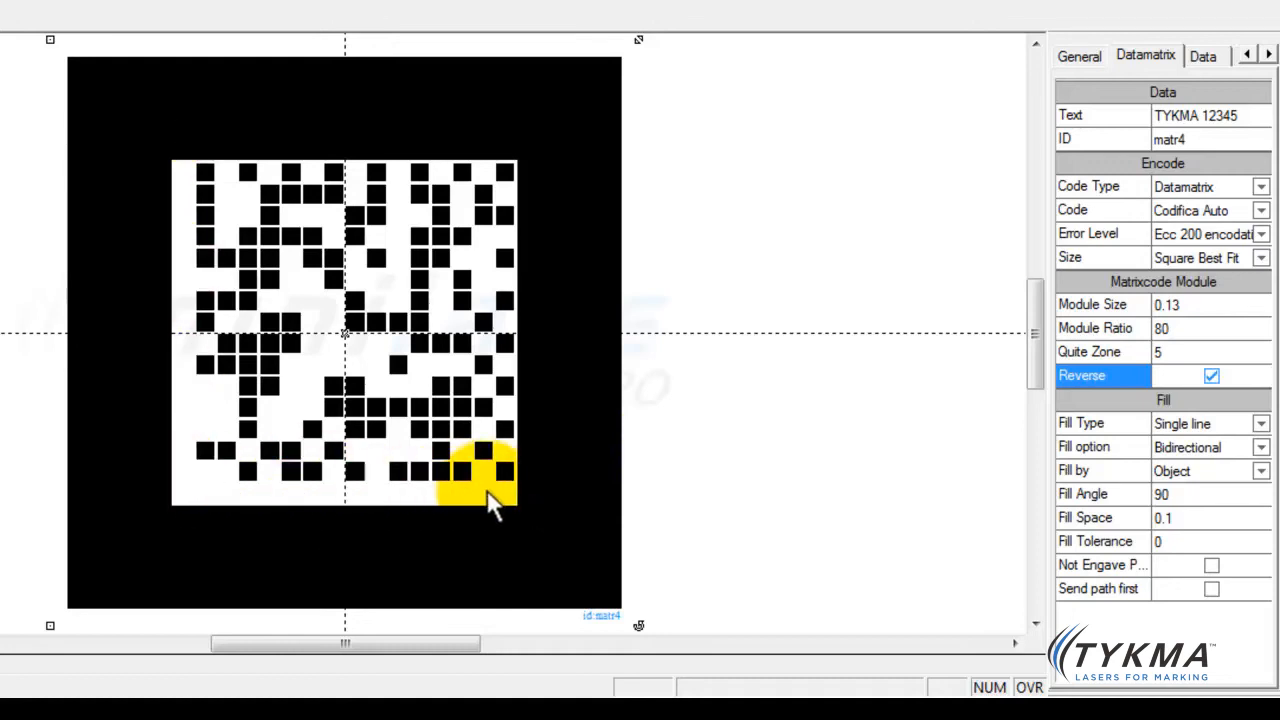
mouse_move(484, 450)
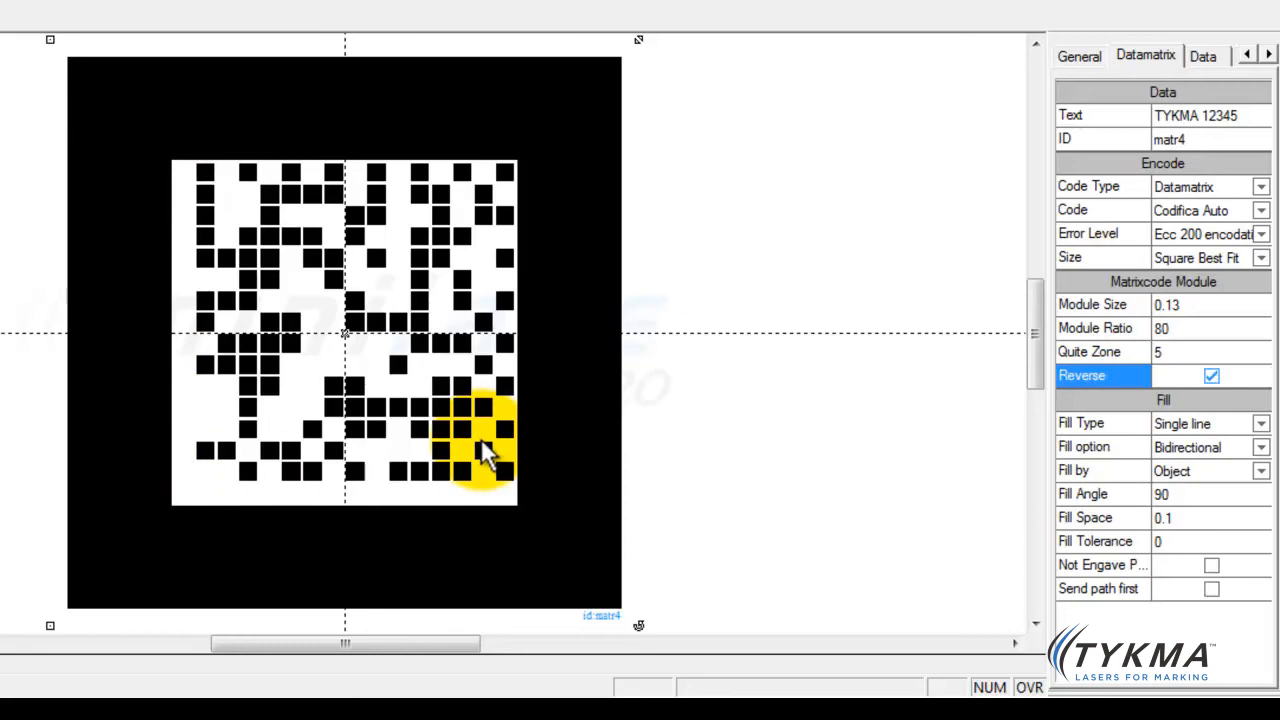
mouse_move(276, 290)
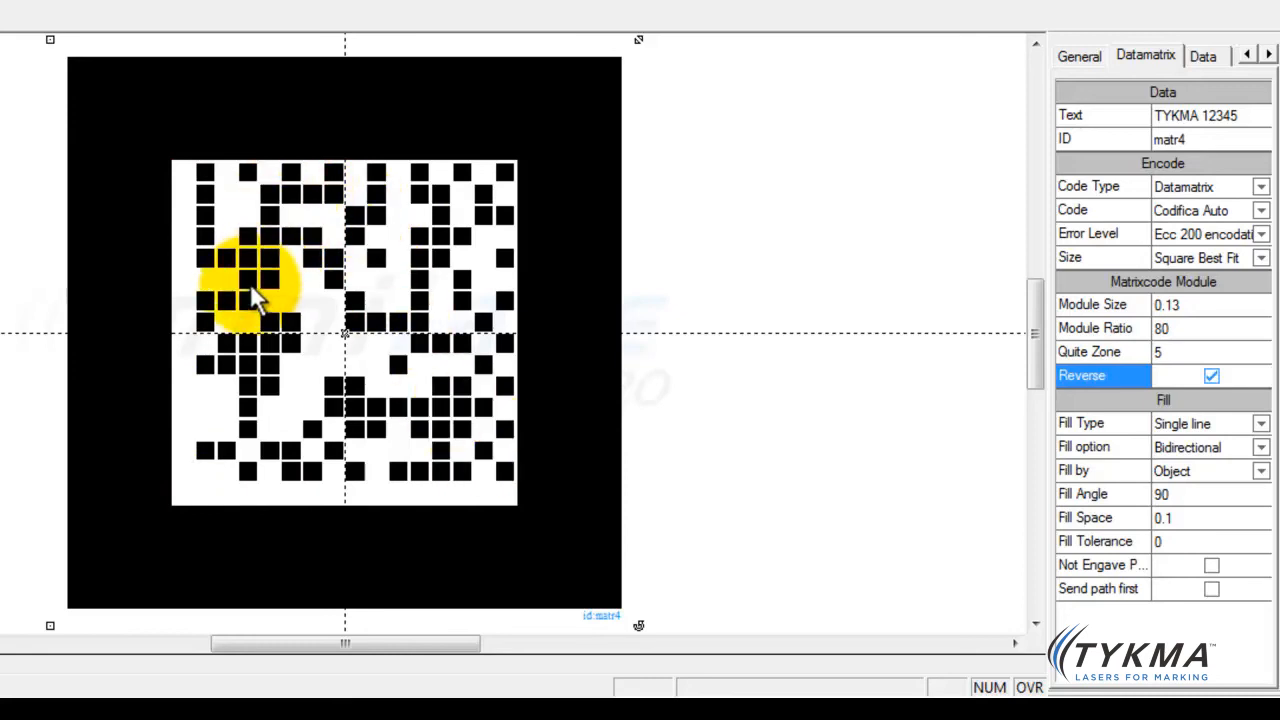
mouse_move(176, 196)
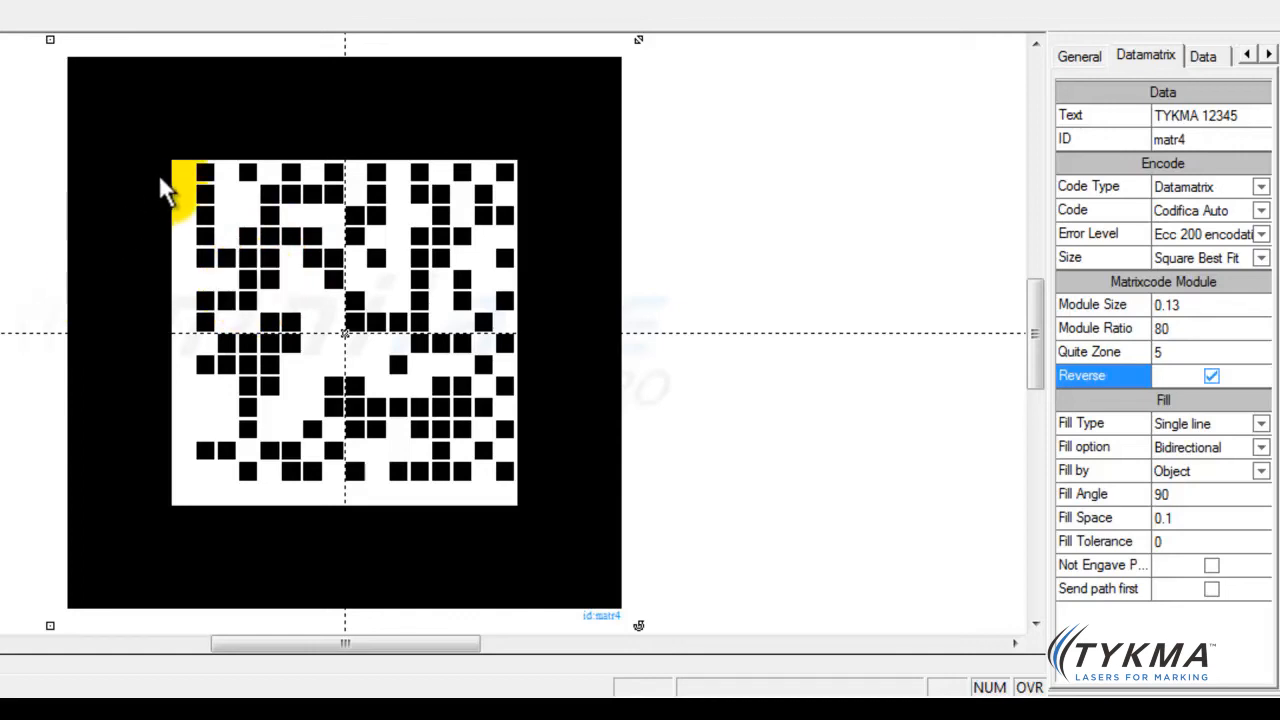
mouse_move(308, 516)
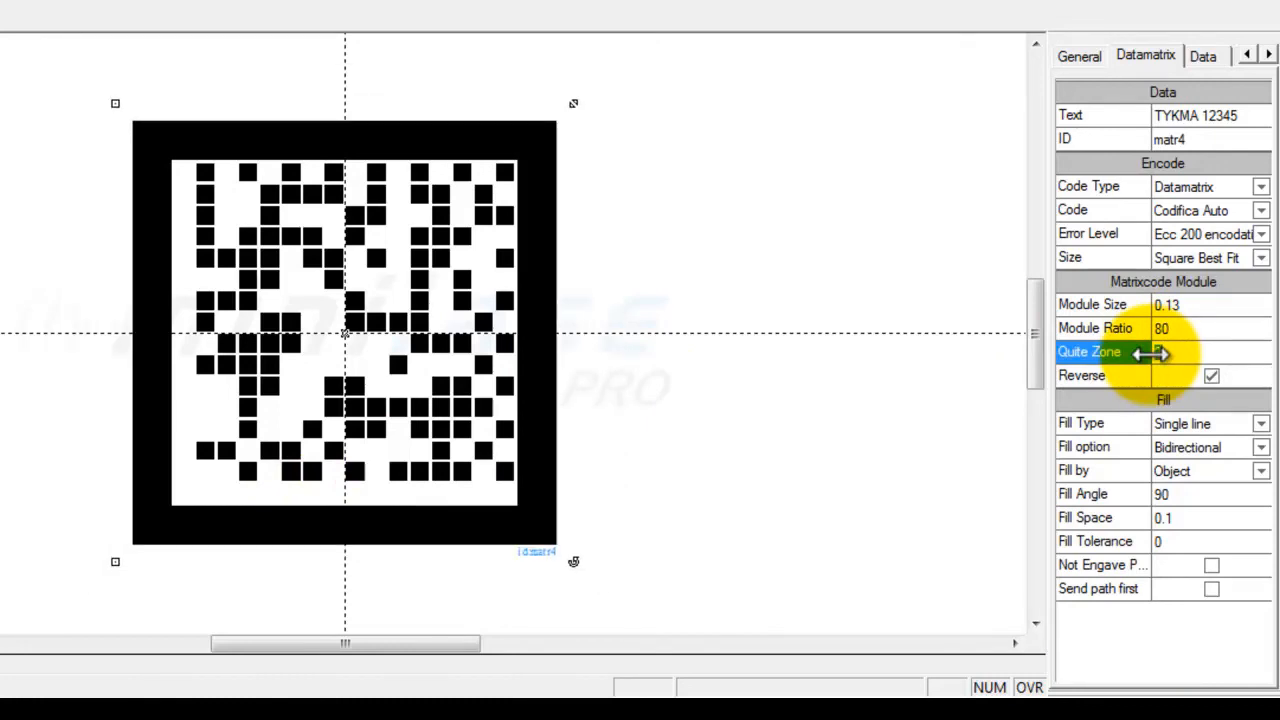
Step: Set the Quite Zone value to 10 to widen the black border
left_click(1200, 352)
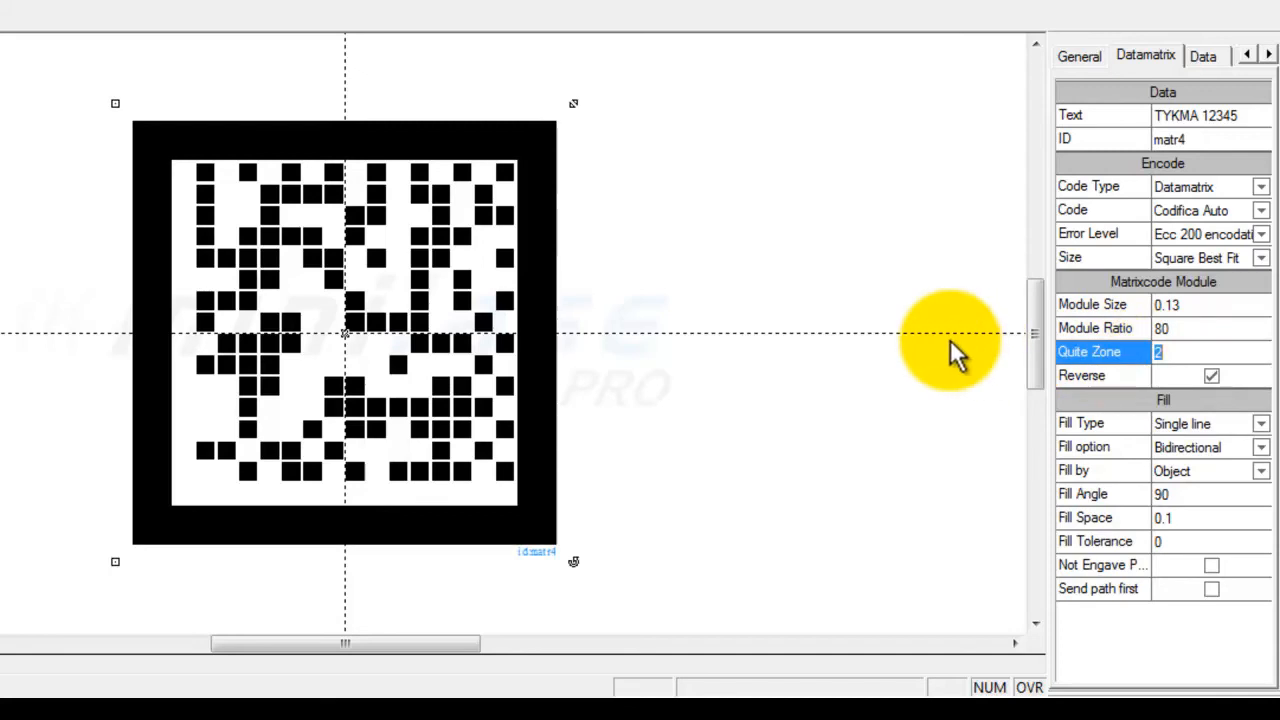
type("10")
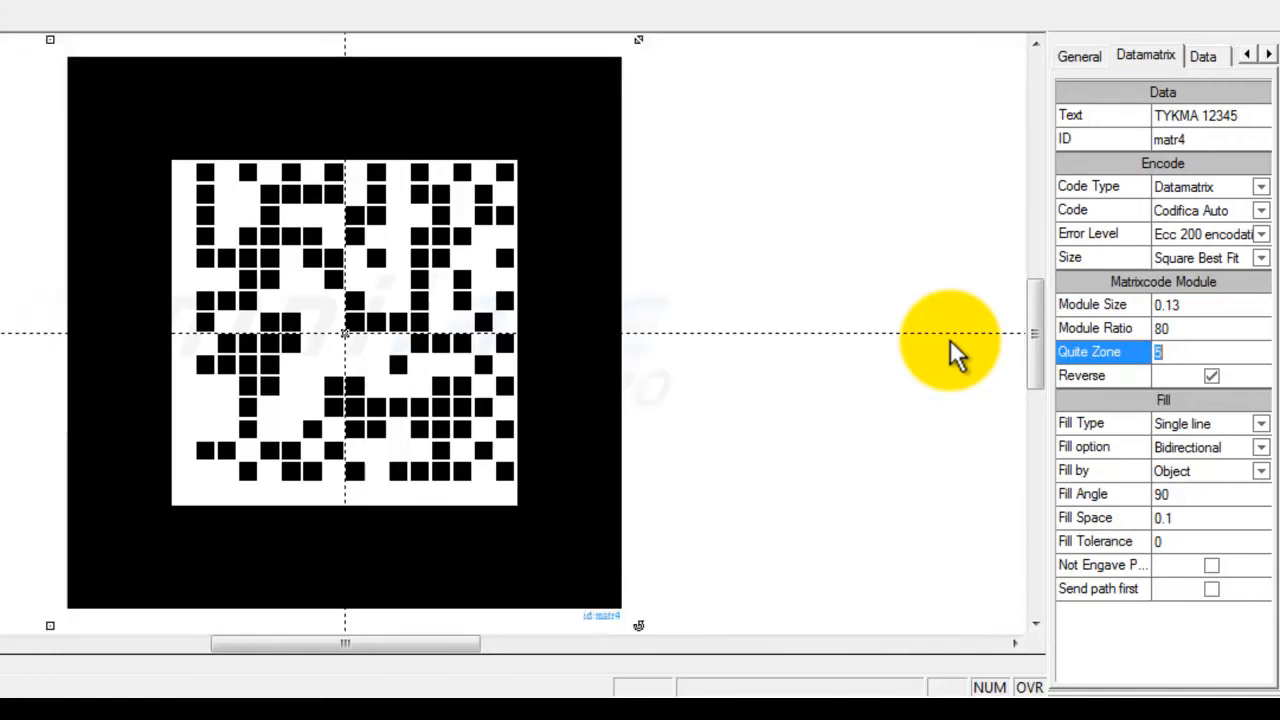
mouse_move(950, 356)
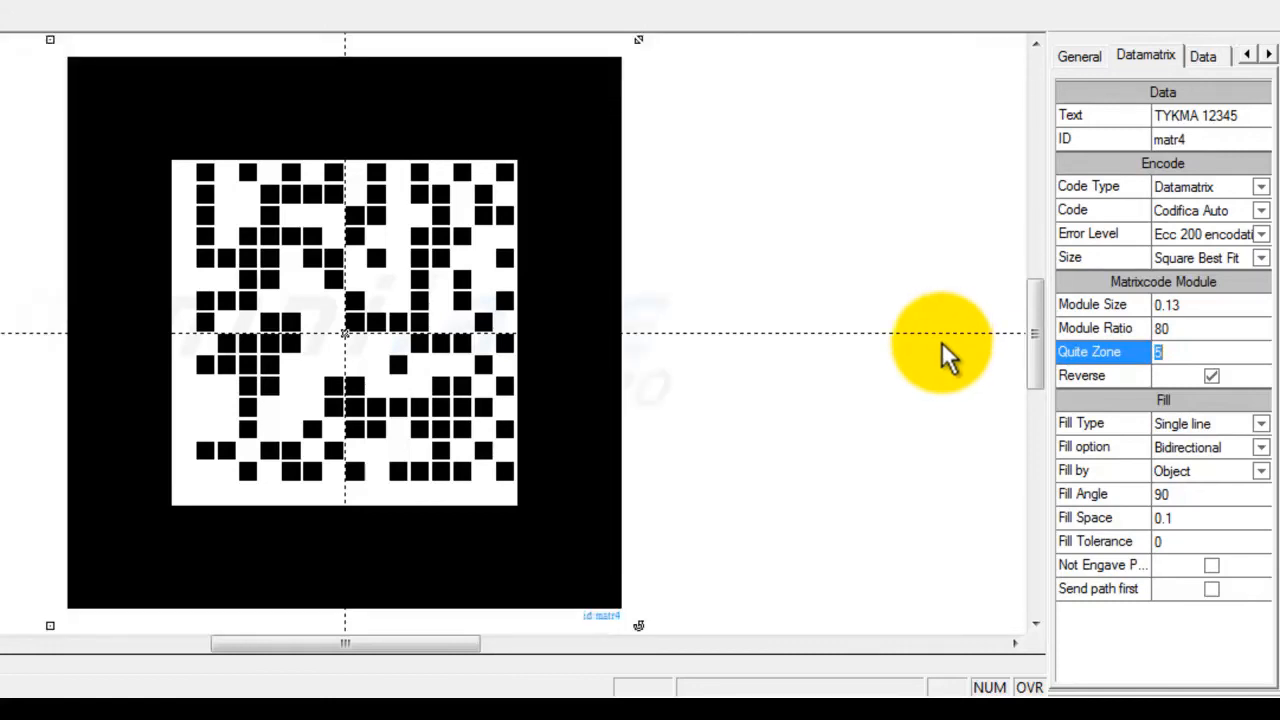
mouse_move(1190, 460)
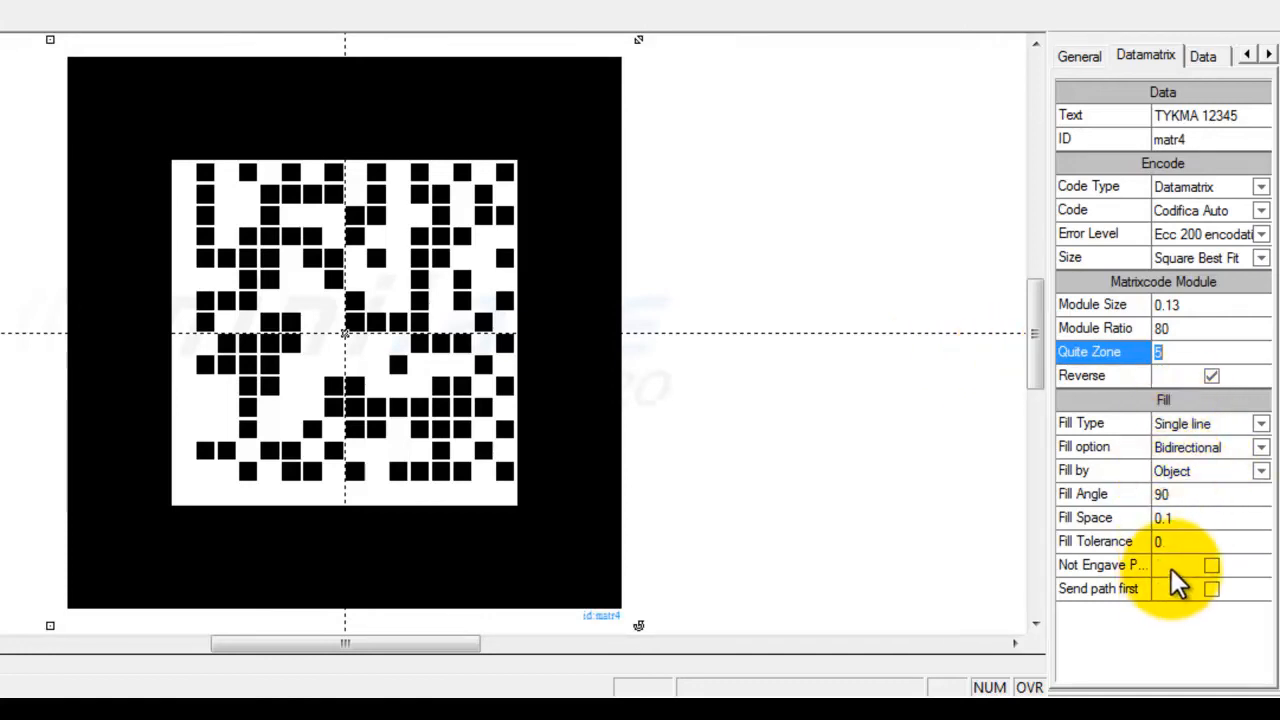
mouse_move(1196, 436)
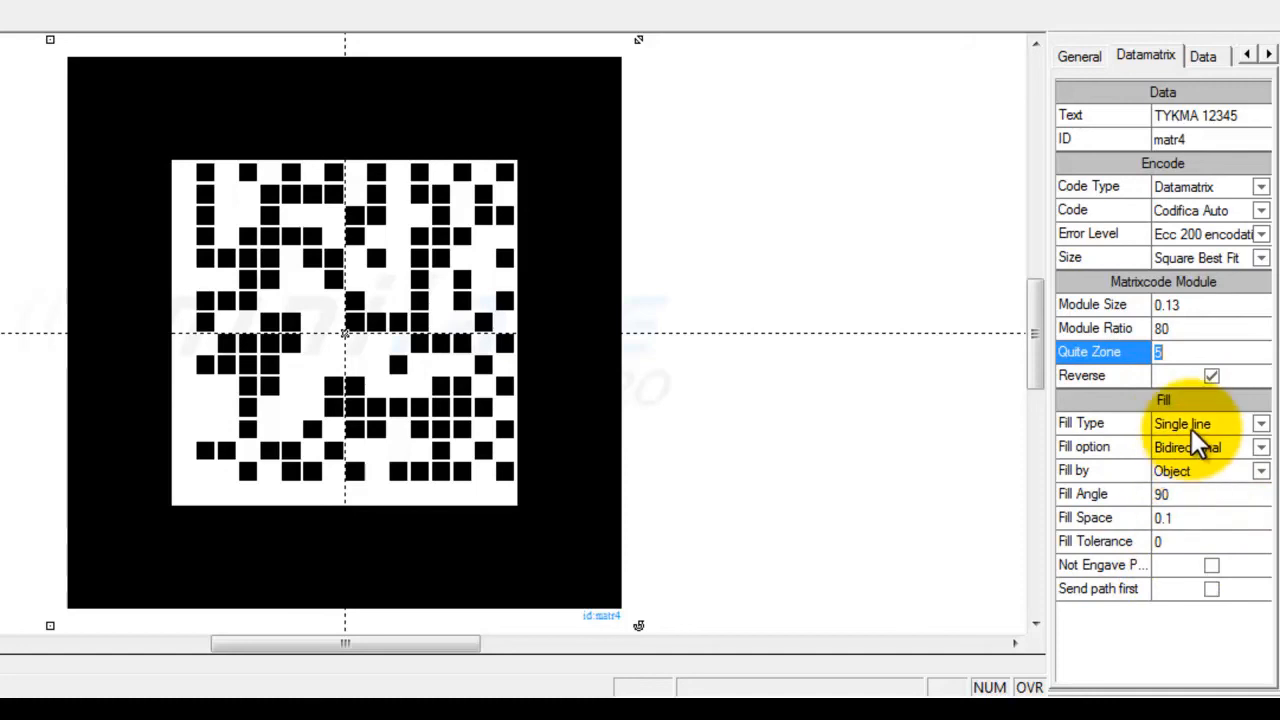
mouse_move(580, 414)
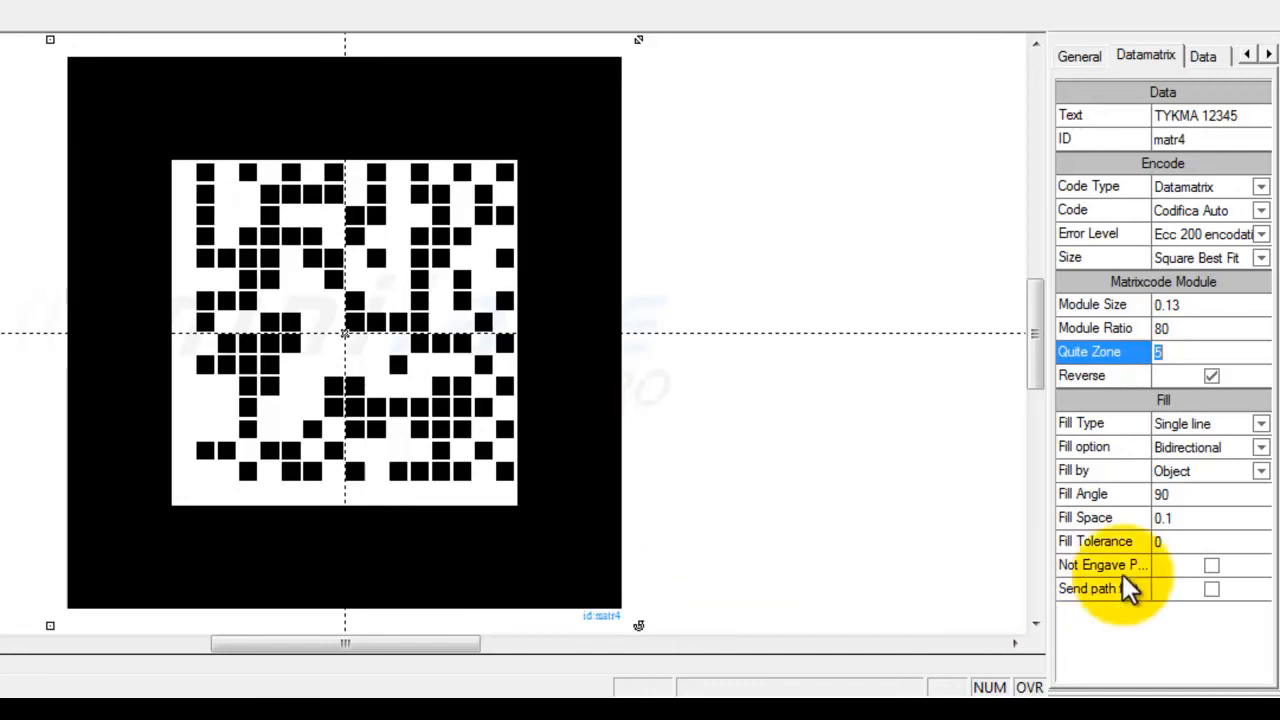
mouse_move(1176, 504)
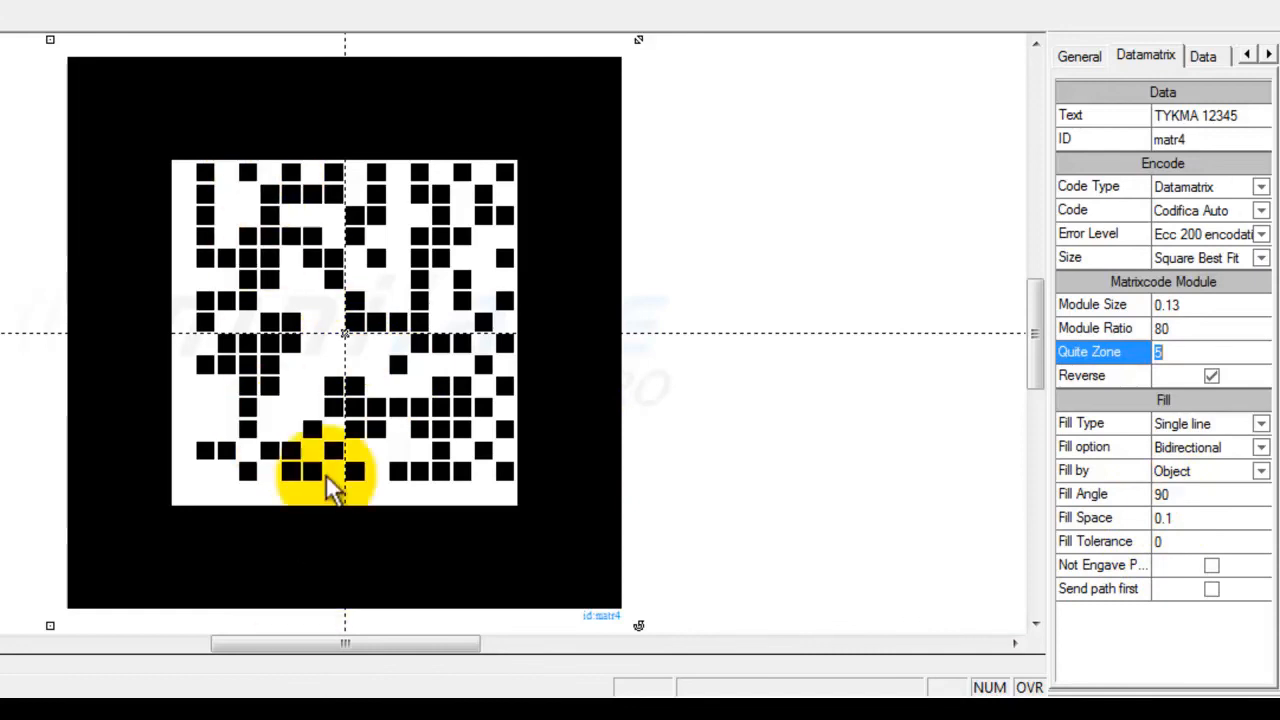
mouse_move(790, 460)
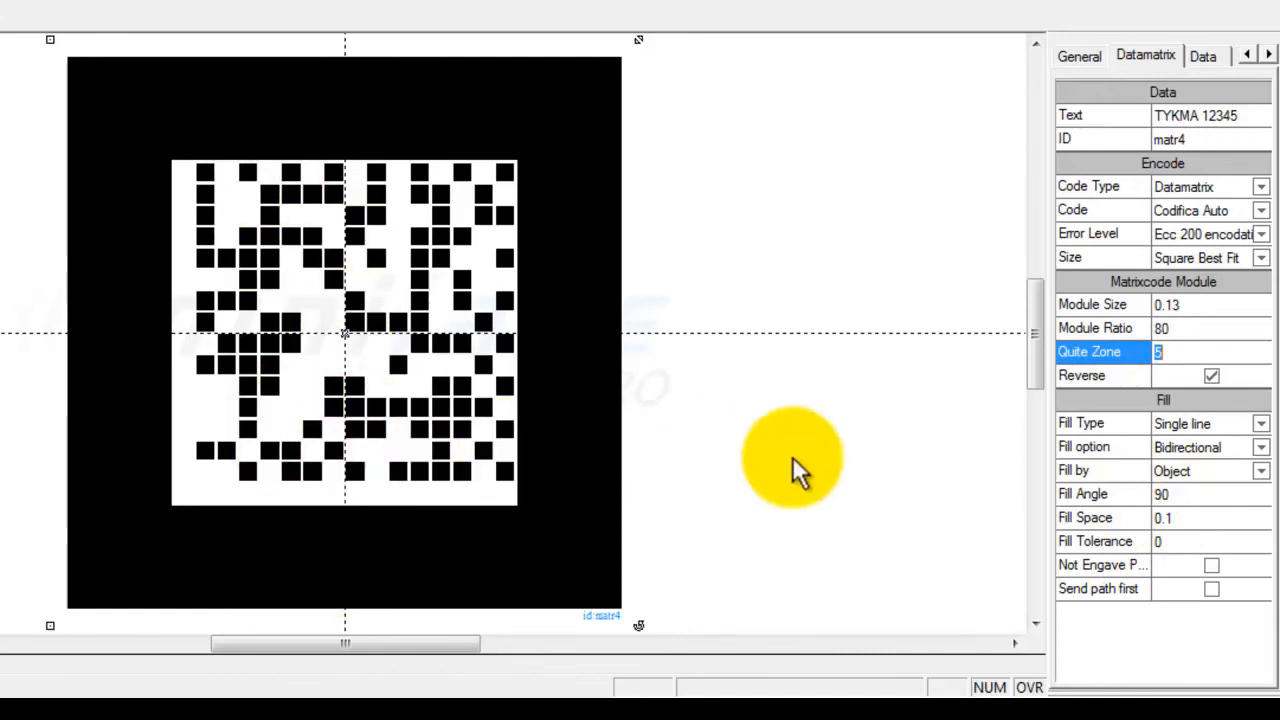